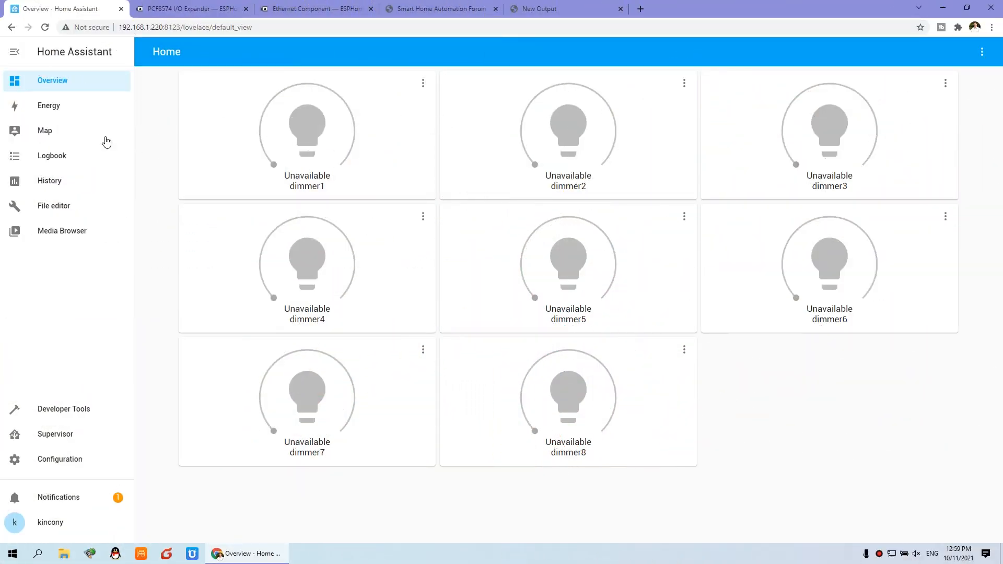
pyautogui.moveTo(18, 323)
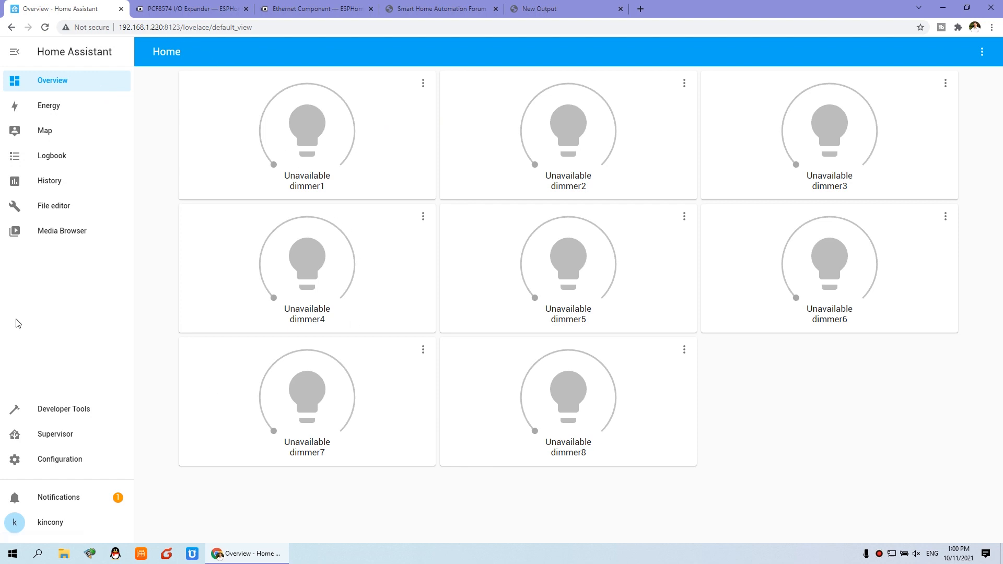
pyautogui.moveTo(482, 187)
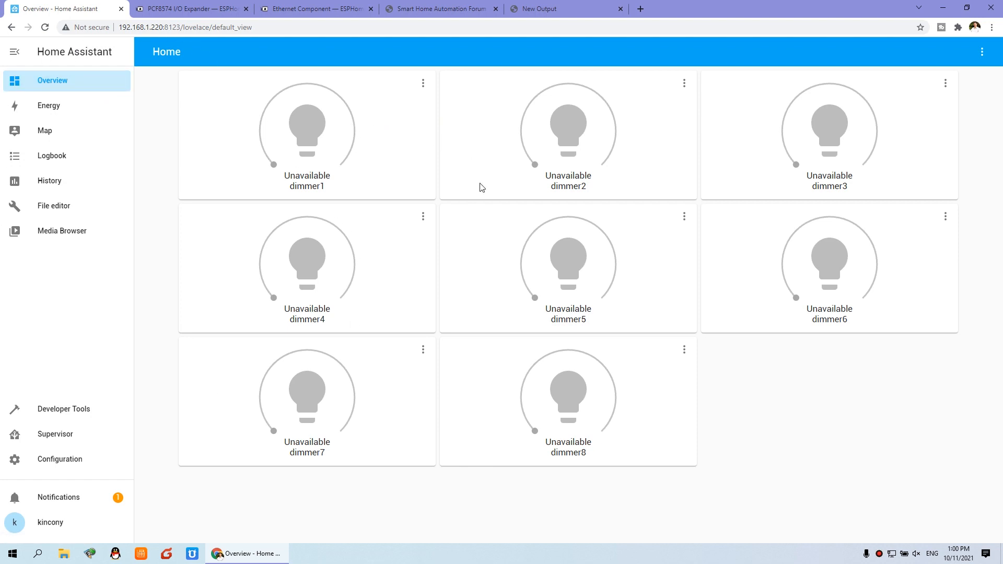
pyautogui.moveTo(618, 370)
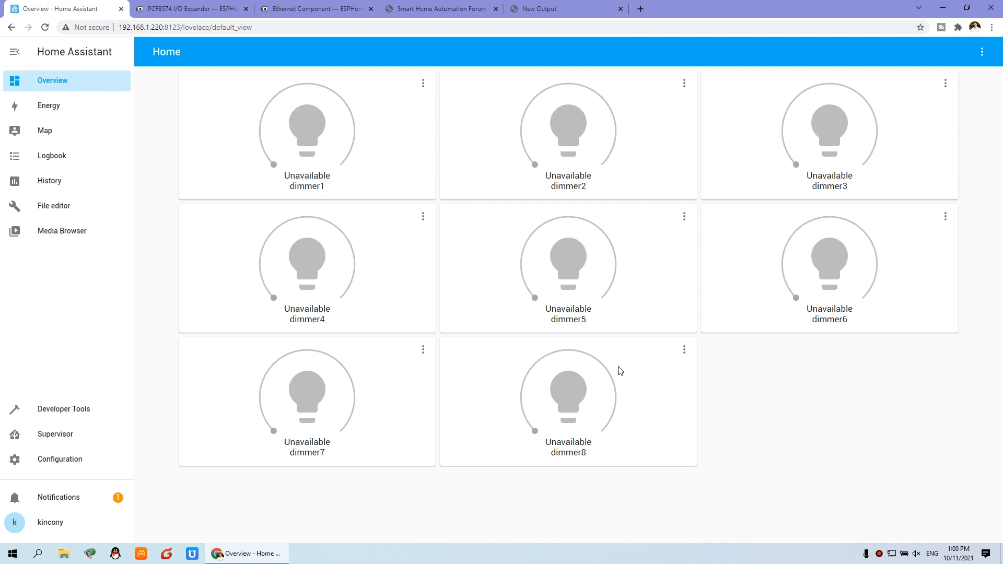
pyautogui.moveTo(214, 370)
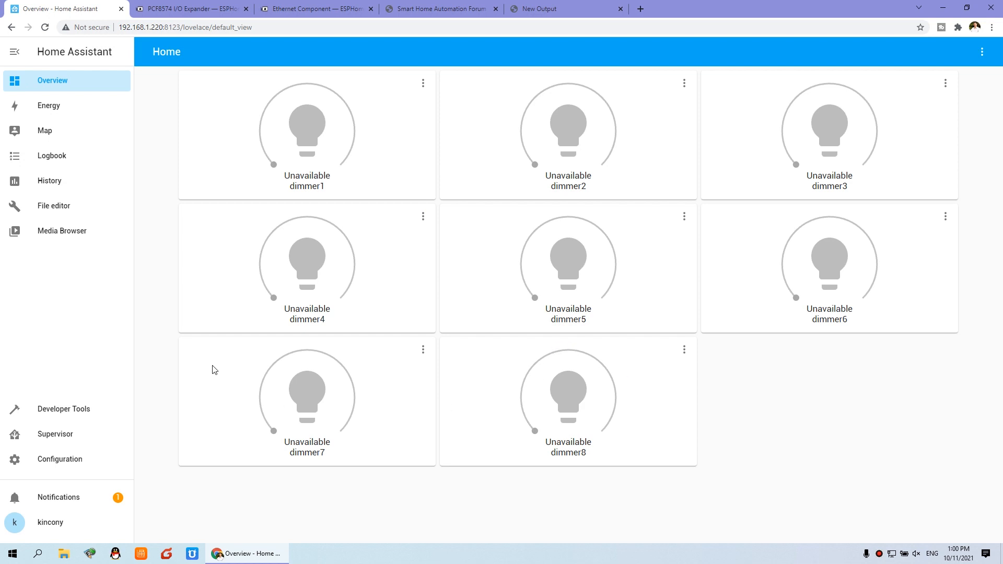
pyautogui.moveTo(33, 455)
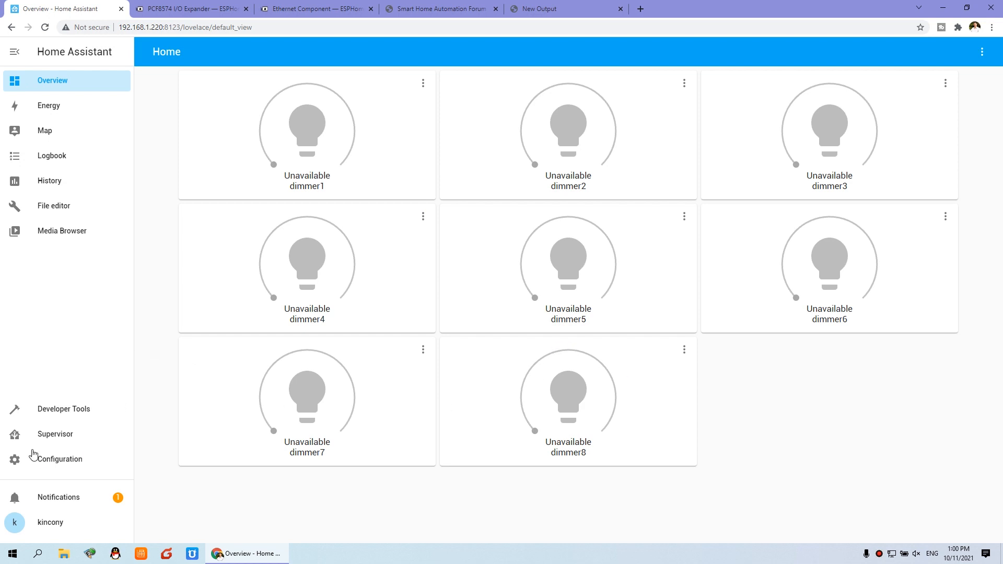
# Go to Supervisor's Add-on Store and search for the ESPHome add-on
pyautogui.click(55, 434)
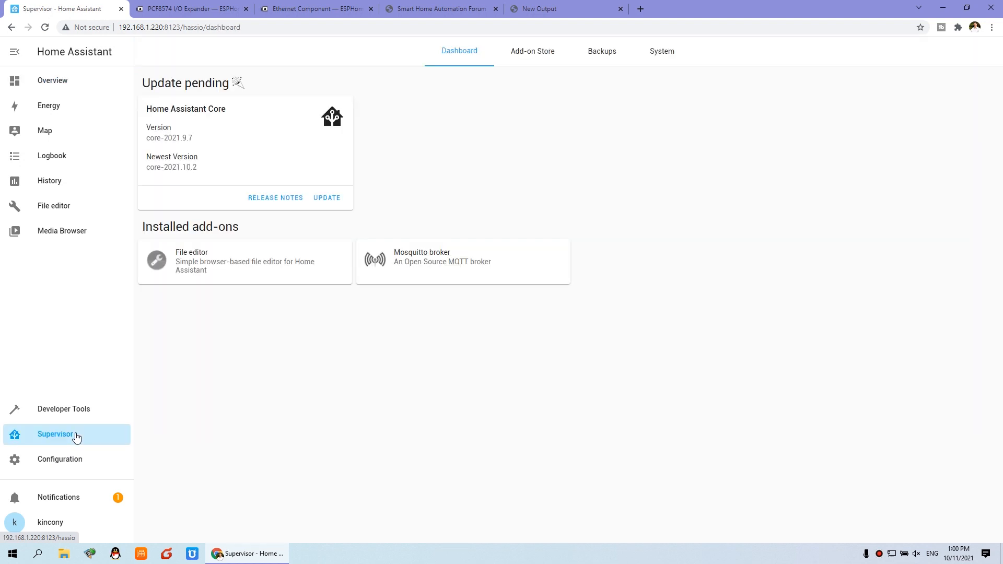
pyautogui.click(530, 52)
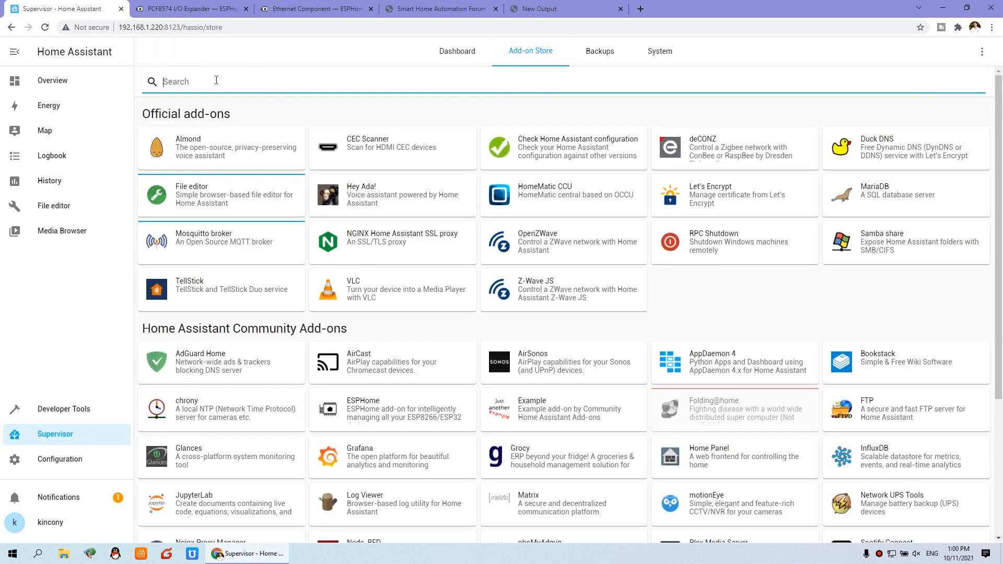
pyautogui.write('esphome')
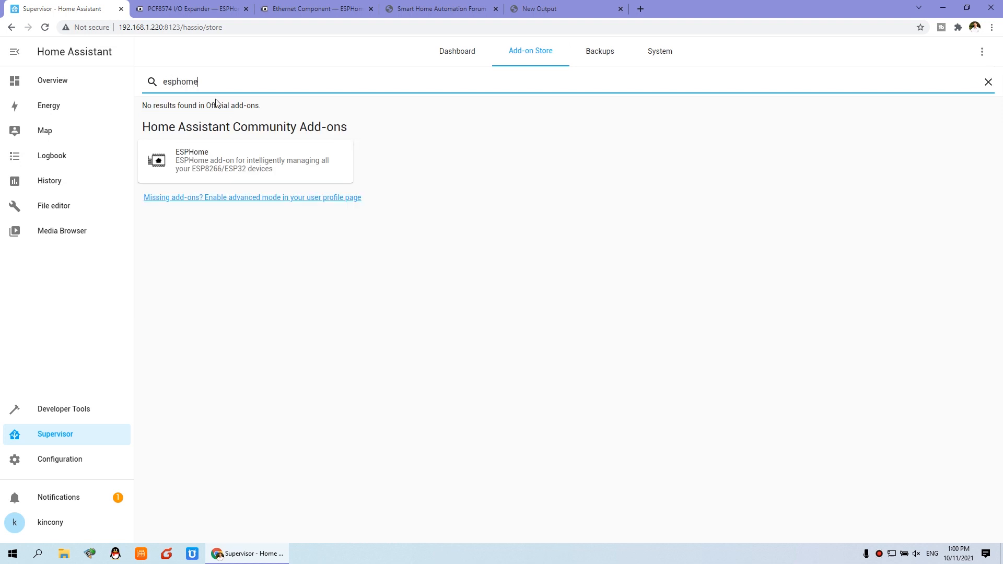
pyautogui.moveTo(208, 155)
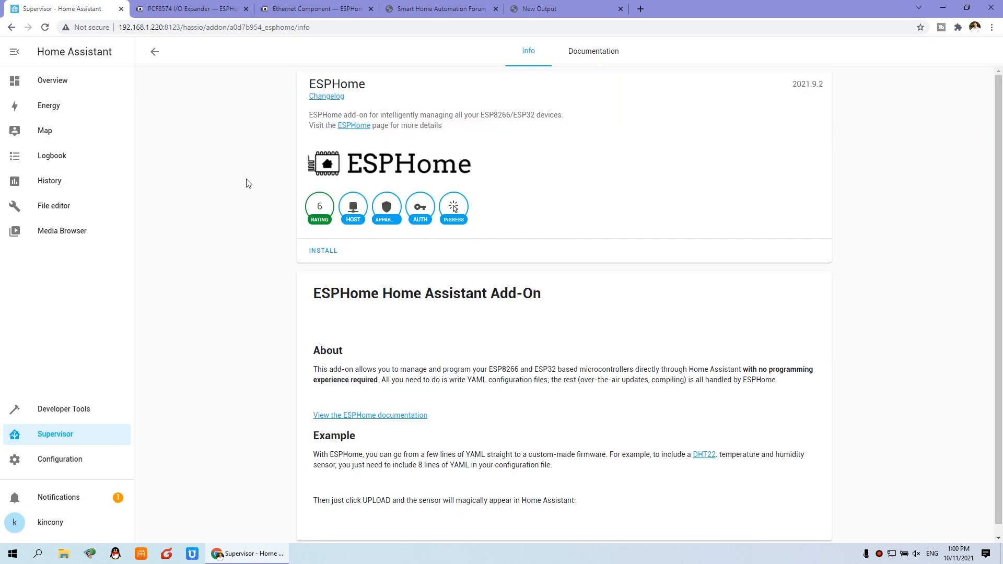
# Install the ESPHome add-on
pyautogui.click(323, 249)
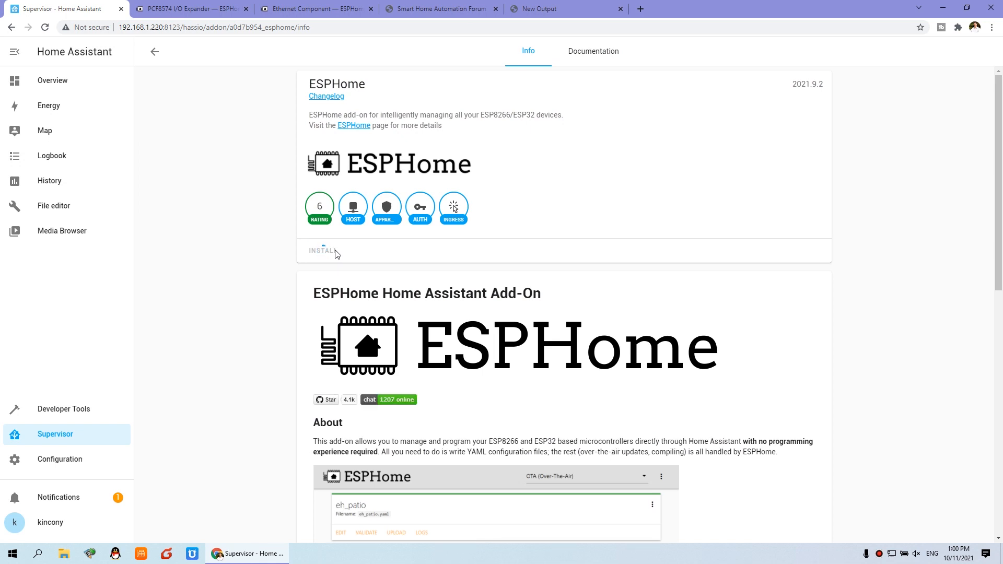
pyautogui.click(319, 250)
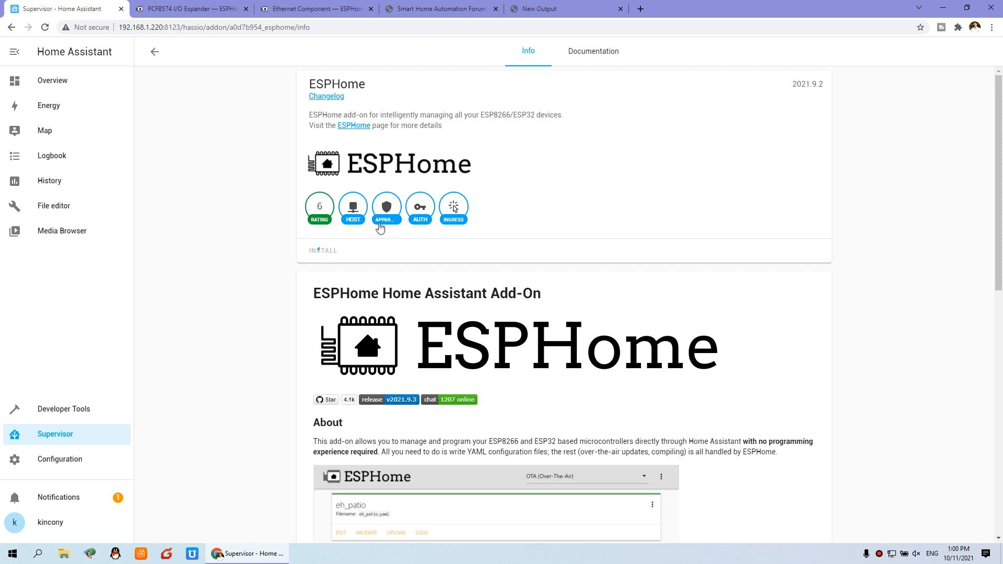
pyautogui.click(323, 250)
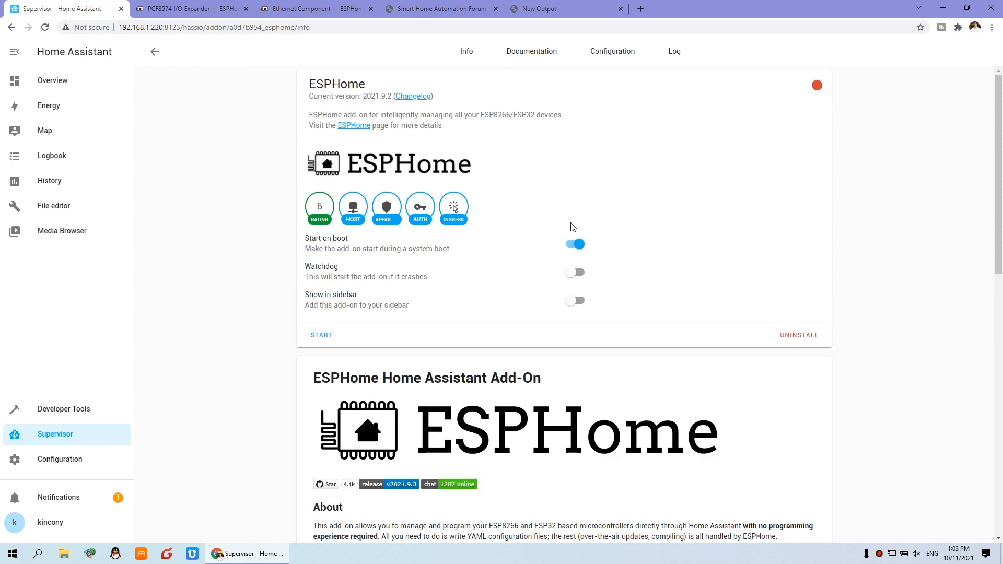
pyautogui.moveTo(352, 206)
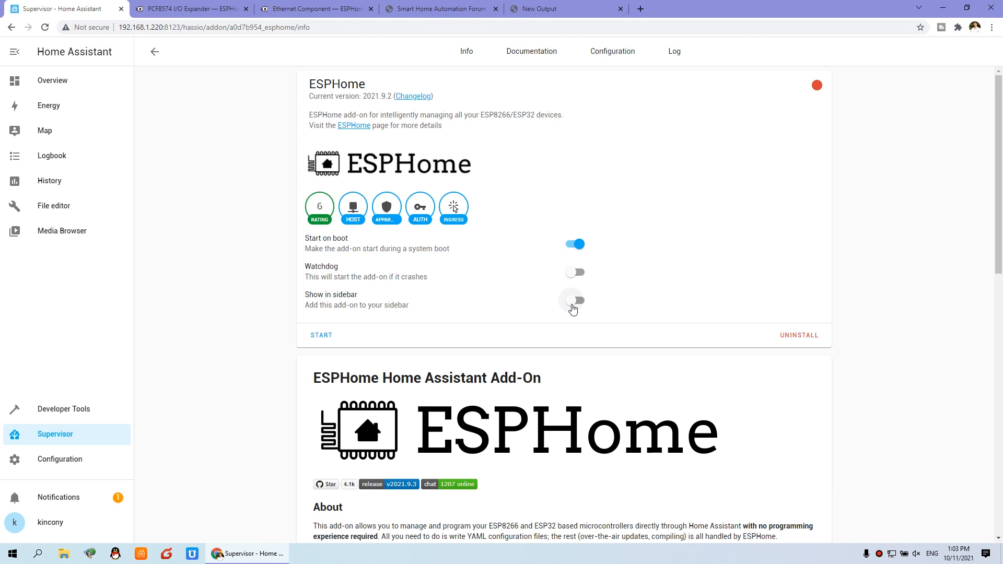
# Enable Show in sidebar for ESPHome and start the add-on
pyautogui.click(574, 301)
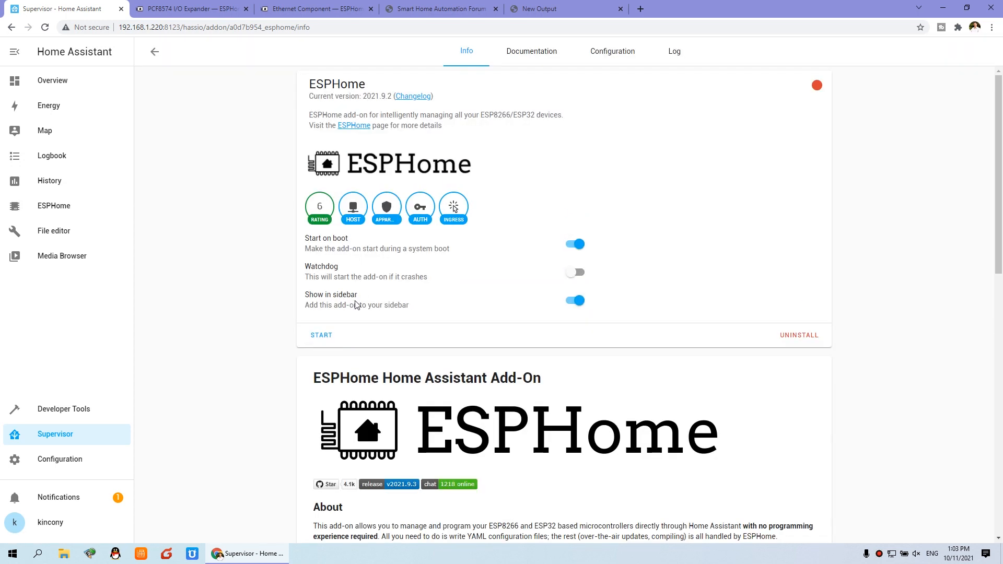
pyautogui.moveTo(81, 213)
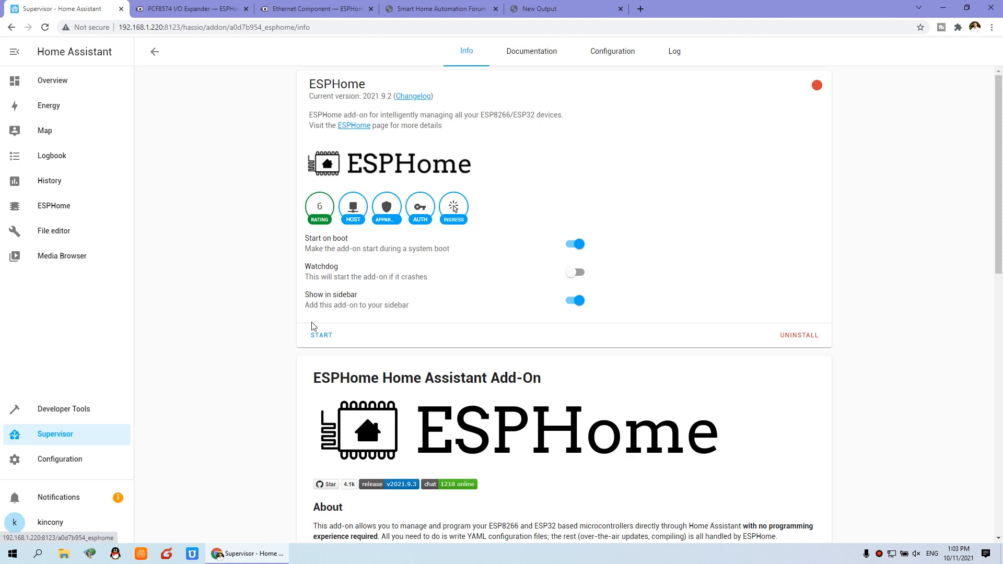
pyautogui.click(321, 334)
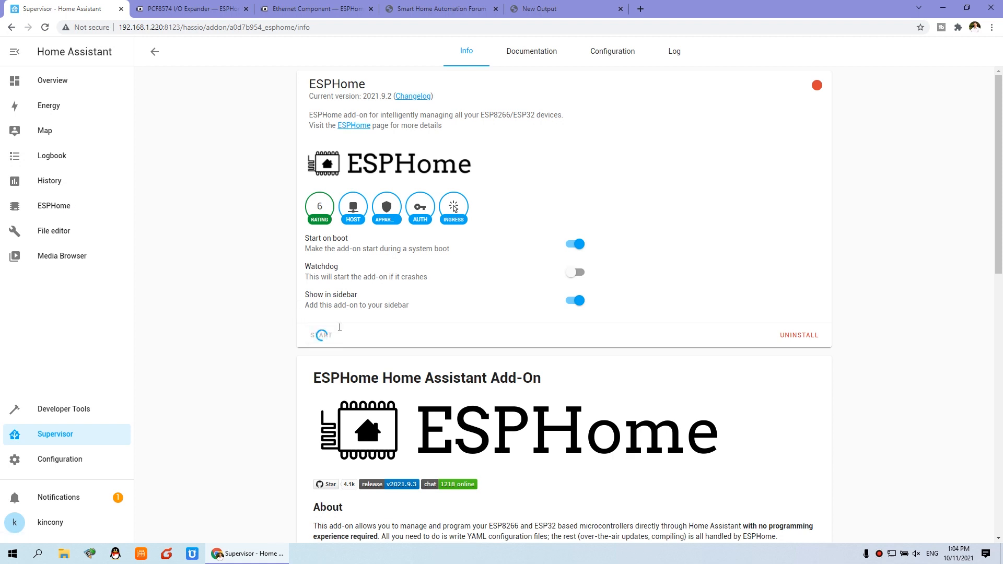
pyautogui.click(320, 334)
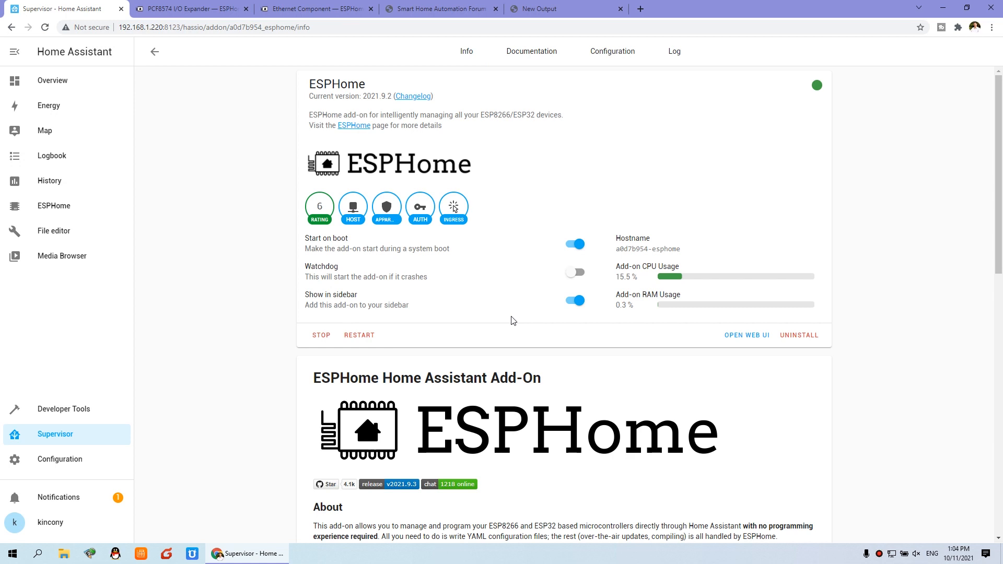
pyautogui.moveTo(198, 244)
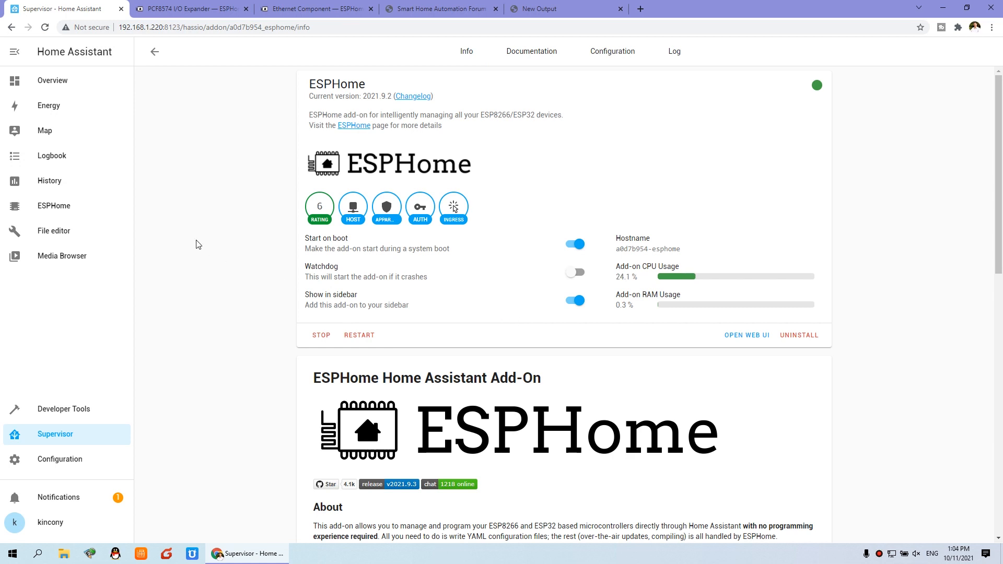
# Open the ESPHome dashboard from the sidebar, still with no nodes
pyautogui.click(53, 206)
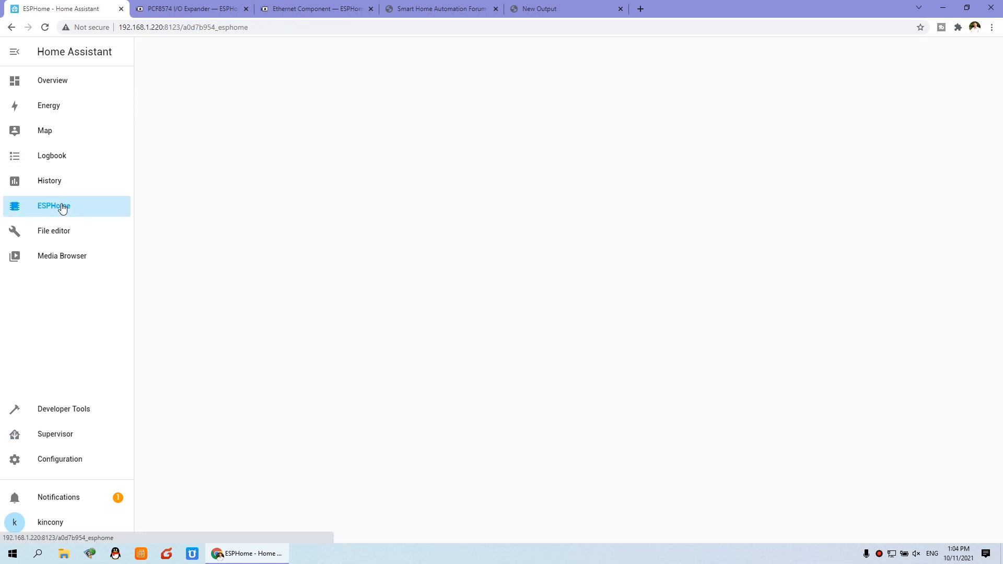
pyautogui.click(53, 206)
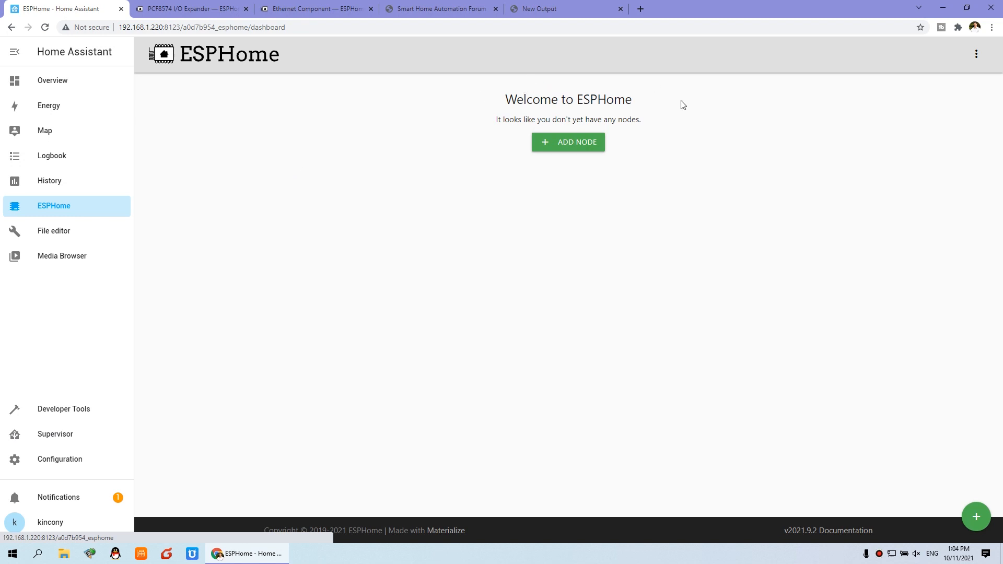
pyautogui.moveTo(561, 158)
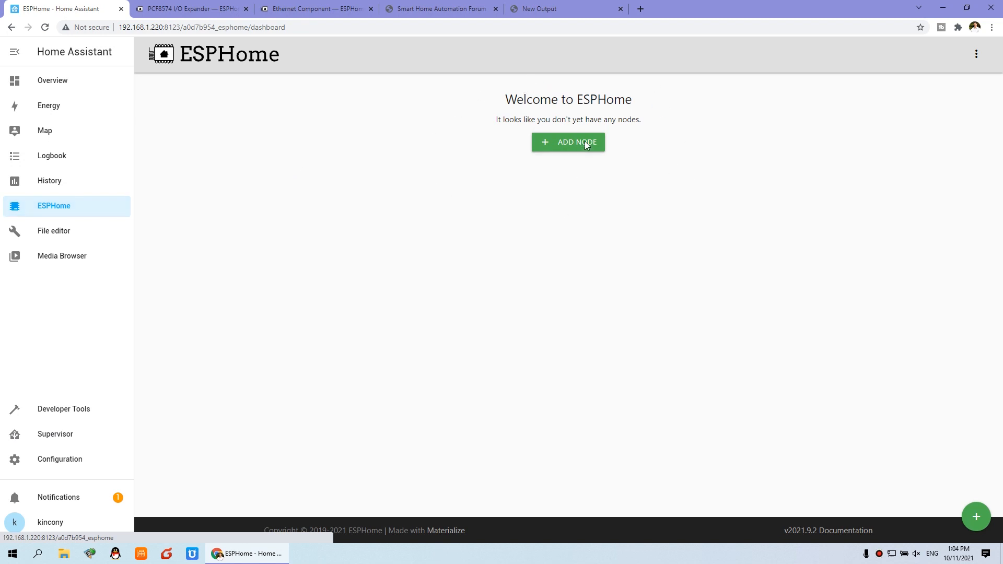
# Start a new node configuration named kc868-a8
pyautogui.click(567, 142)
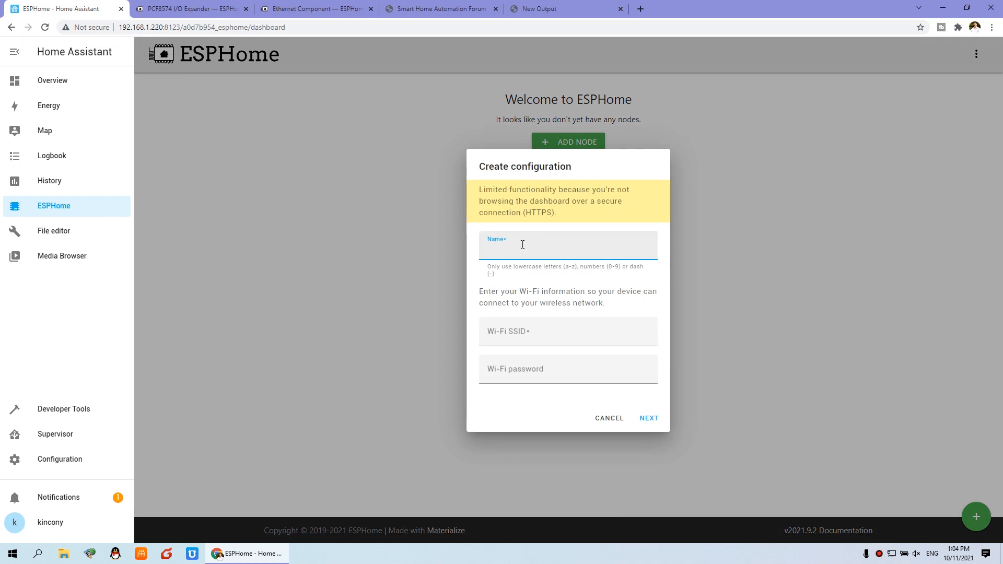
pyautogui.click(568, 244)
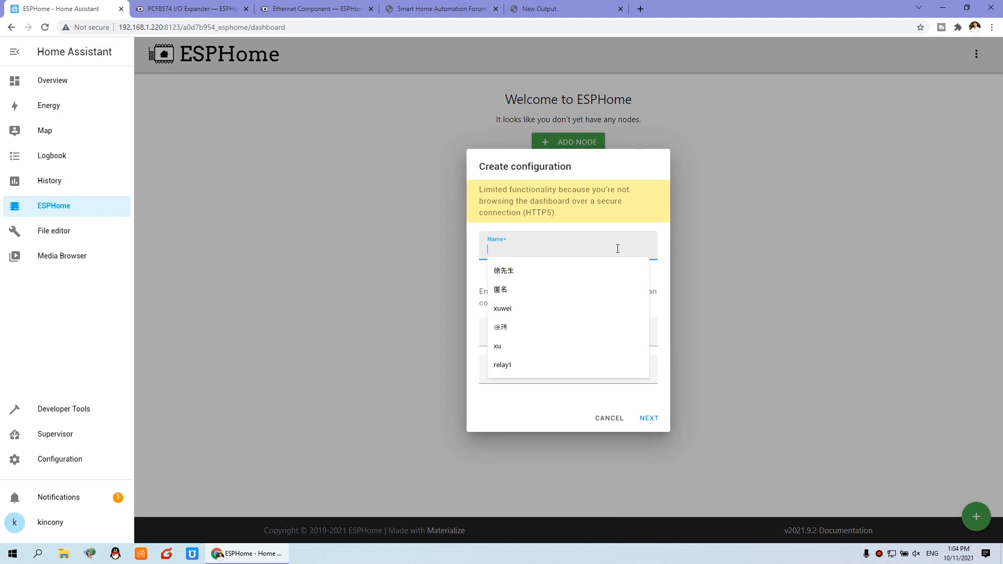
pyautogui.write('a')
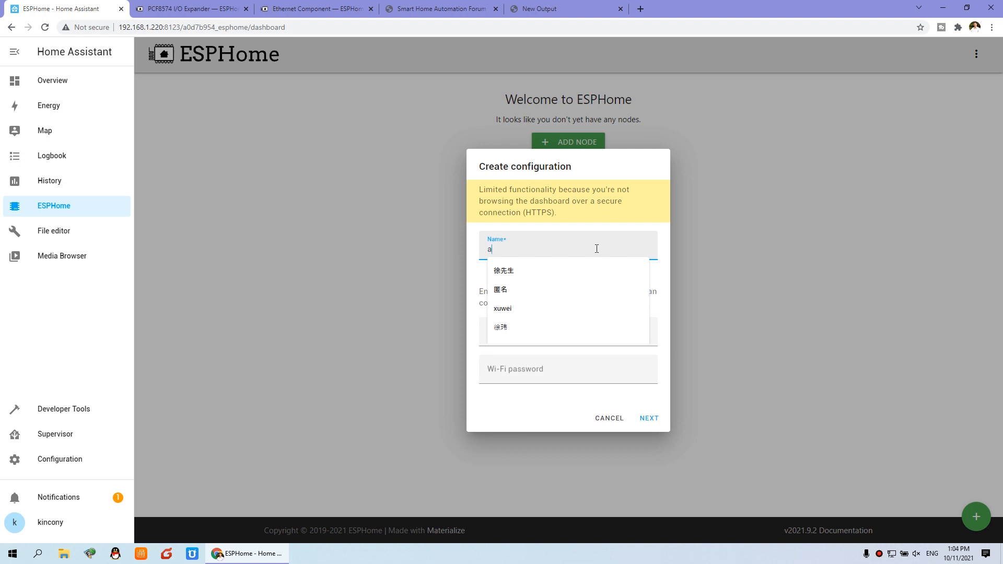
pyautogui.write('8')
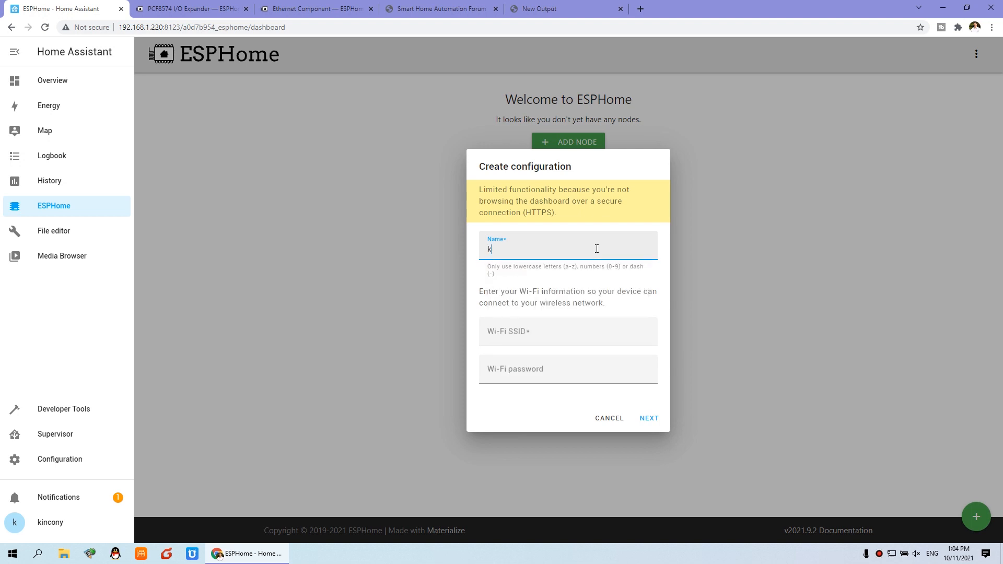
pyautogui.write('c868-a8')
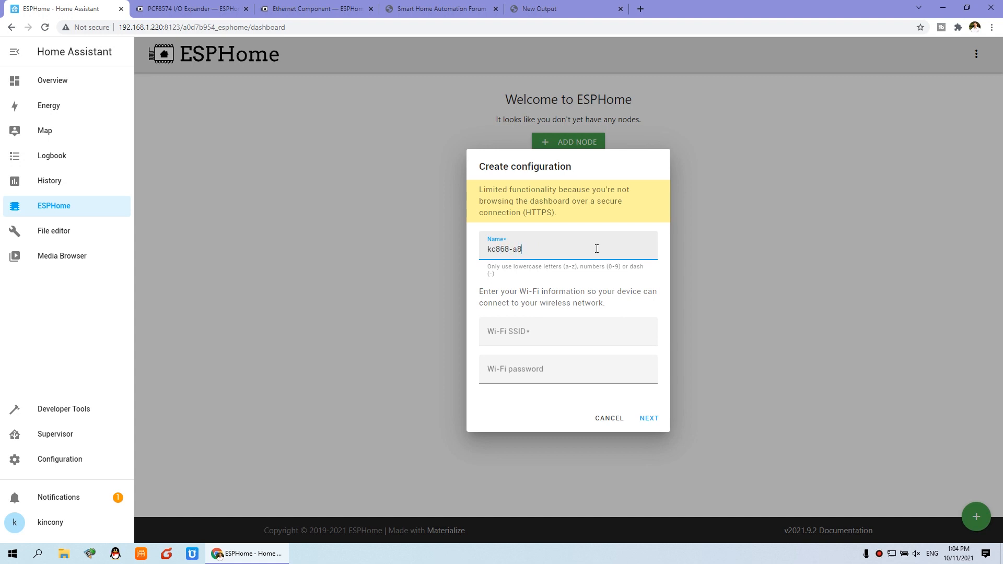
pyautogui.click(567, 331)
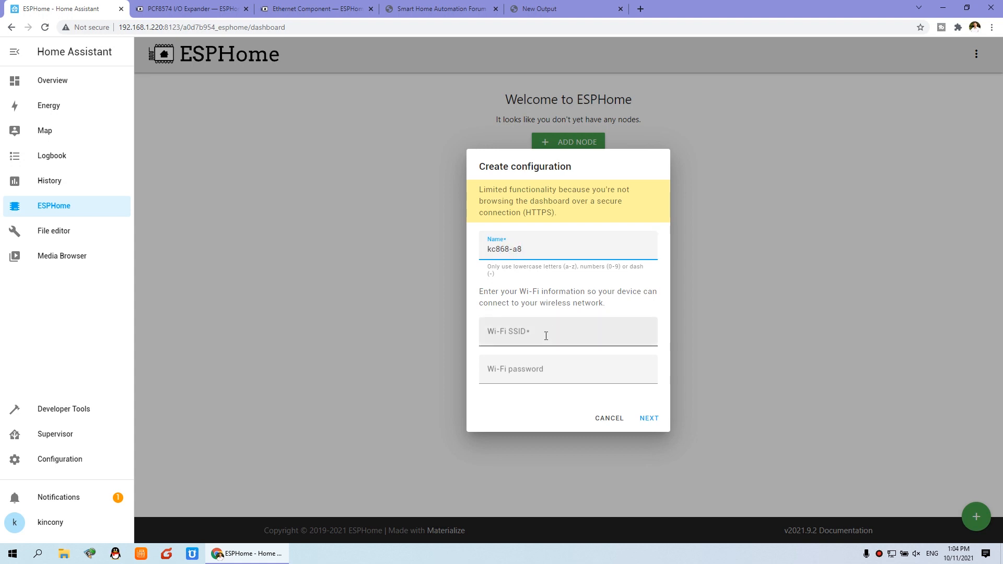
pyautogui.moveTo(554, 331)
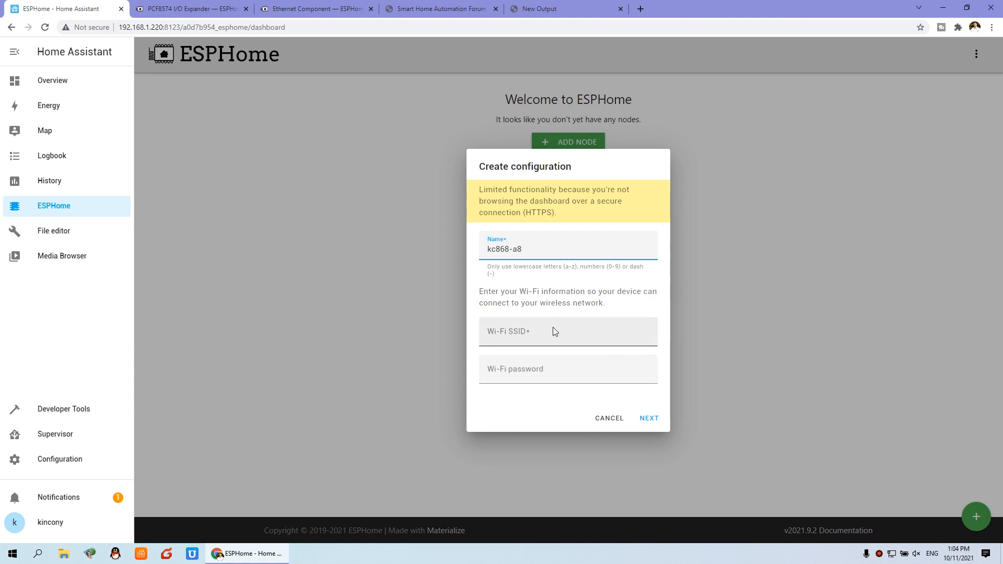
# Set the Wi-Fi SSID to KinCony and enter the Wi-Fi password
pyautogui.click(568, 331)
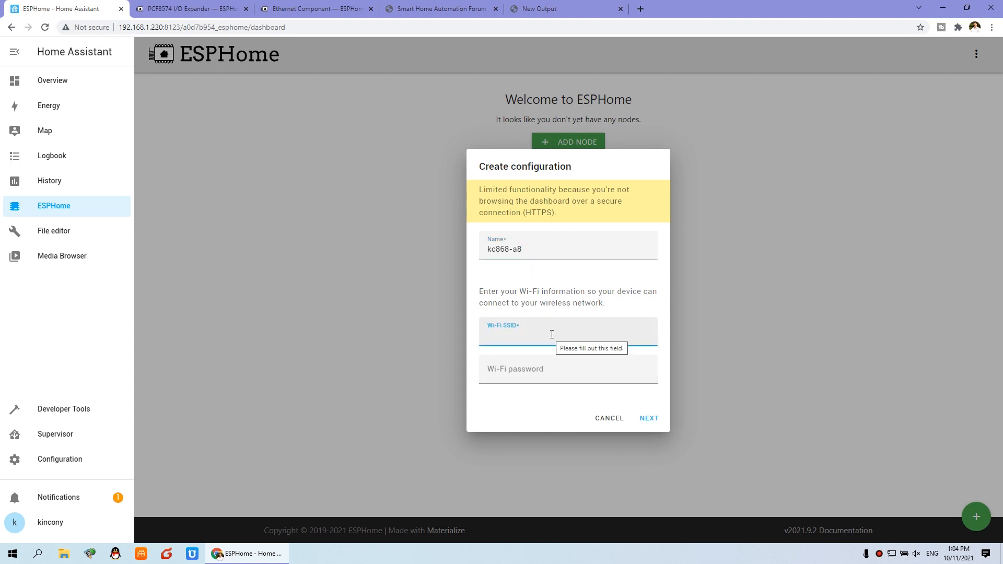
pyautogui.write('KinCony')
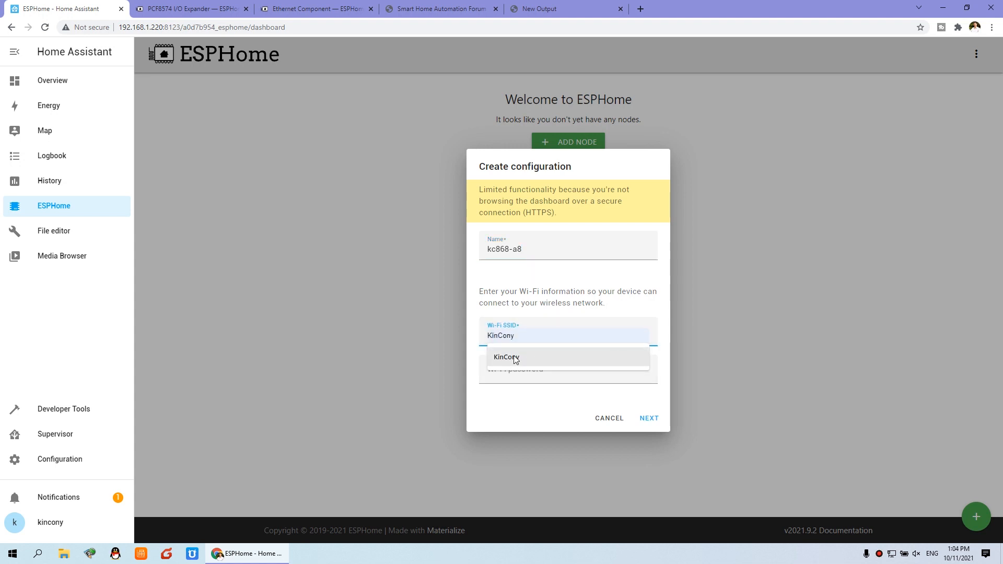
pyautogui.click(506, 357)
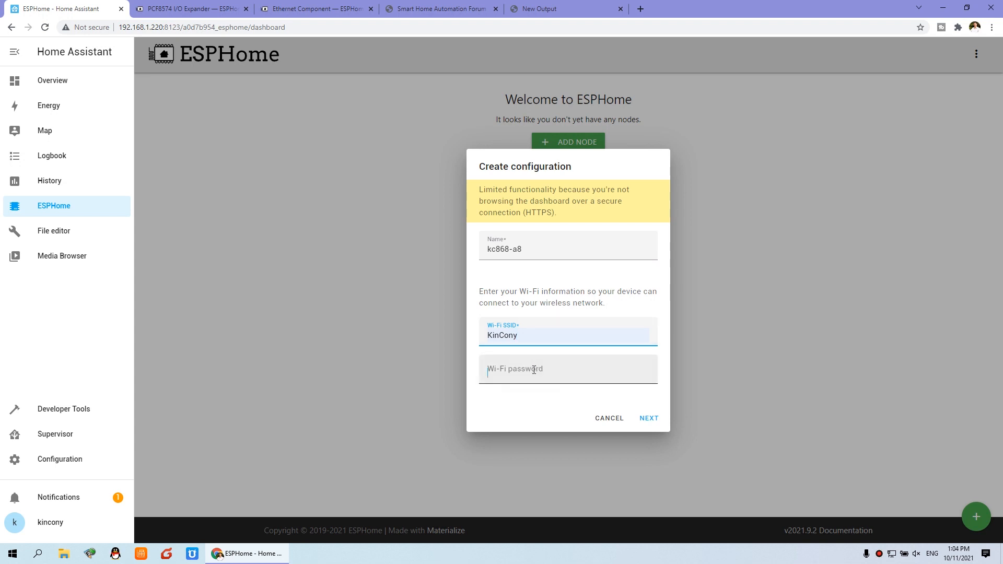
pyautogui.click(567, 369)
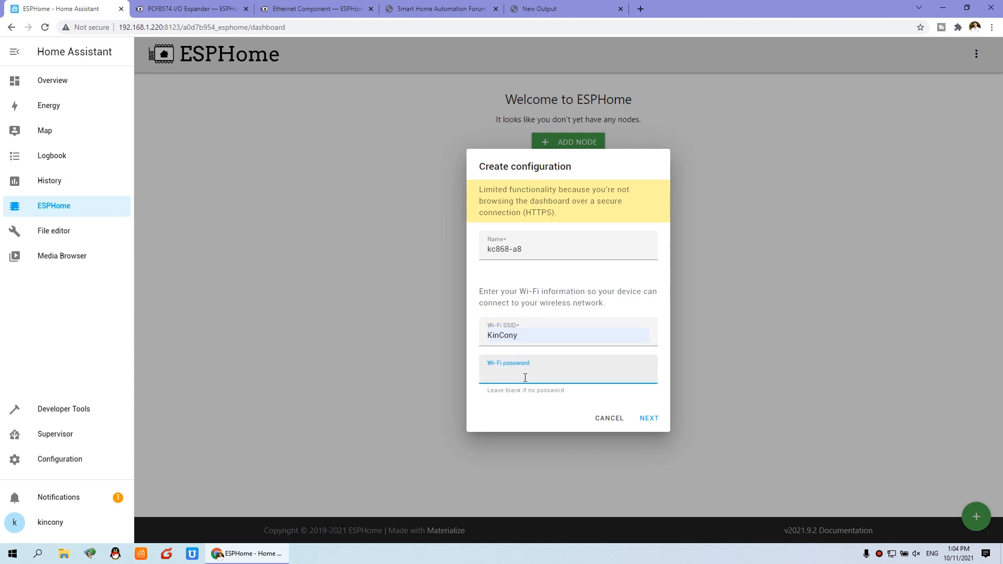
pyautogui.write('•')
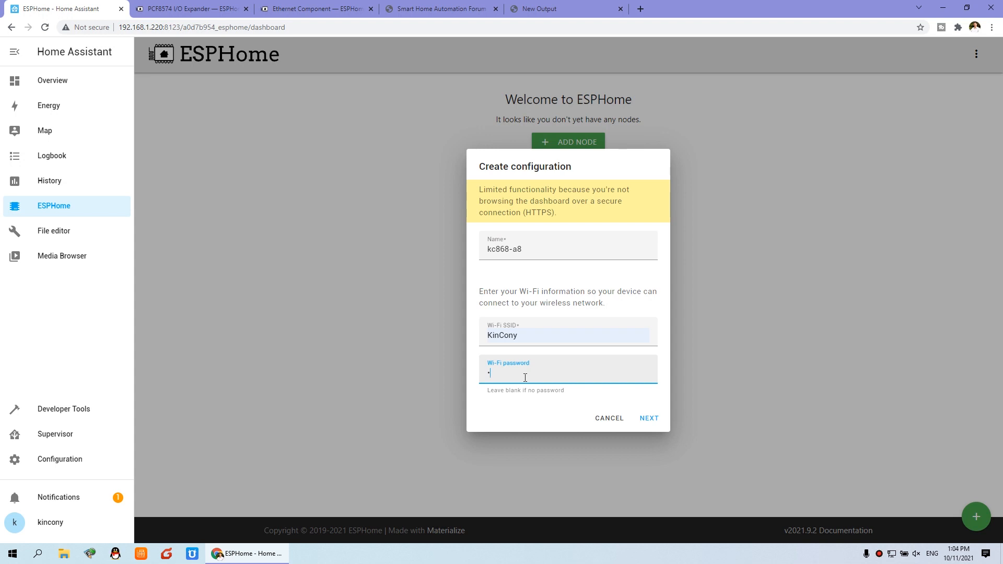
pyautogui.write('password')
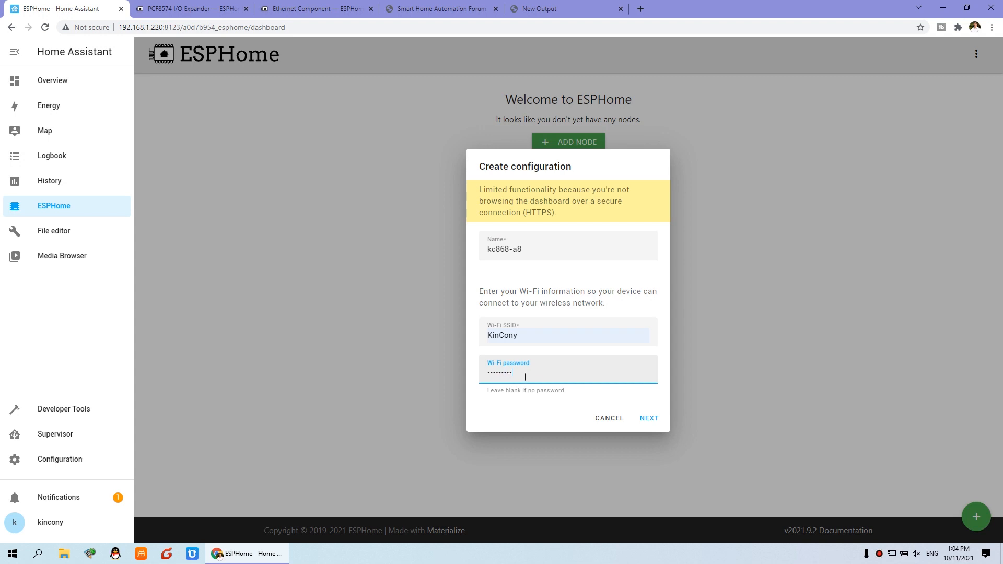
# Finish the wizard with ESP32 as the device type, creating the kc868-a8 configuration
pyautogui.click(648, 418)
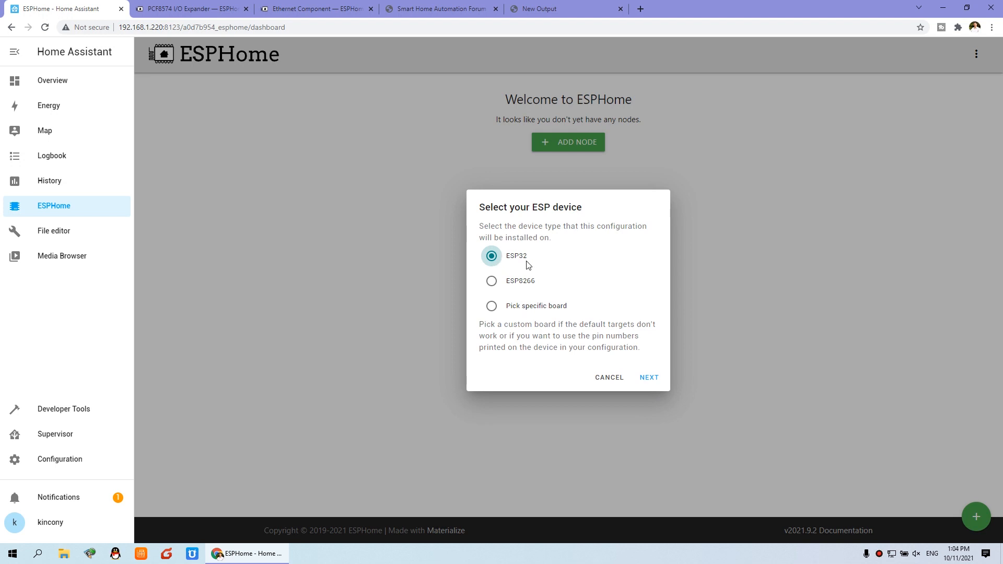
pyautogui.moveTo(534, 266)
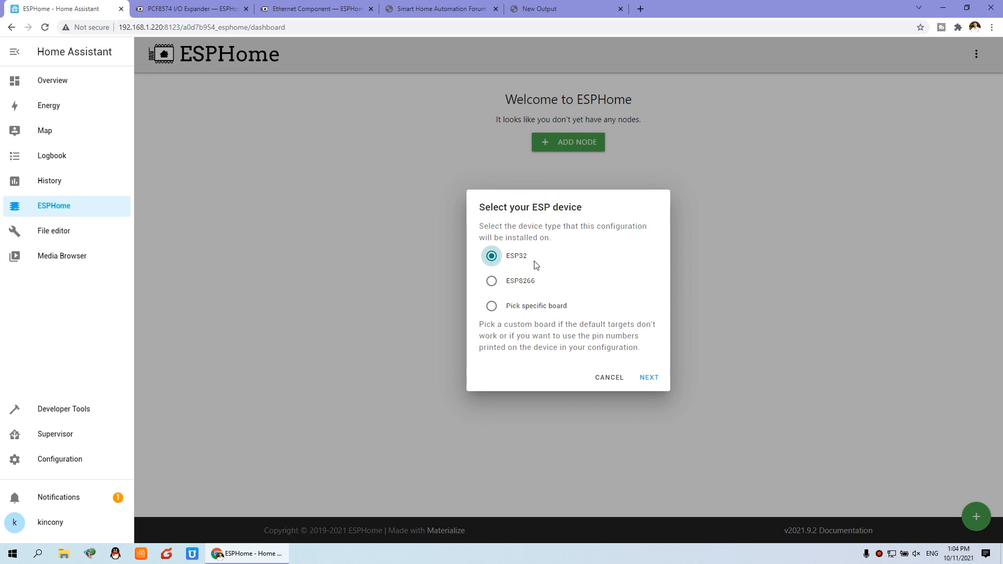
pyautogui.moveTo(613, 352)
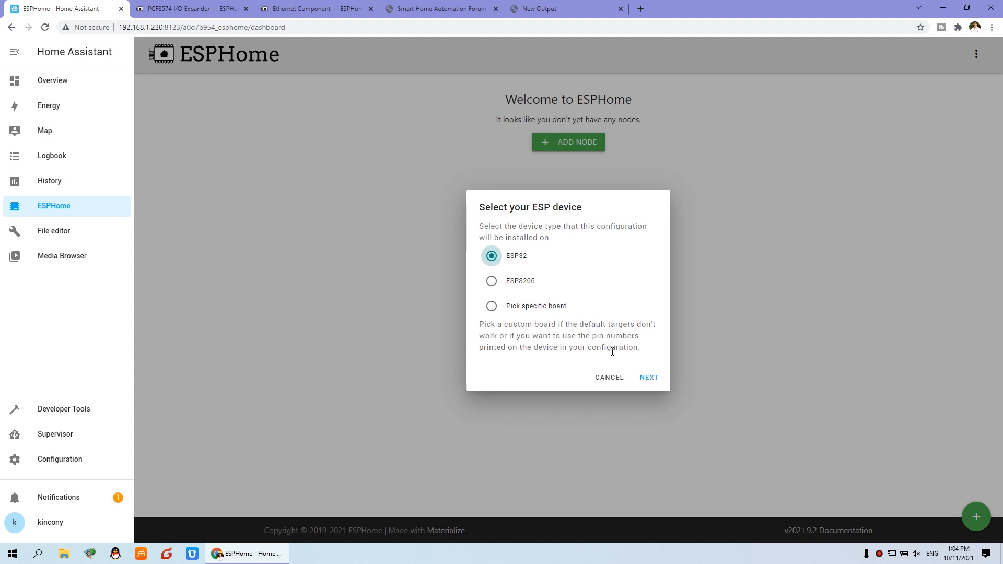
pyautogui.click(648, 377)
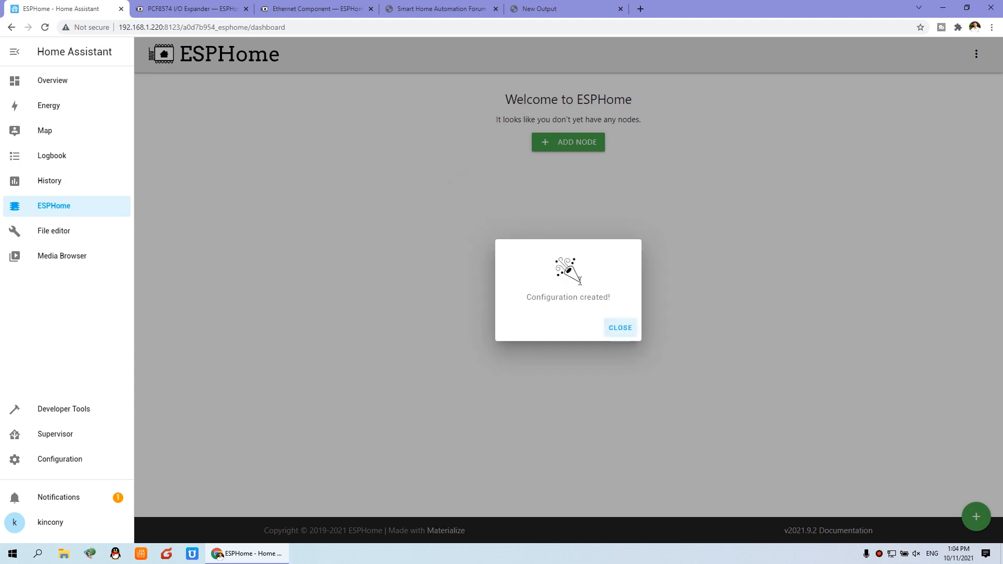
# Dismiss the Configuration created! confirmation to return to the dashboard
pyautogui.click(619, 327)
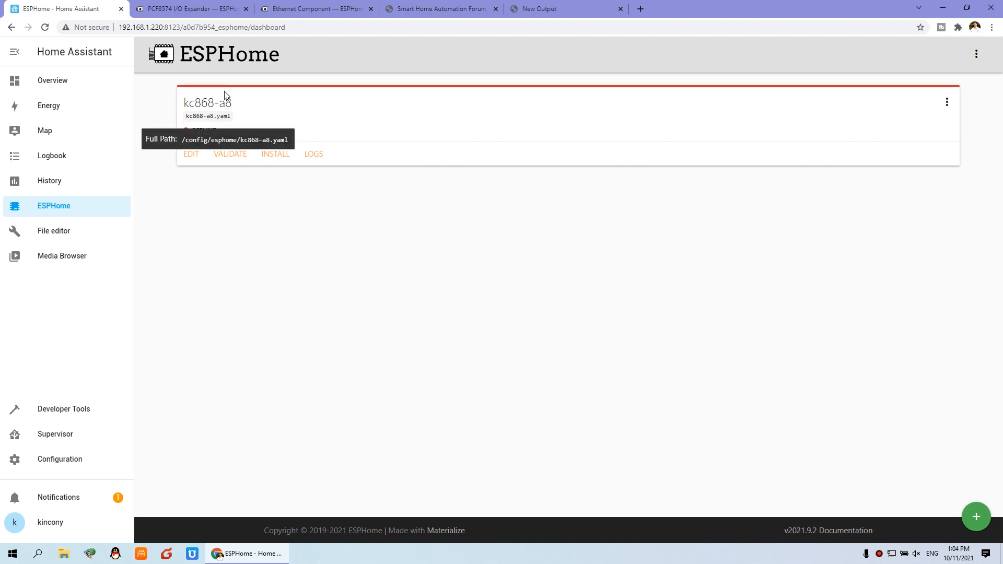
pyautogui.moveTo(181, 87)
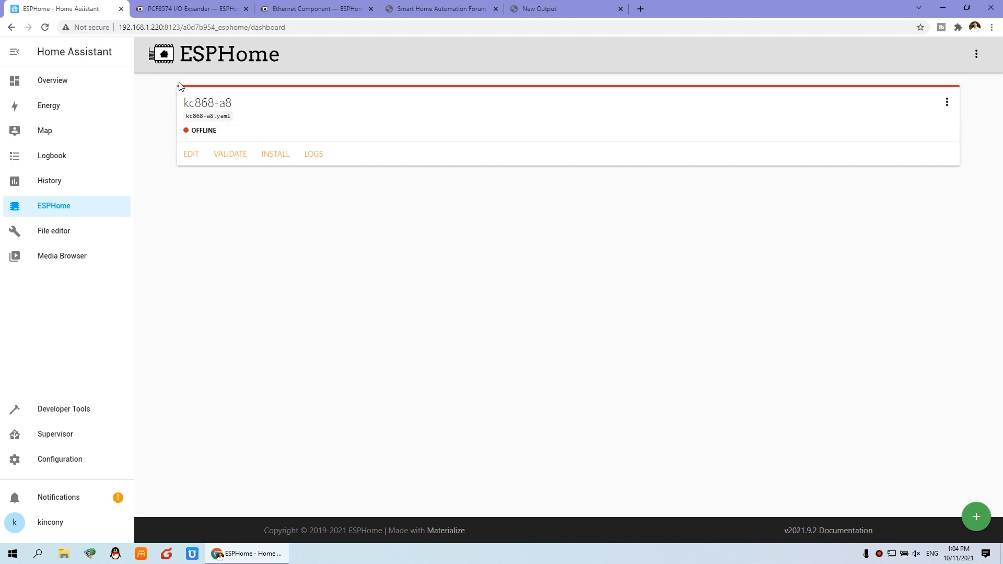
pyautogui.moveTo(370, 104)
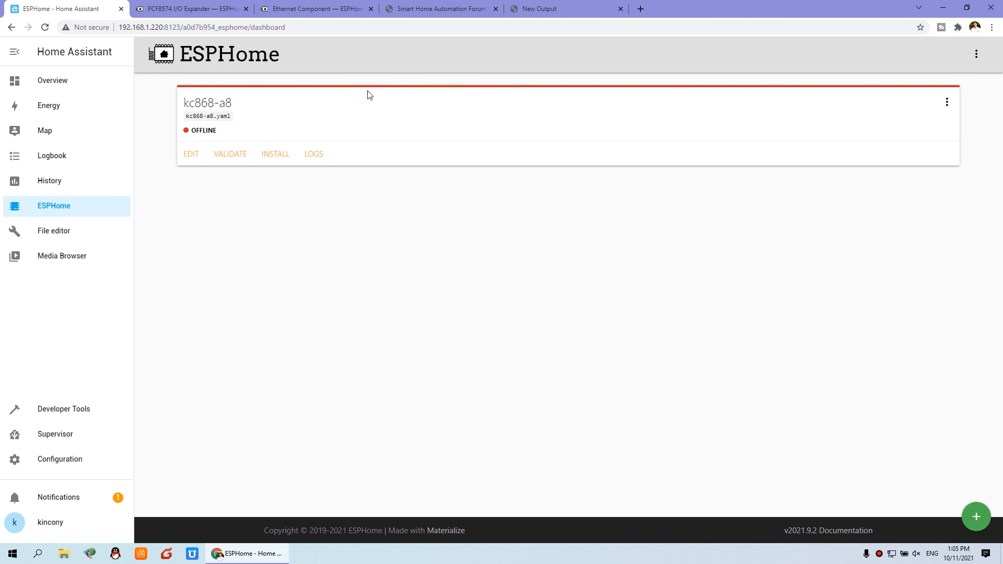
pyautogui.moveTo(401, 79)
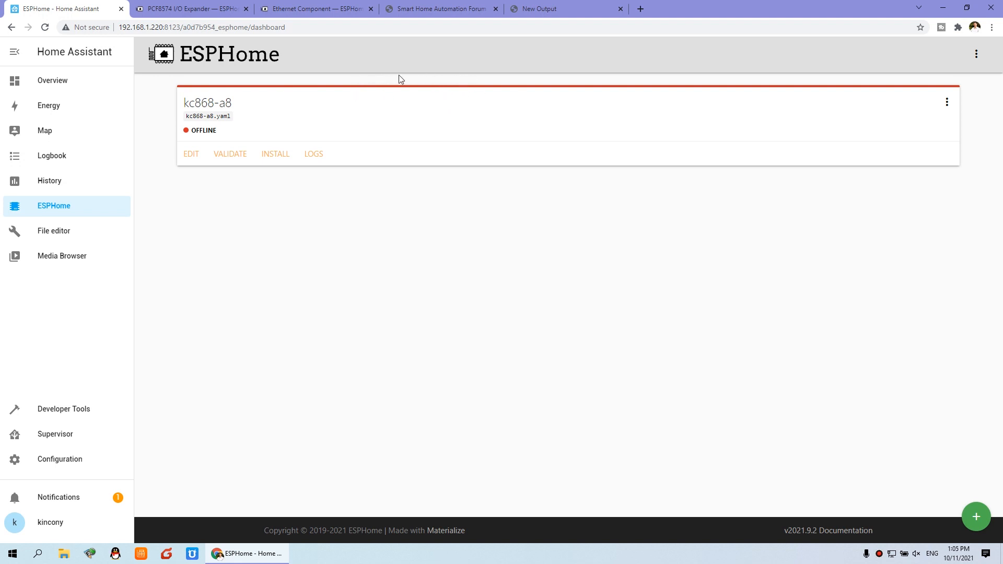
pyautogui.moveTo(455, 125)
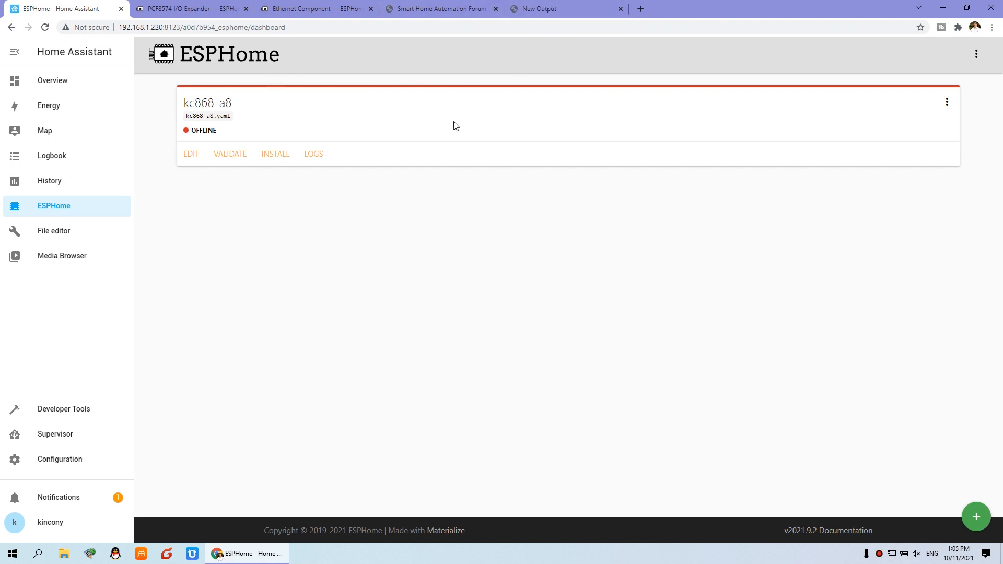
pyautogui.moveTo(506, 86)
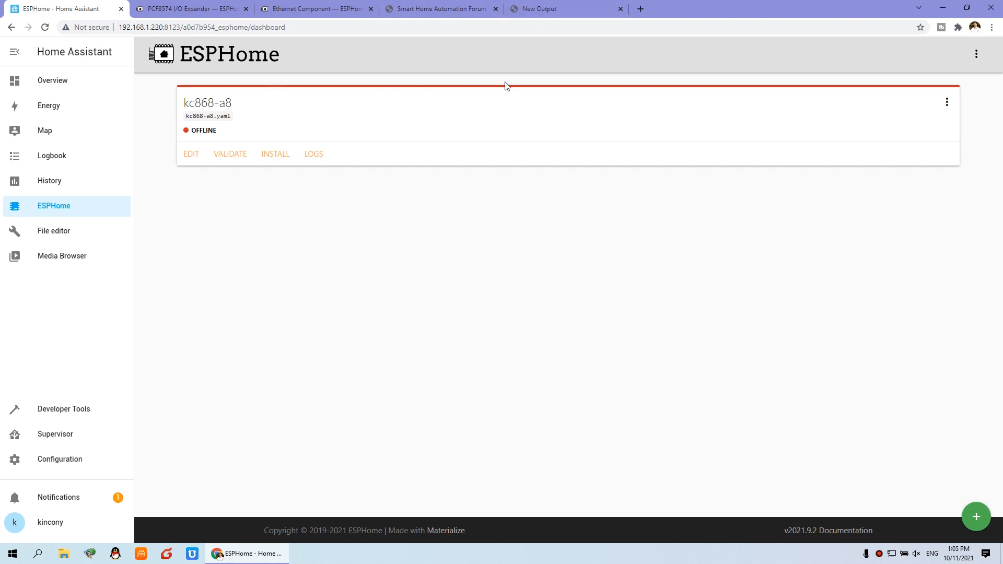
# Review the KC868-A8 schematic PDF, then move to the PCF8574 I/O Expander documentation
pyautogui.click(565, 9)
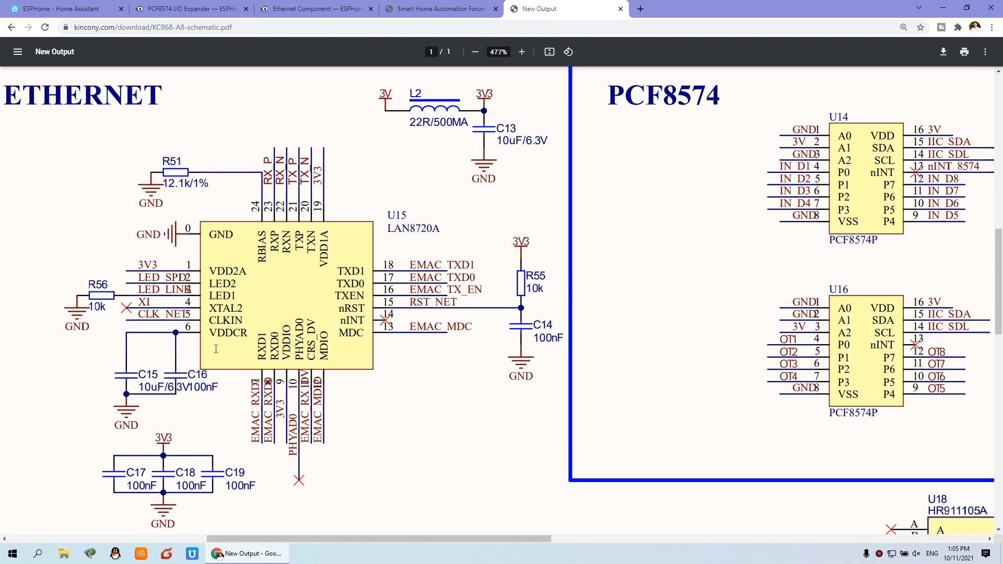
pyautogui.moveTo(659, 240)
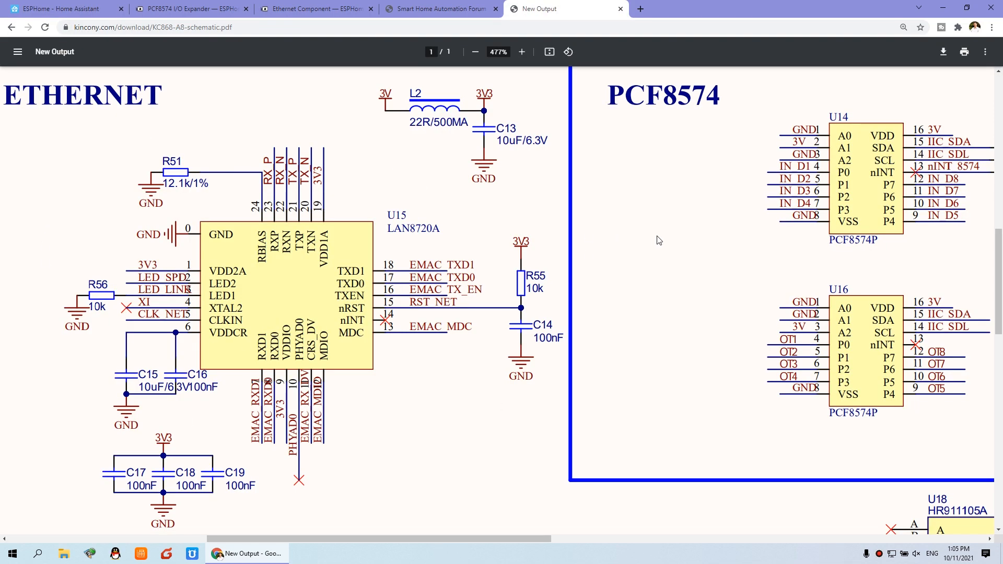
pyautogui.moveTo(728, 276)
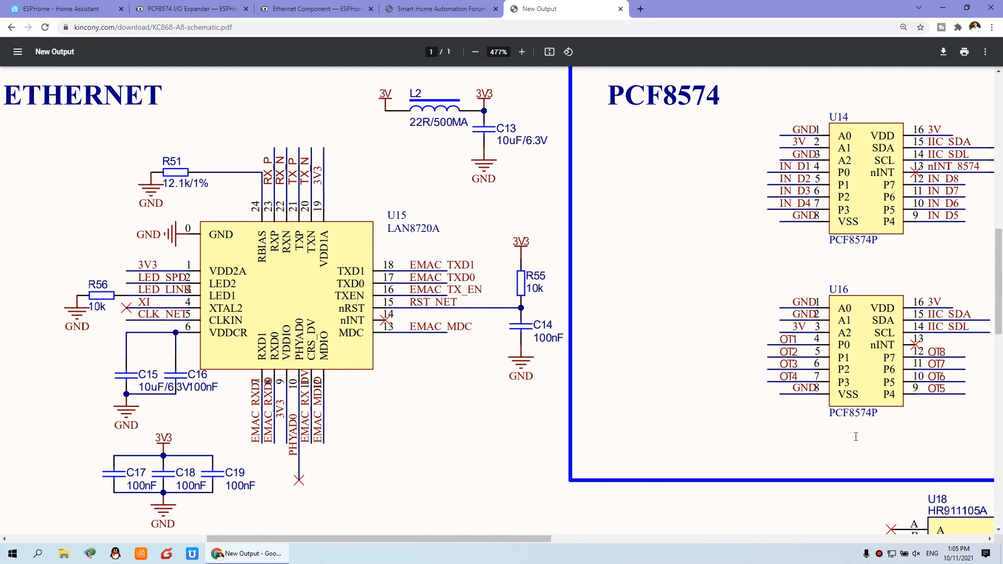
pyautogui.moveTo(836, 343)
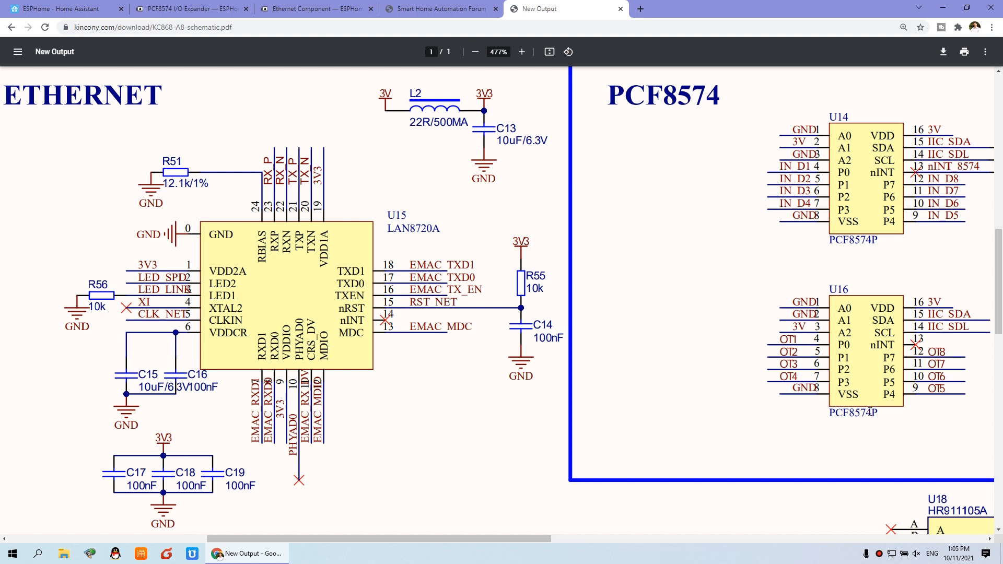
pyautogui.moveTo(124, 291)
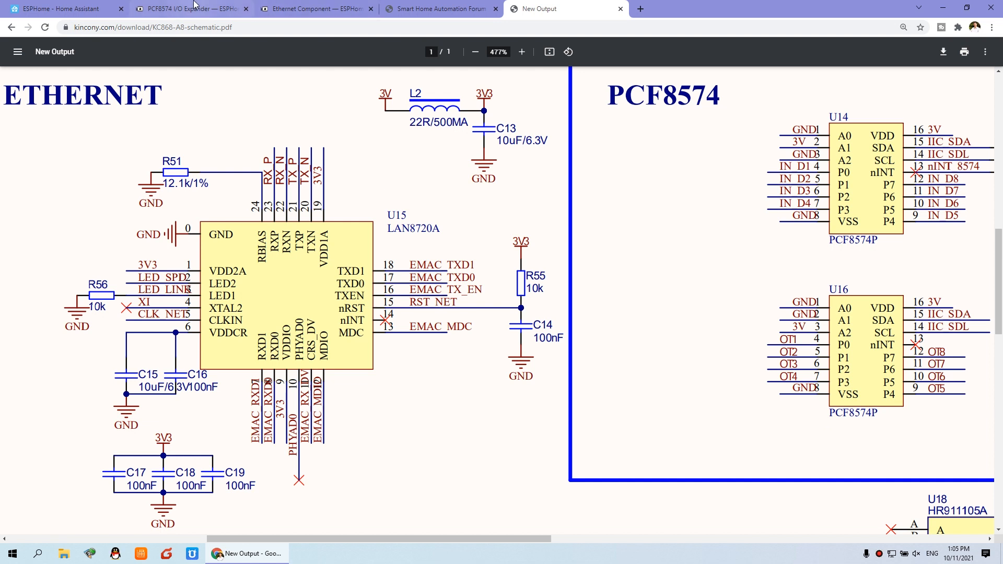
pyautogui.click(189, 9)
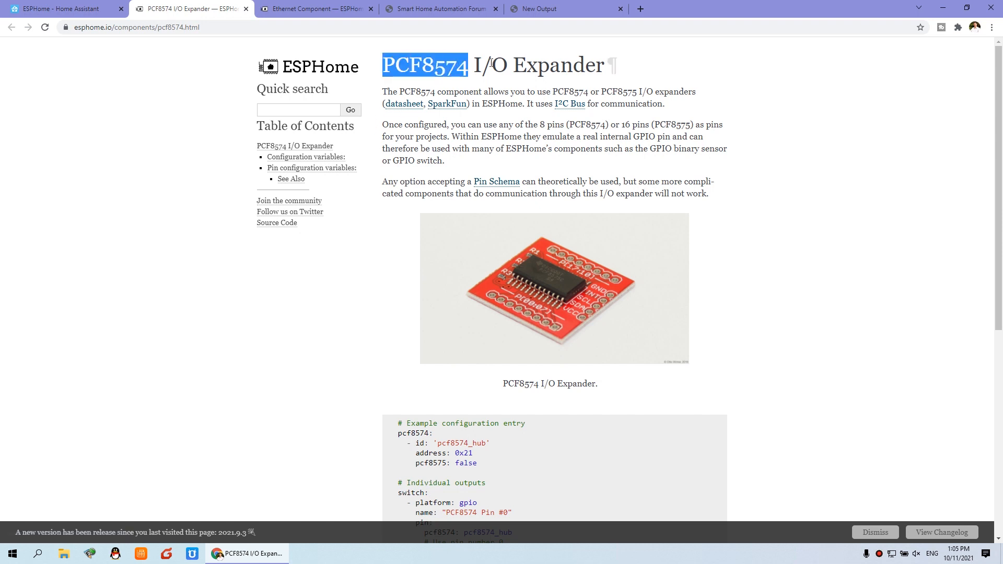
# Review the PCF8574 example config, highlighting the hub address 0x21 and OUTPUT mode
pyautogui.scroll(-3)
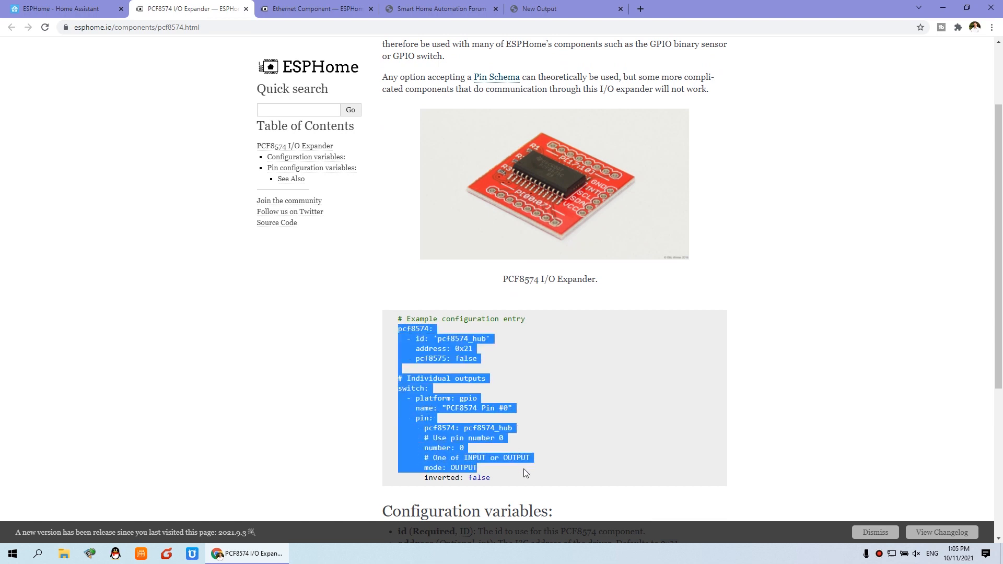
pyautogui.scroll(-3)
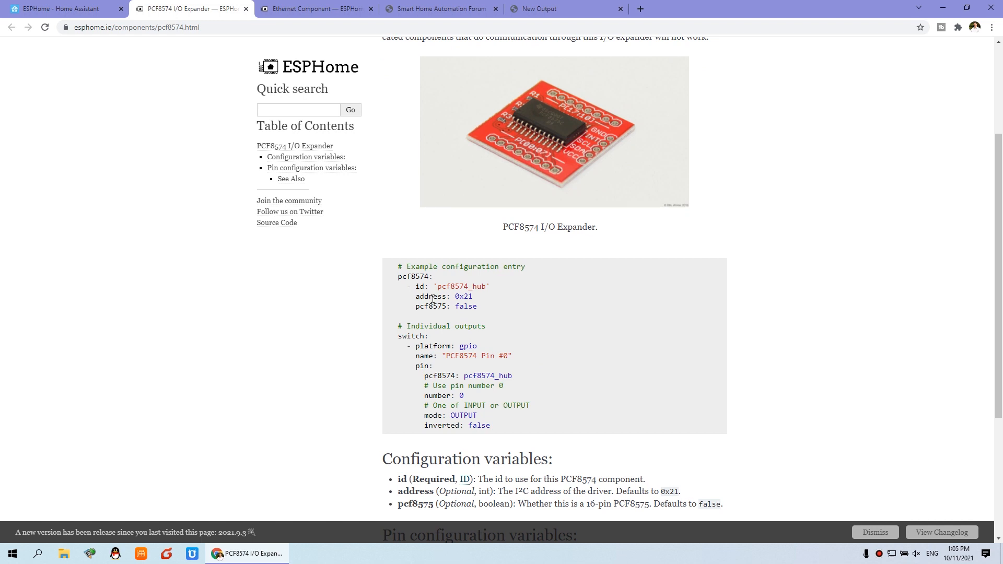
pyautogui.doubleClick(431, 295)
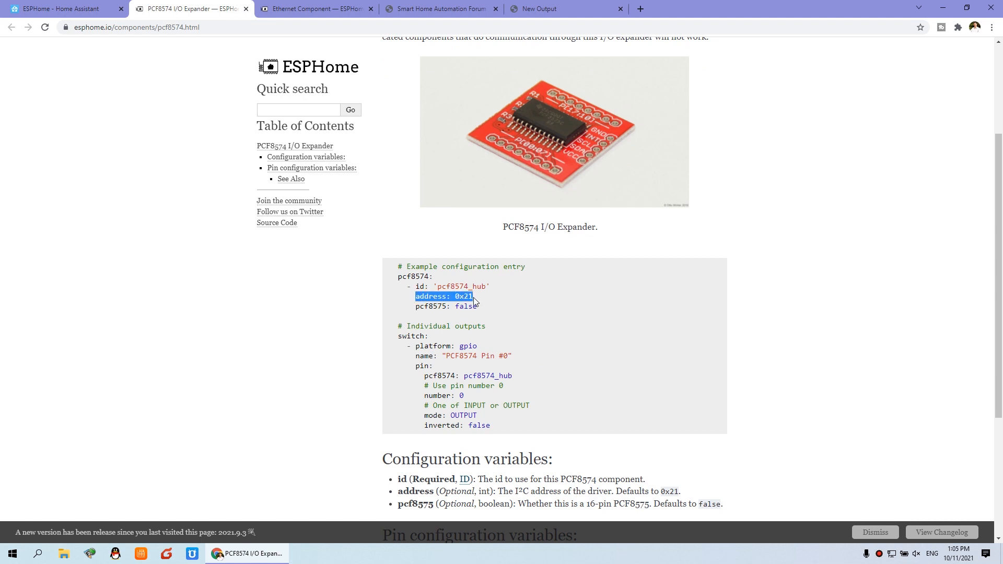
pyautogui.moveTo(482, 304)
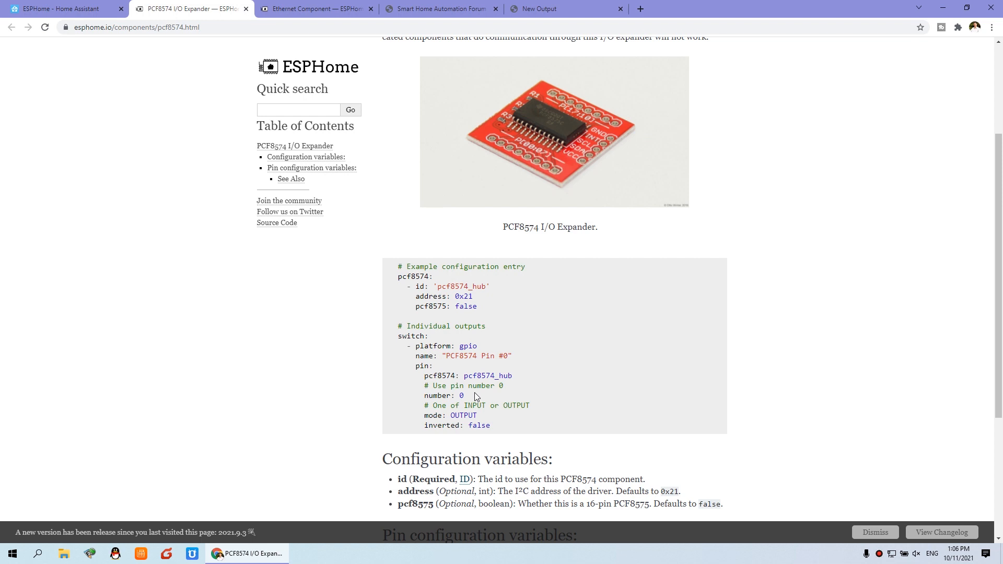
pyautogui.moveTo(469, 398)
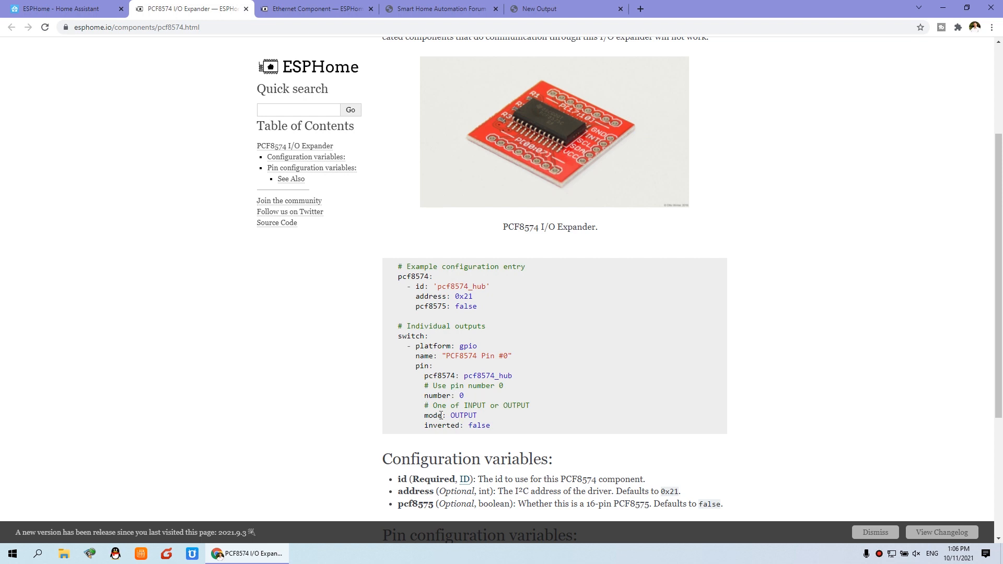
pyautogui.doubleClick(463, 415)
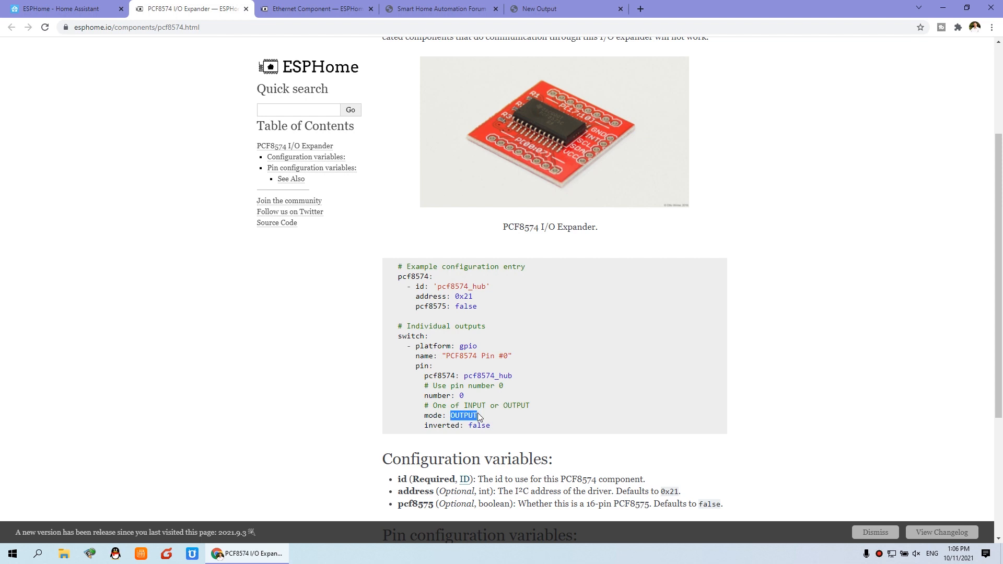
pyautogui.click(463, 415)
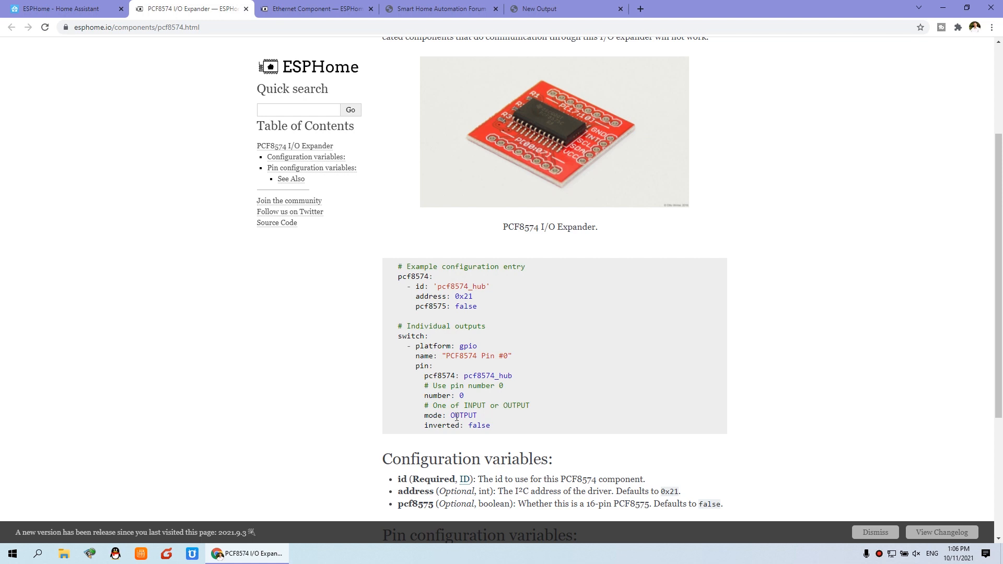
pyautogui.moveTo(486, 418)
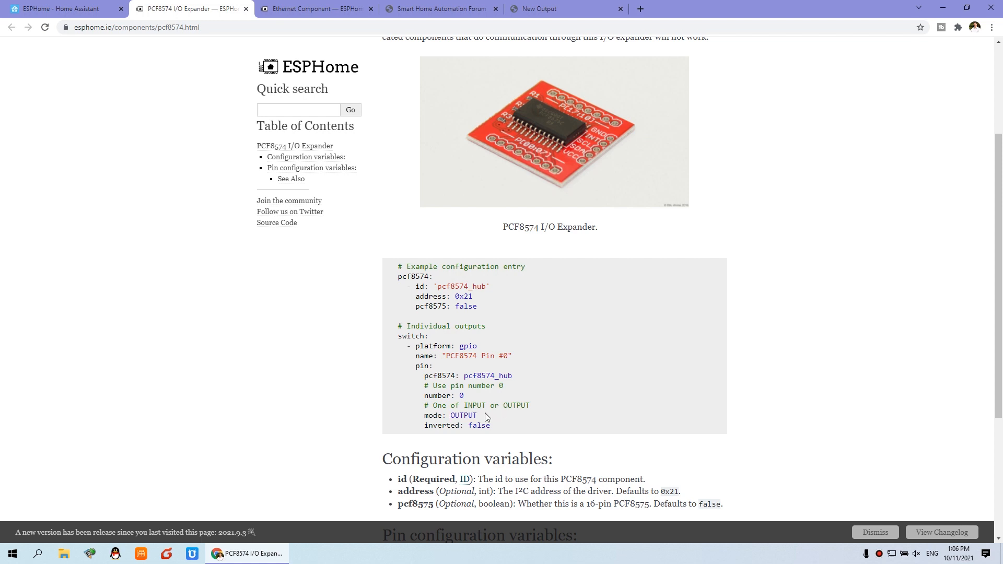
pyautogui.moveTo(424, 301)
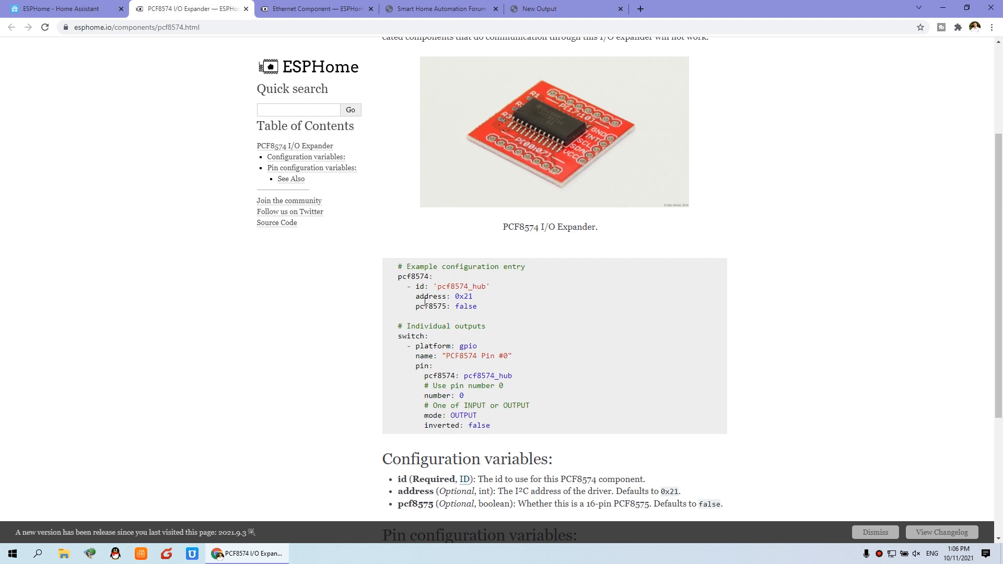
pyautogui.moveTo(506, 424)
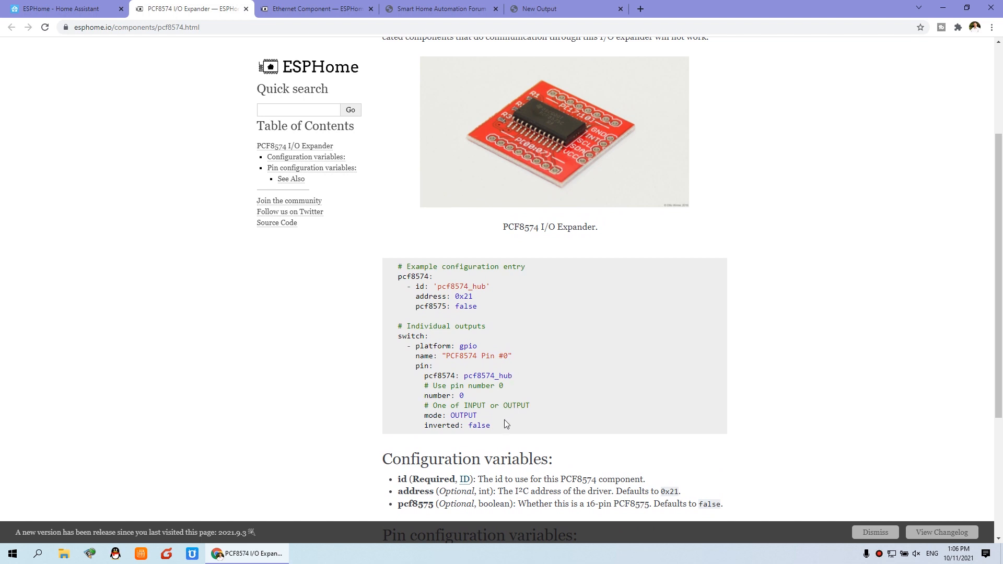
pyautogui.moveTo(344, 22)
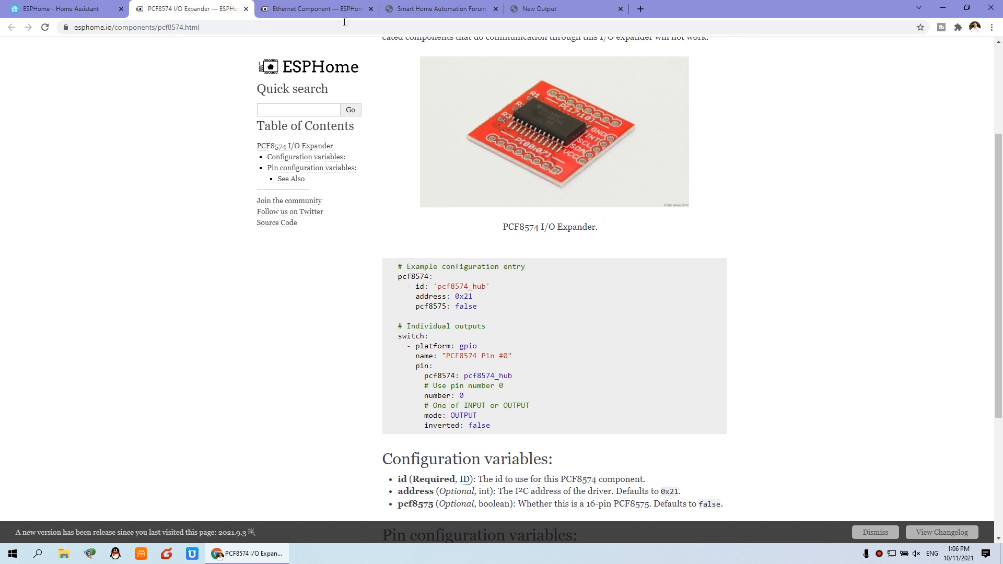
pyautogui.click(315, 8)
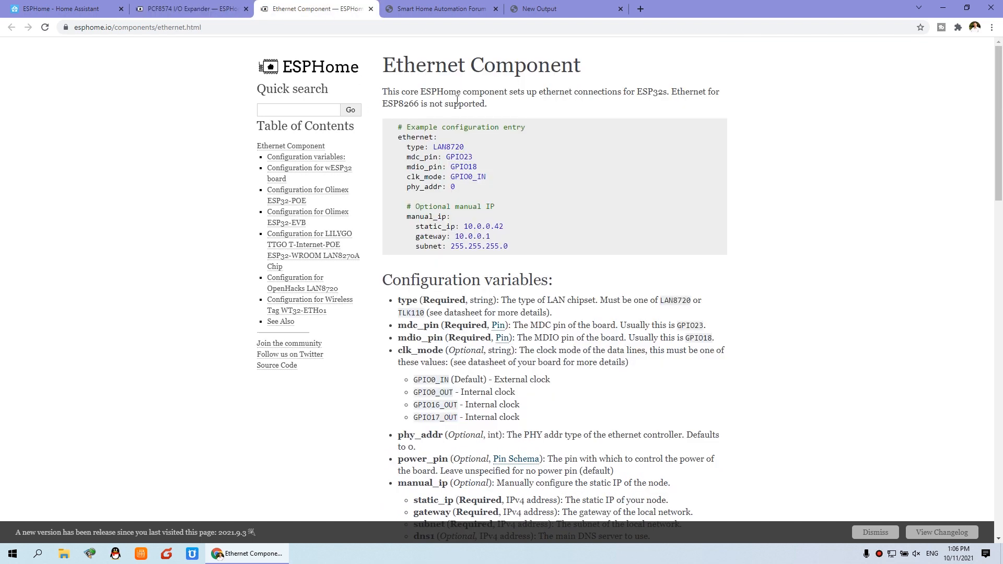
pyautogui.click(563, 9)
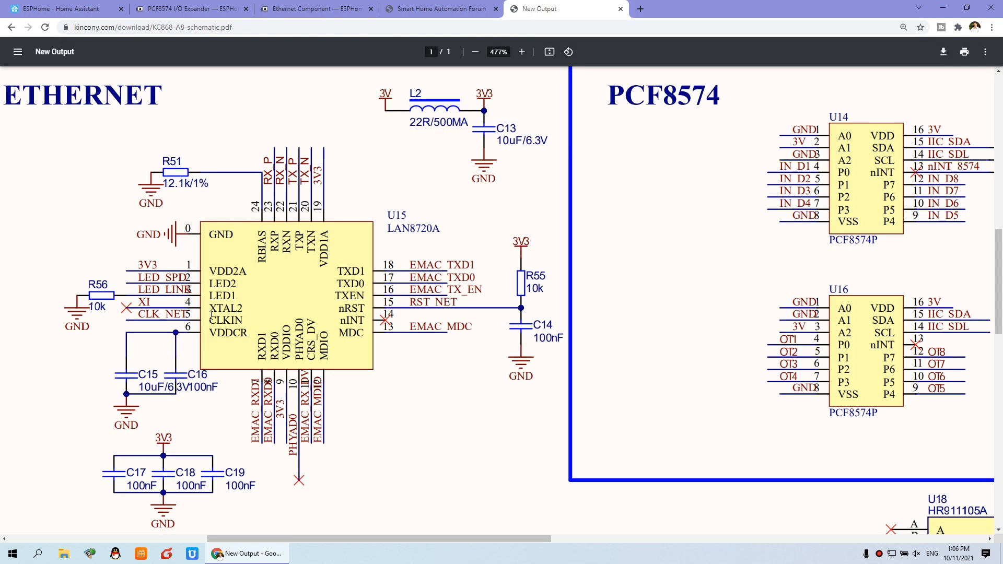
pyautogui.moveTo(415, 225)
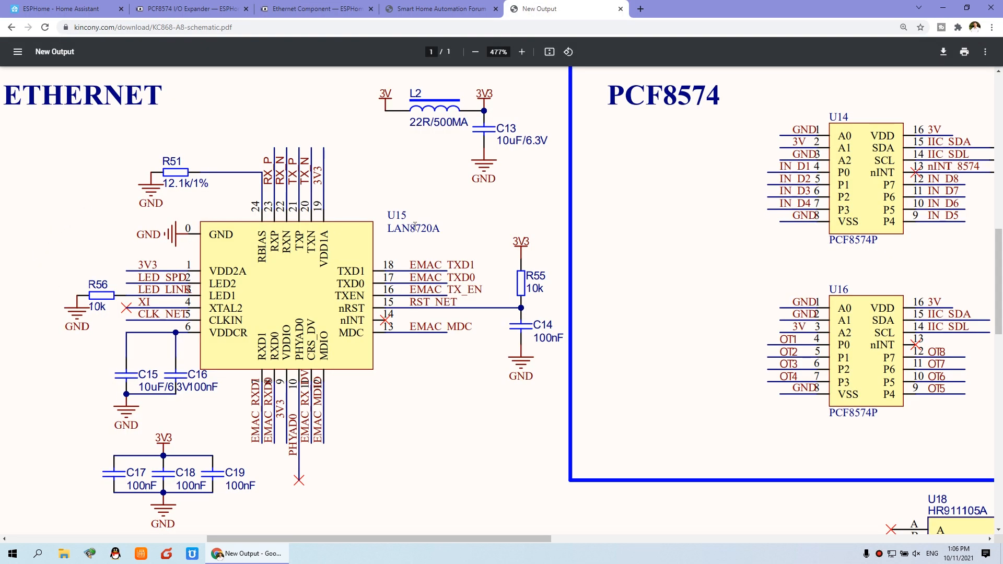
pyautogui.doubleClick(414, 229)
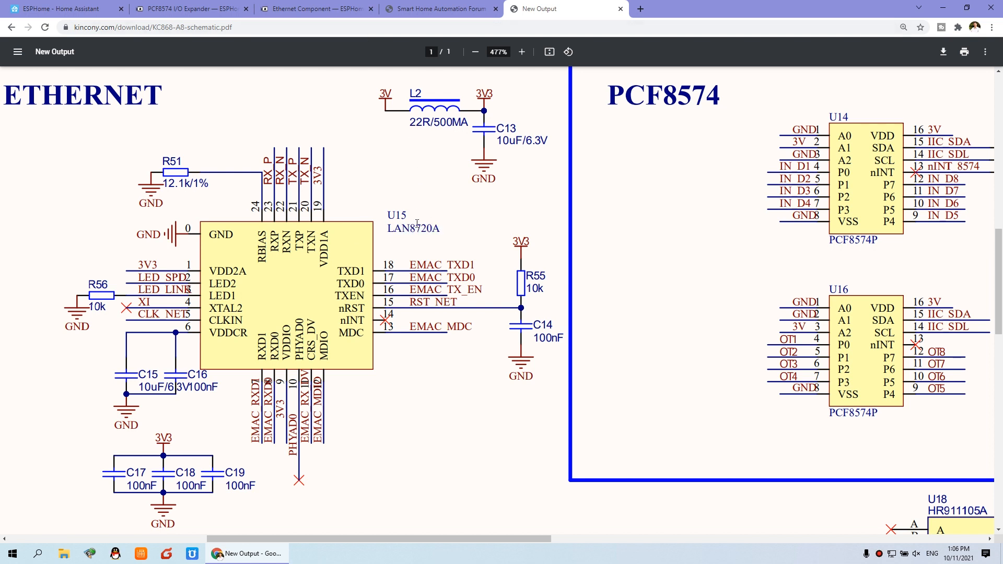
pyautogui.click(313, 8)
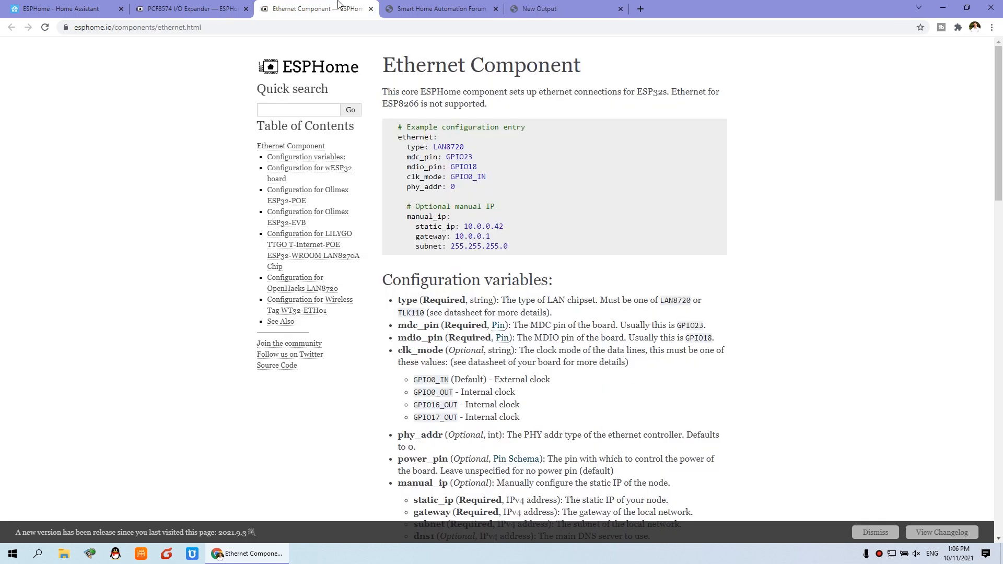
pyautogui.moveTo(384, 77)
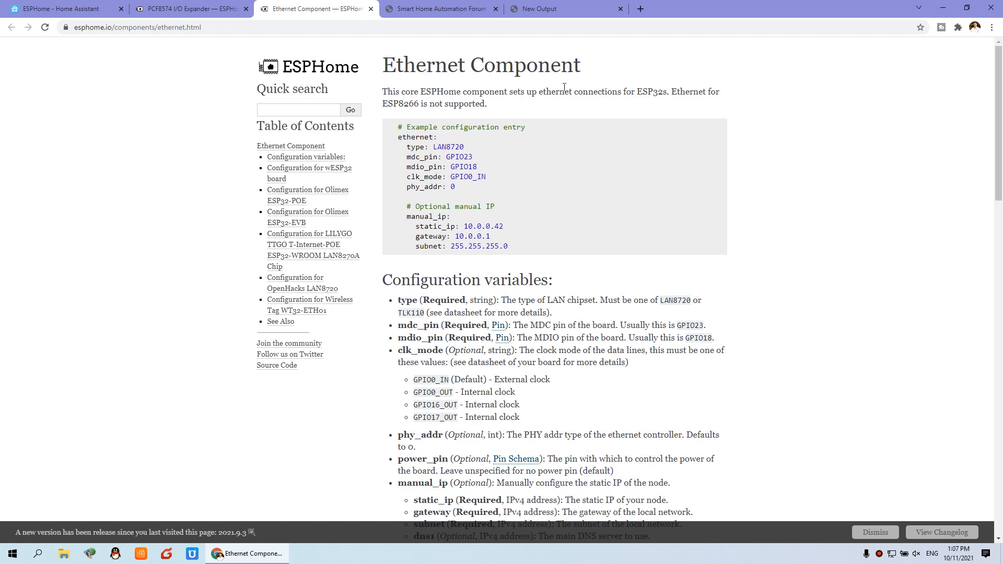
pyautogui.scroll(-3)
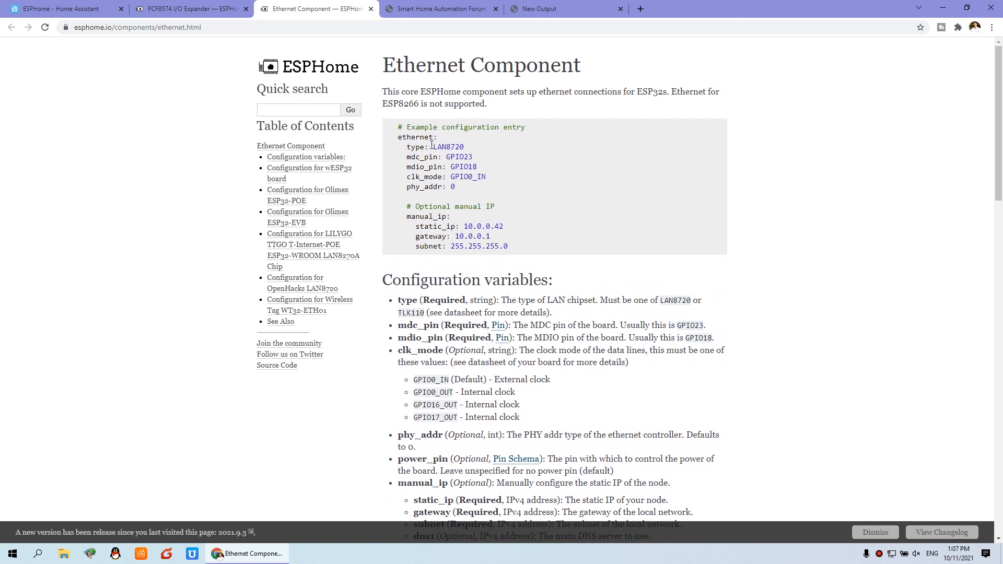
pyautogui.doubleClick(448, 146)
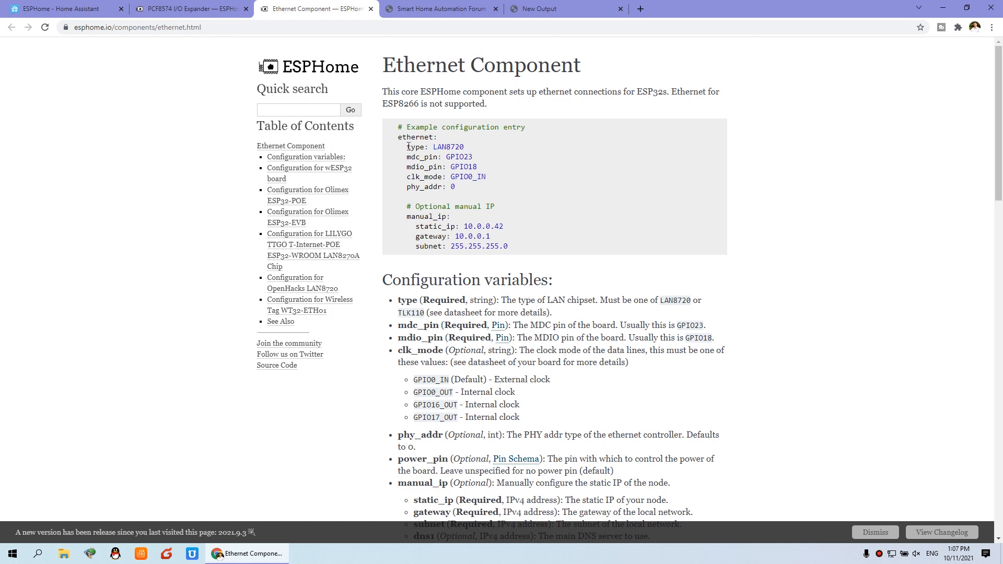
pyautogui.doubleClick(431, 146)
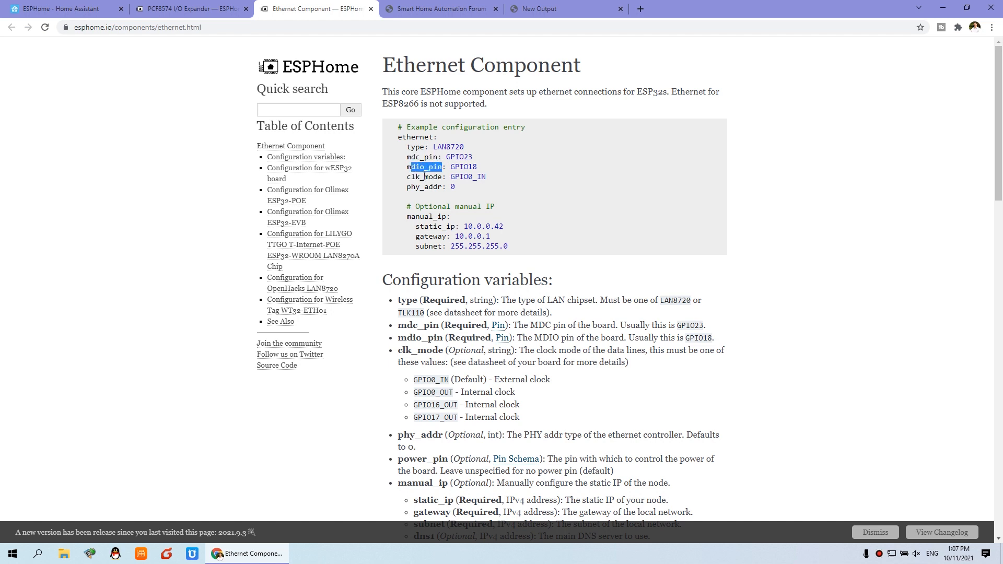
pyautogui.click(566, 8)
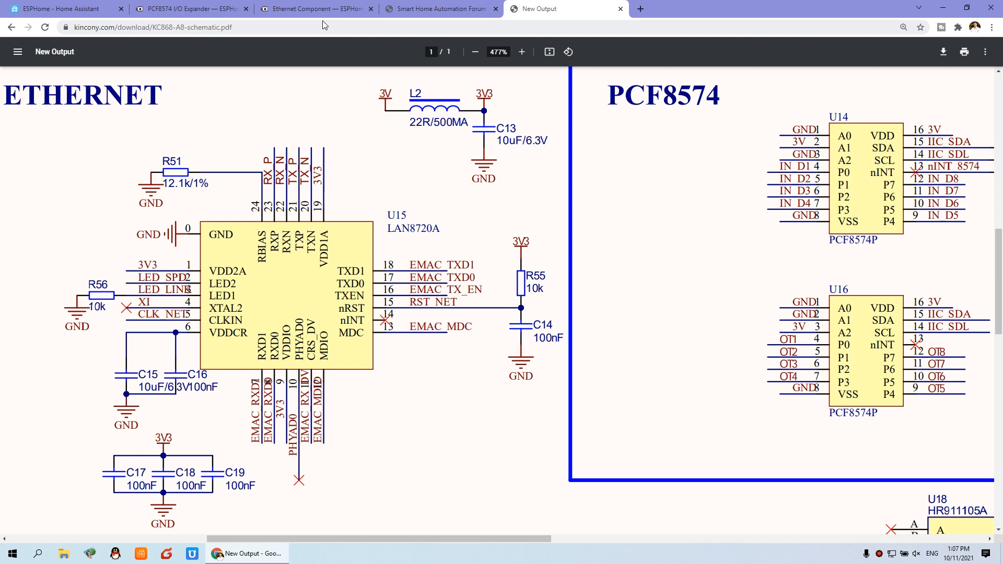
pyautogui.click(313, 8)
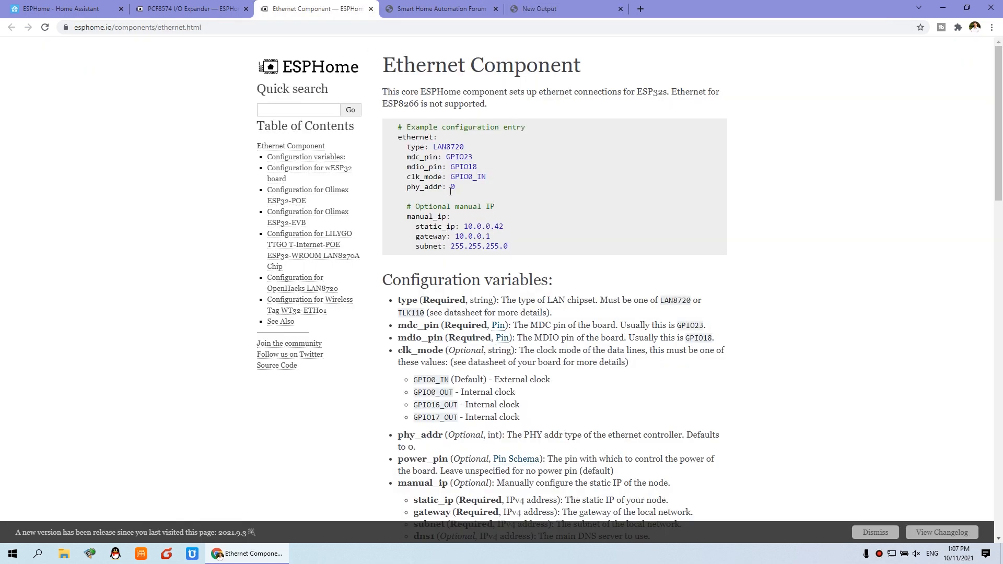
pyautogui.moveTo(468, 143)
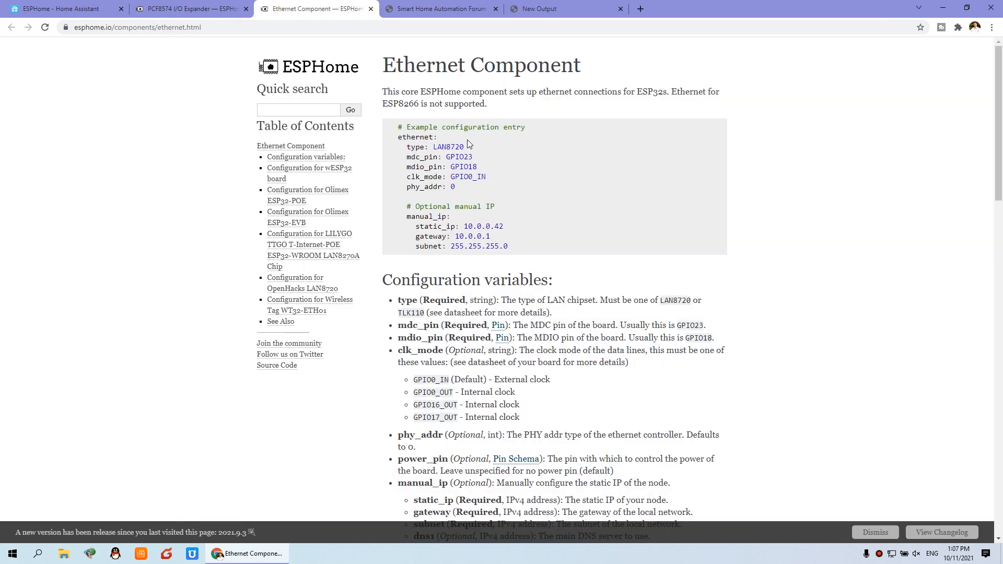
pyautogui.doubleClick(430, 227)
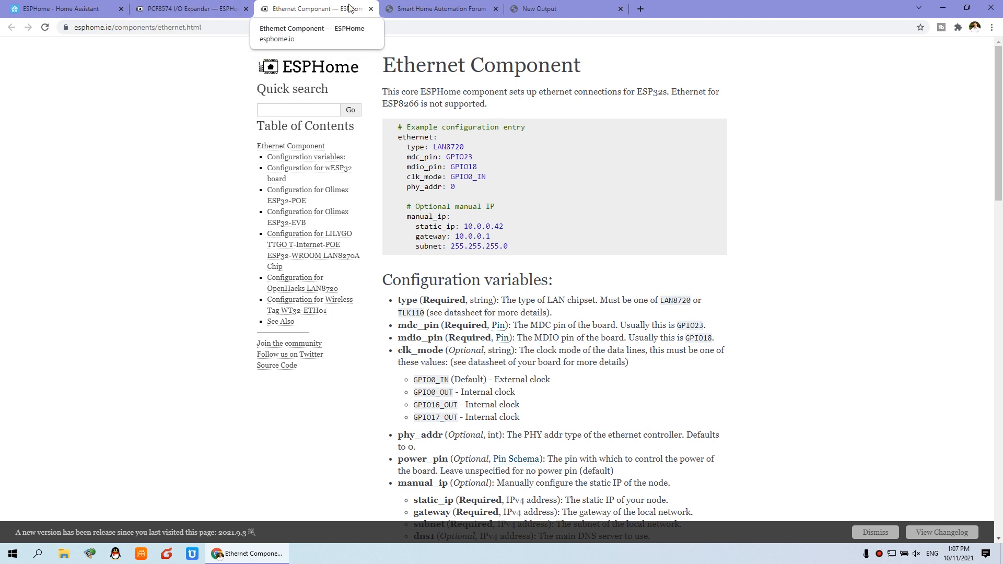
pyautogui.click(189, 8)
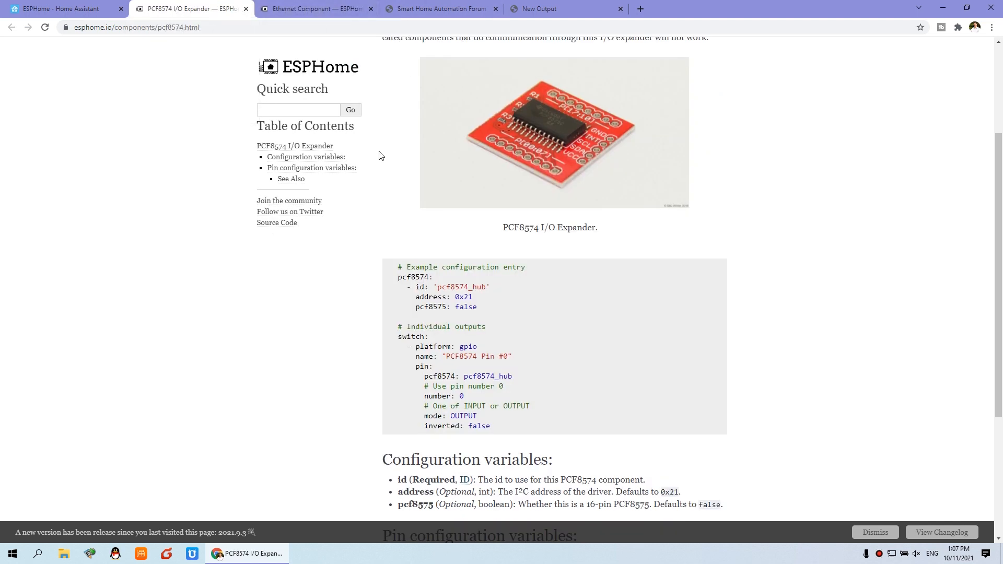
# Open kc868-a8.yaml for editing in ESPHome, then go to the KinCony forum thread list
pyautogui.click(313, 8)
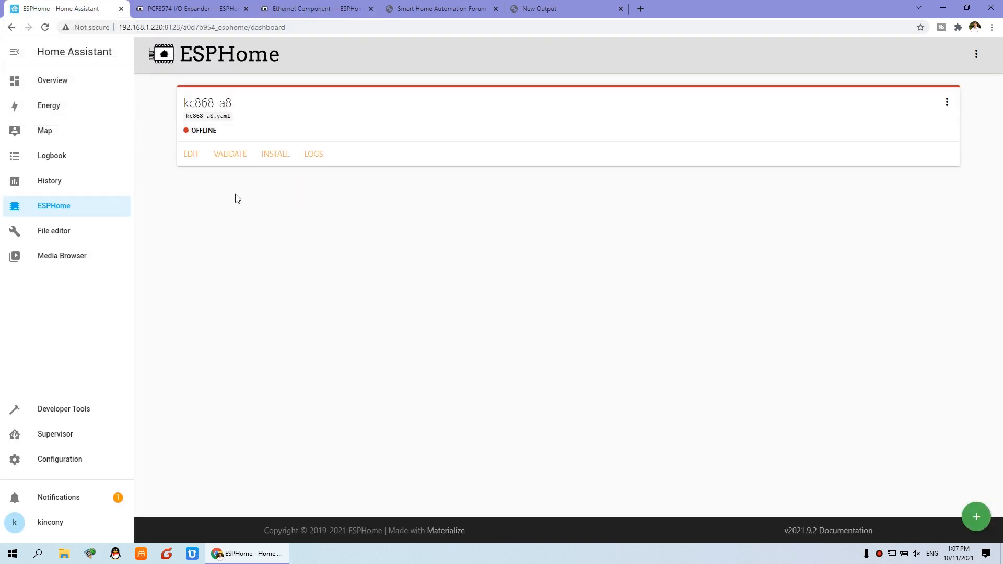
pyautogui.moveTo(191, 153)
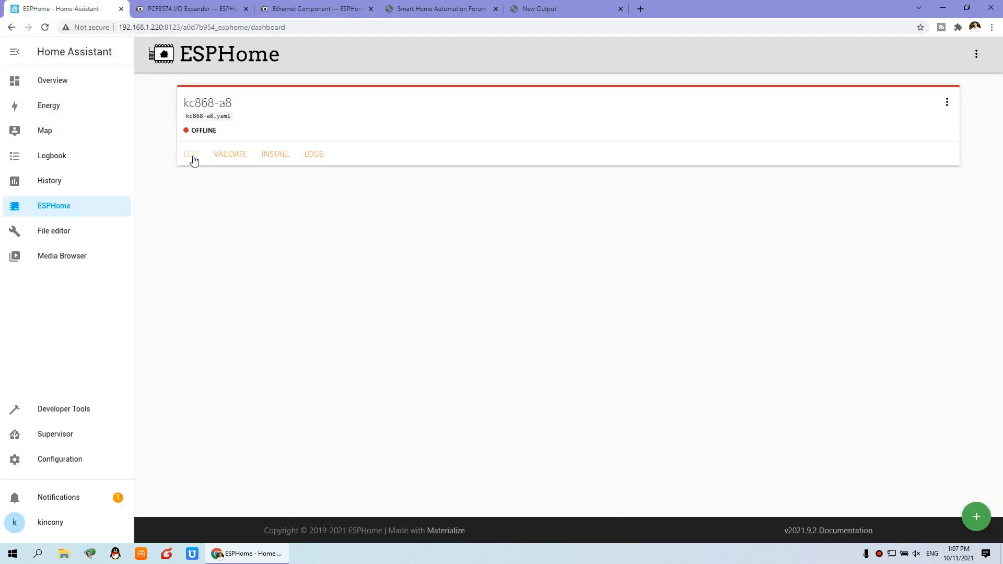
pyautogui.click(191, 154)
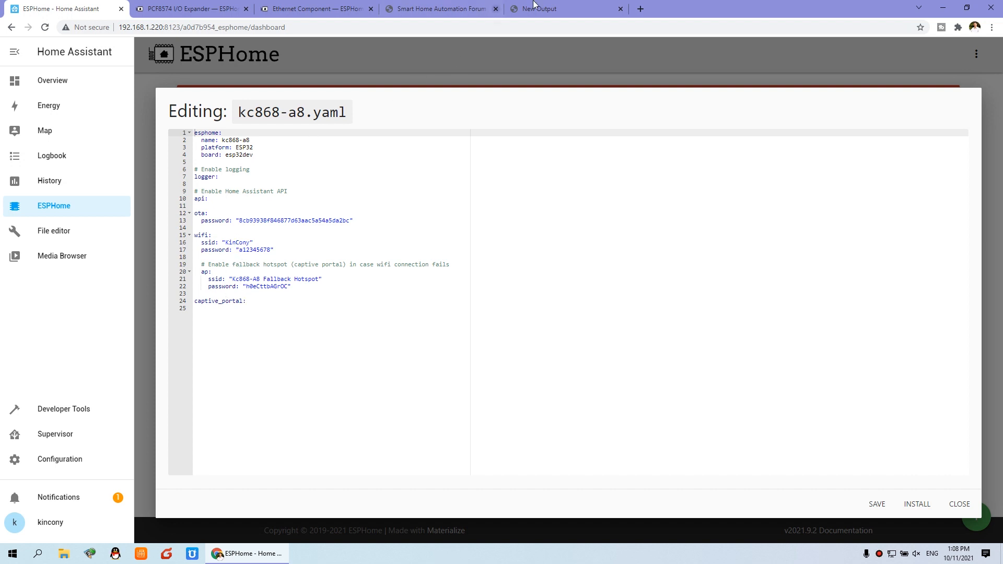
pyautogui.click(440, 8)
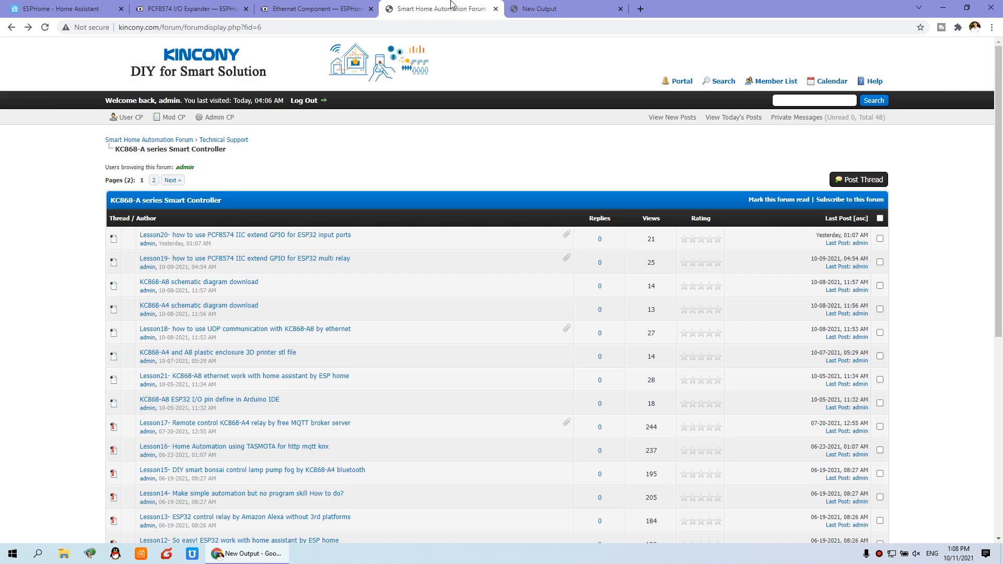
pyautogui.moveTo(244, 375)
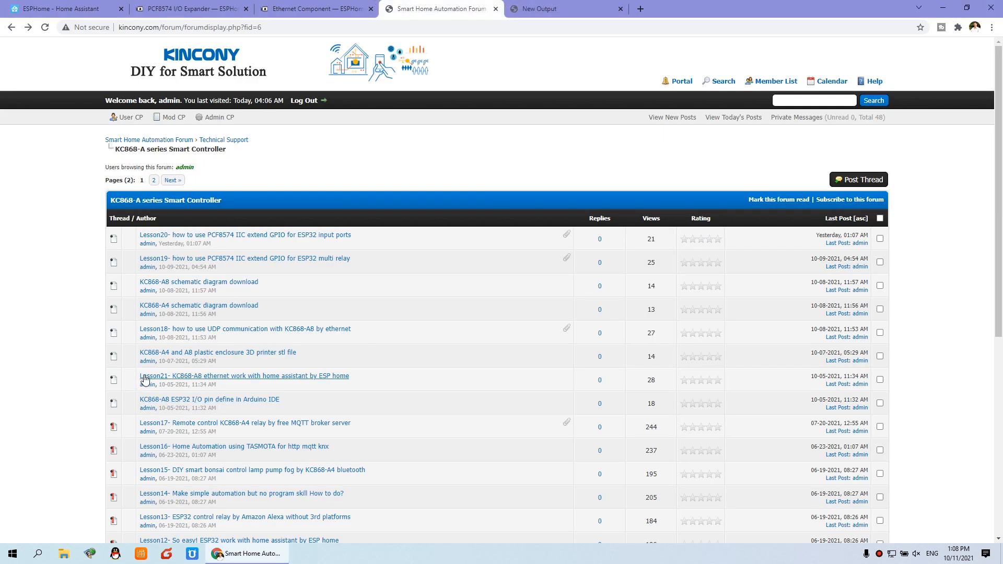
pyautogui.moveTo(236, 376)
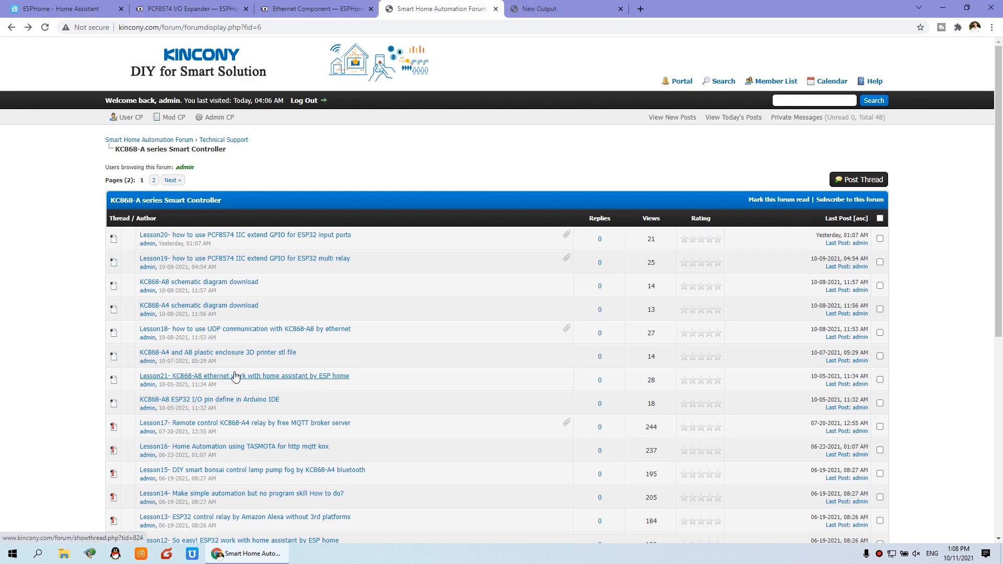
pyautogui.moveTo(348, 380)
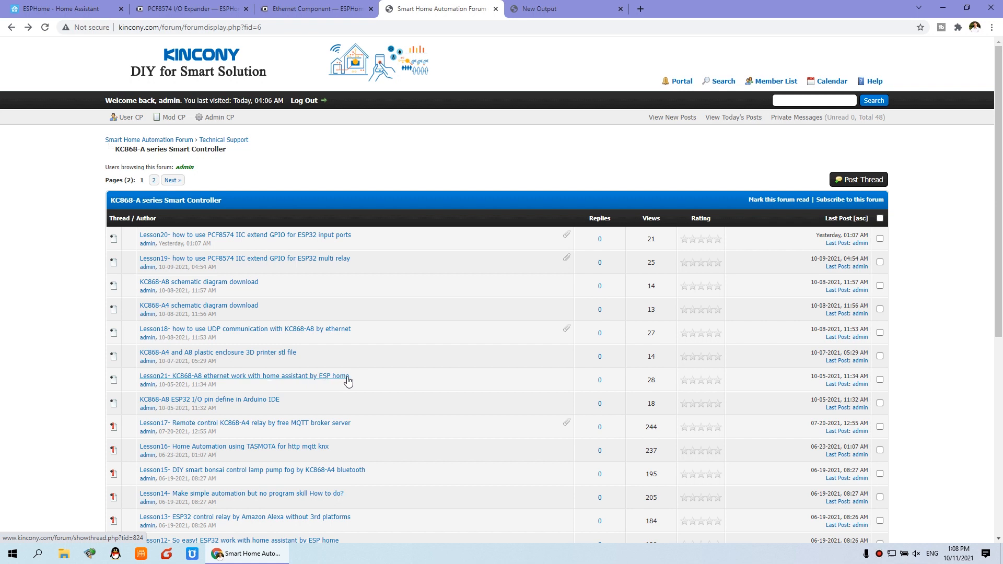
# Open the Lesson21 KC868-A8 Ethernet thread and look over its posted example configuration
pyautogui.click(320, 381)
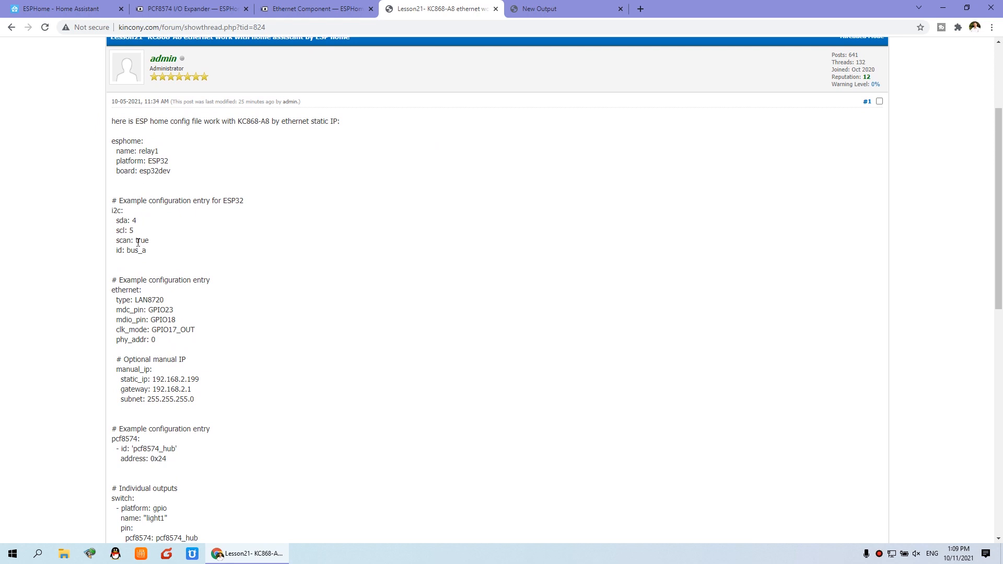
pyautogui.scroll(-3)
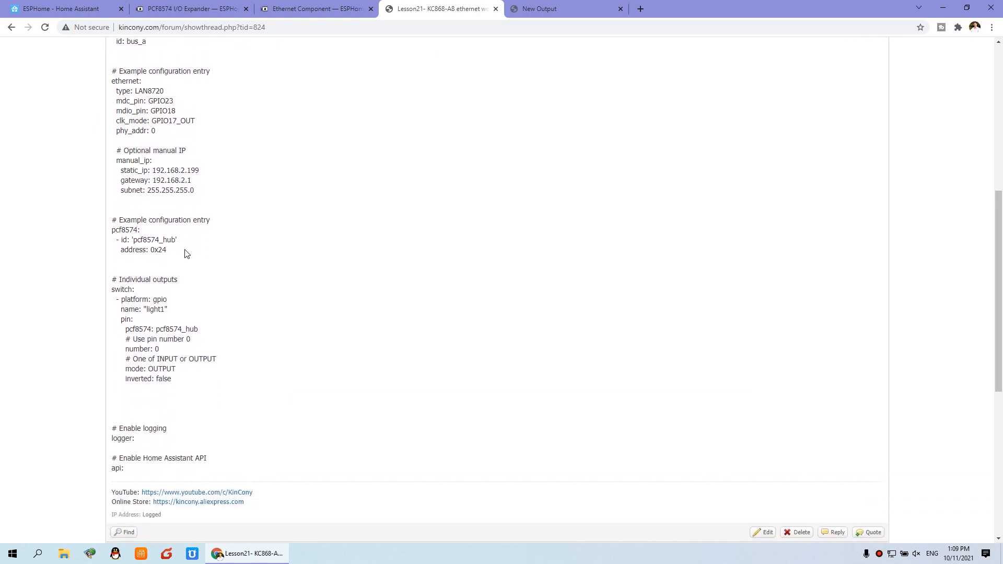
pyautogui.scroll(3)
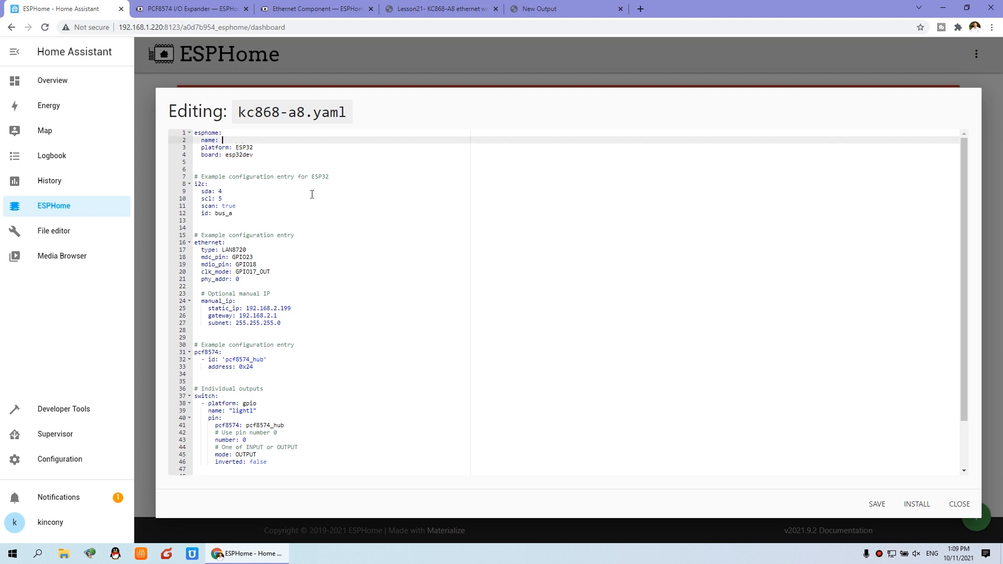
# Name the node kc868-a8, set static_ip to 192.168.1.200 with gateway 192.168.1.1, and save
pyautogui.write('kc868-a8')
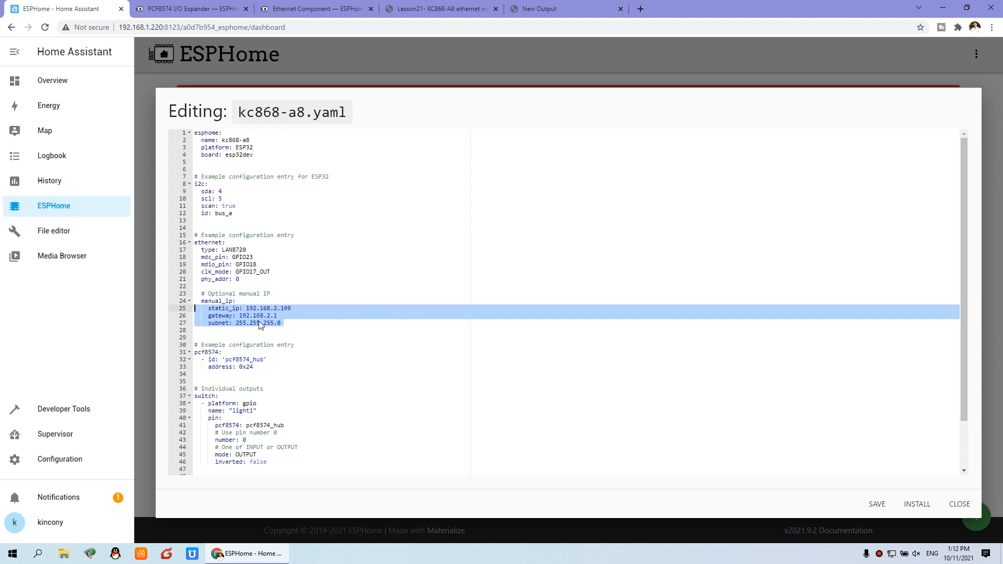
pyautogui.click(282, 308)
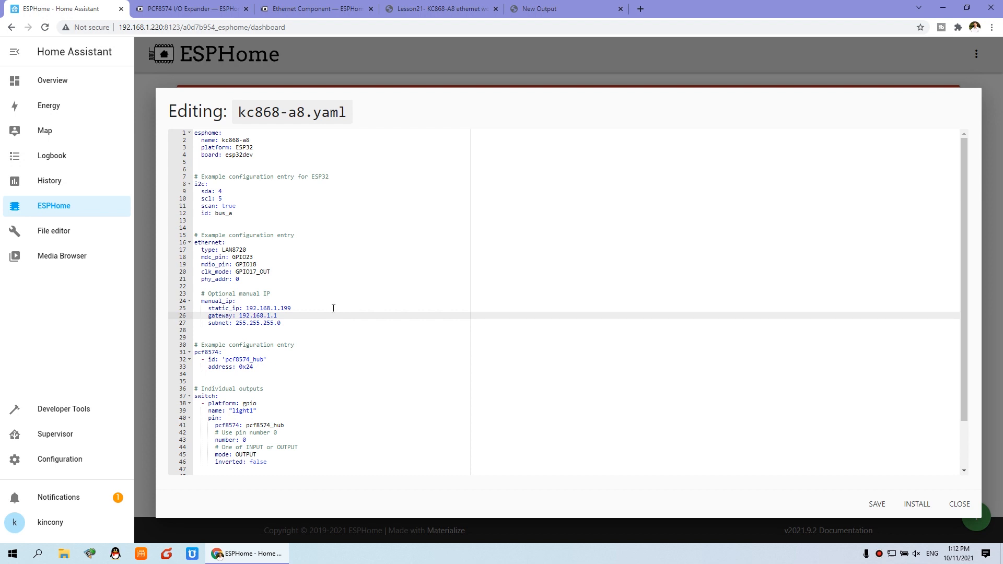
pyautogui.doubleClick(267, 307)
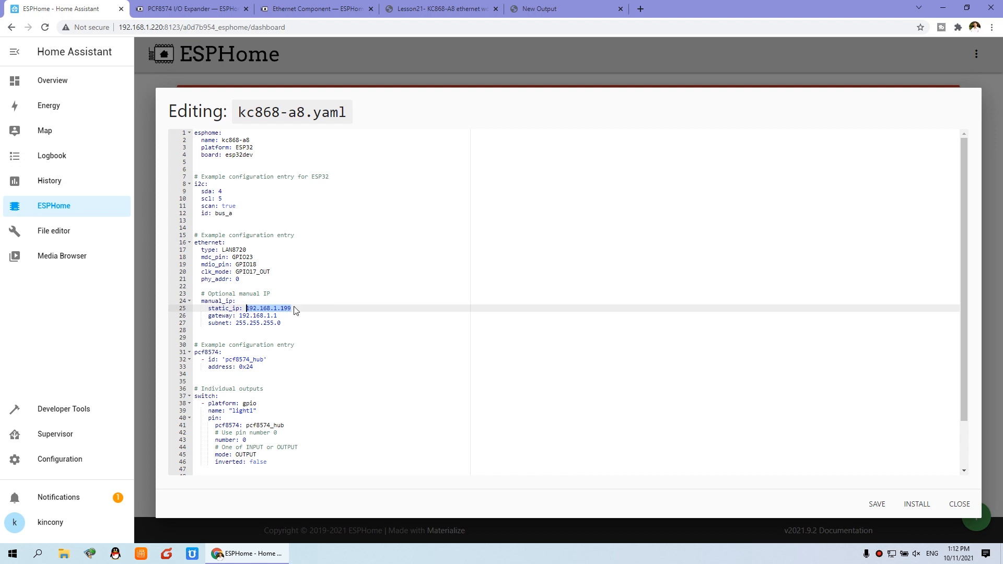
pyautogui.write('192.168.1.200')
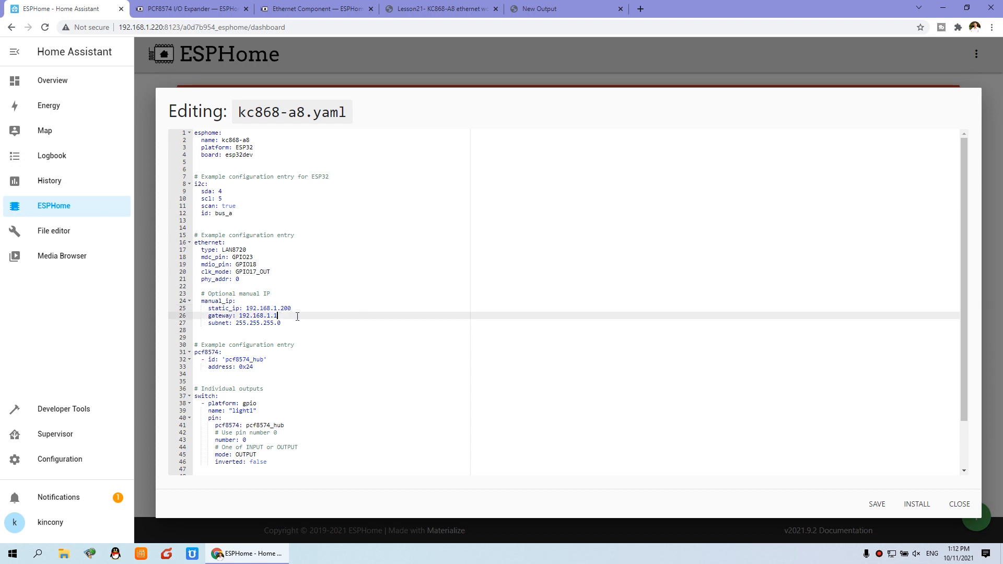
pyautogui.moveTo(672, 391)
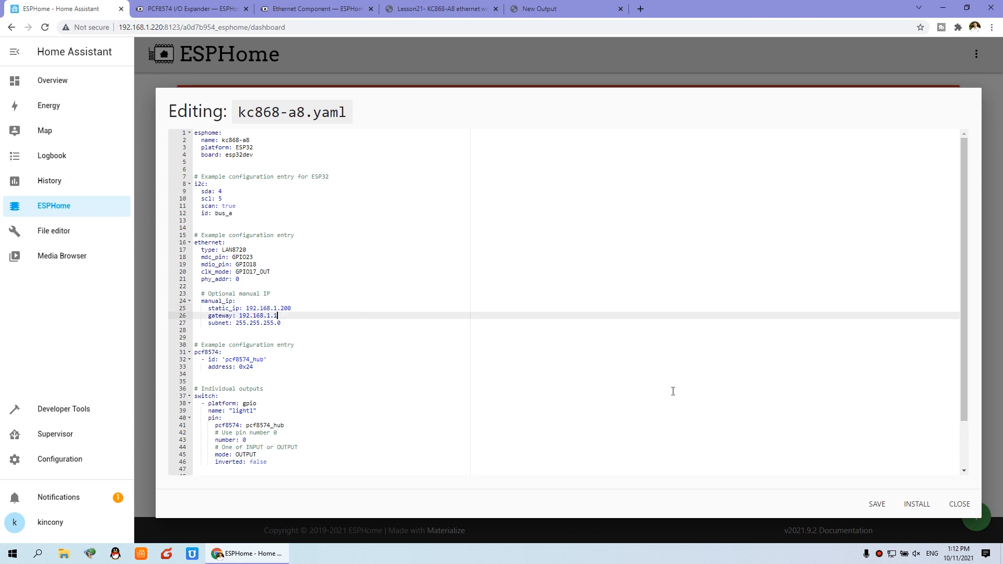
pyautogui.click(877, 504)
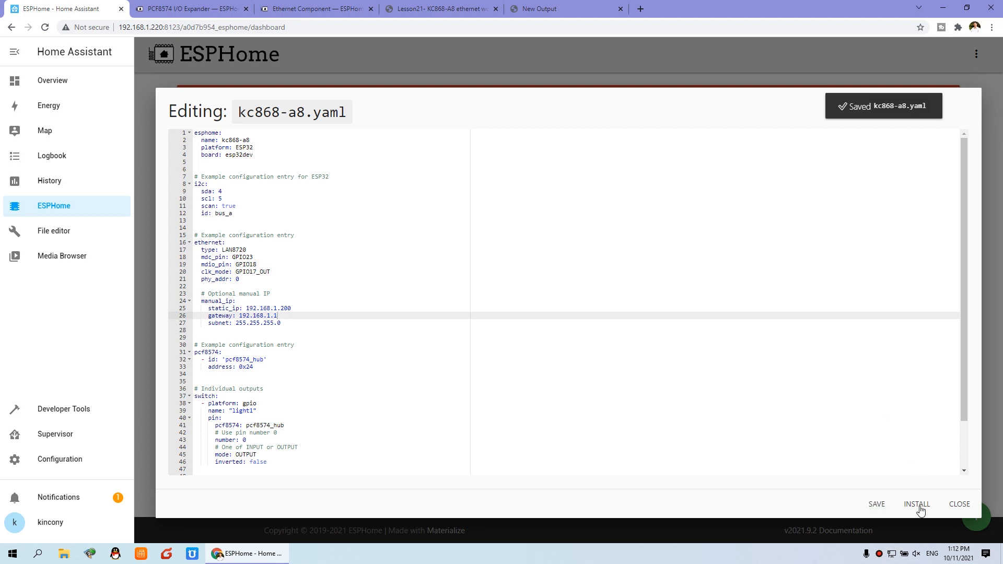
# Install the firmware via the server-USB option; the log shows Ethernet up at 192.168.1.200
pyautogui.click(916, 504)
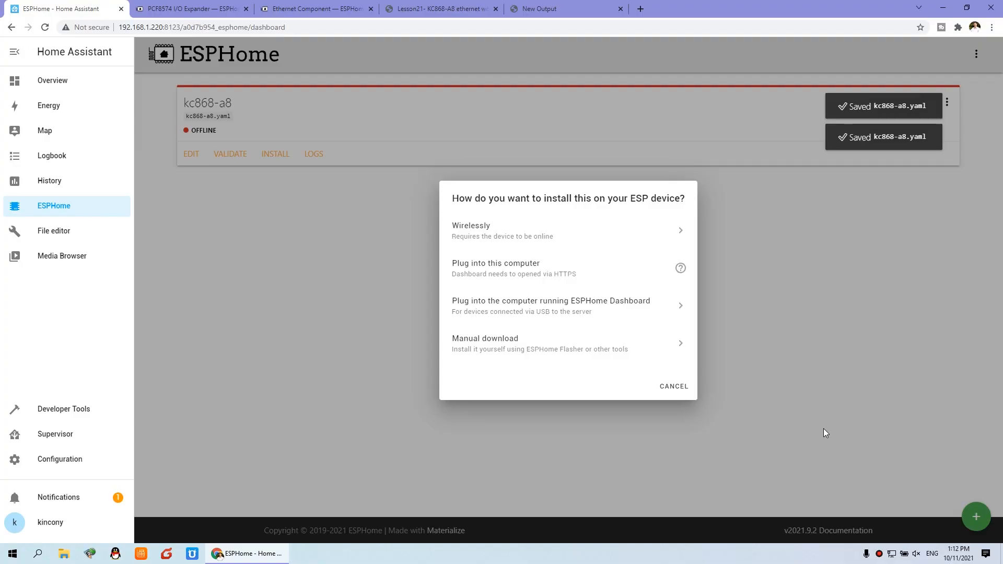
pyautogui.moveTo(522, 292)
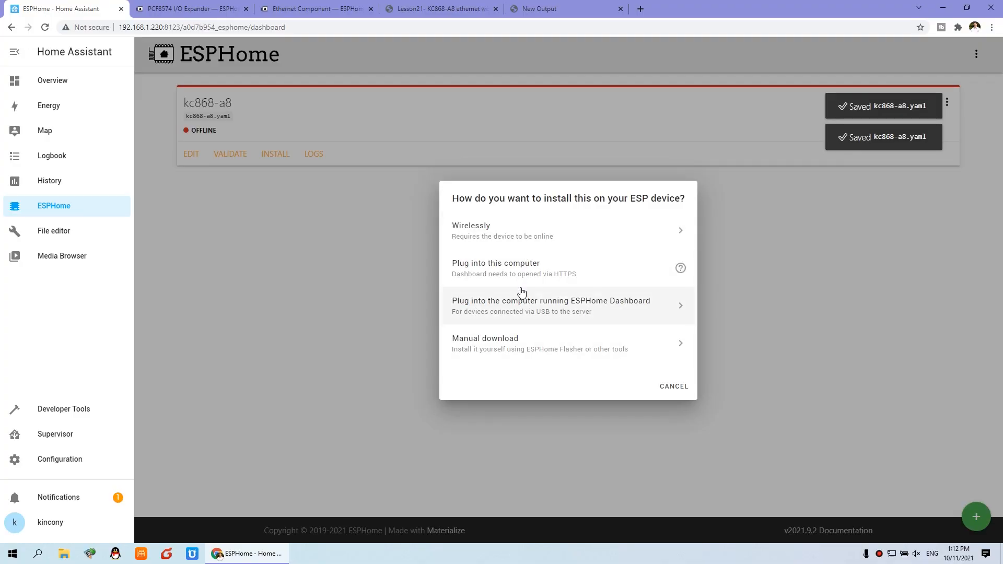
pyautogui.moveTo(555, 319)
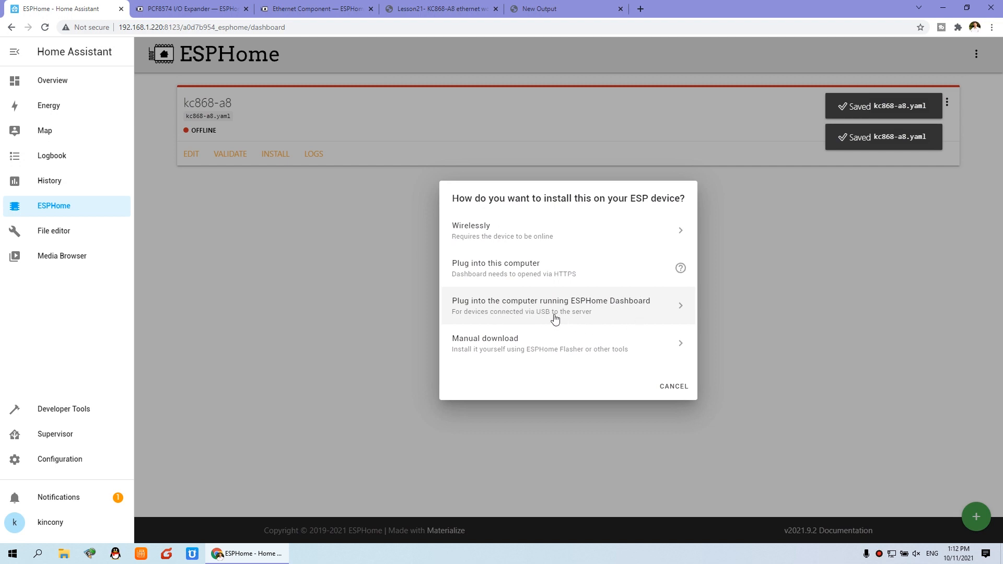
pyautogui.moveTo(612, 318)
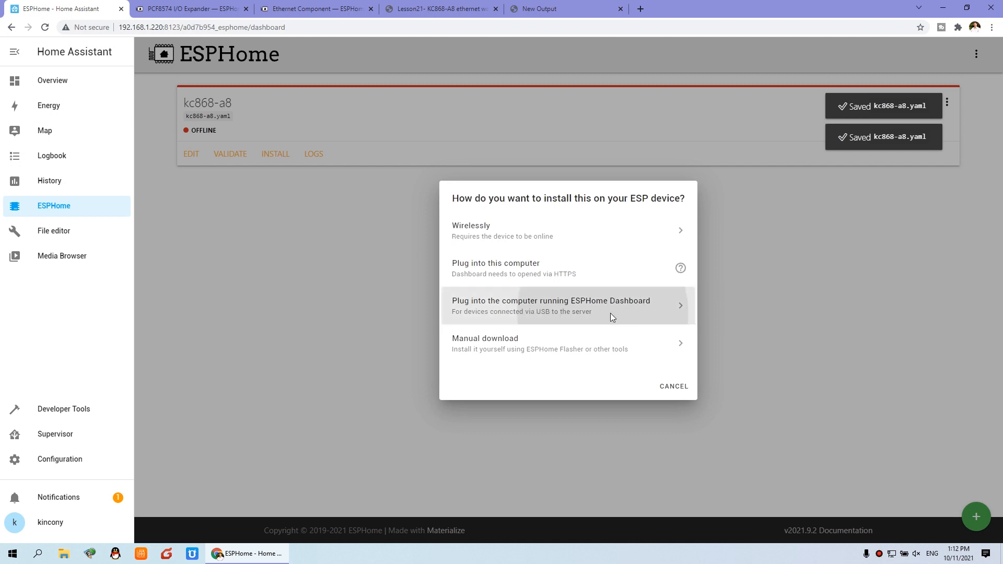
pyautogui.click(551, 306)
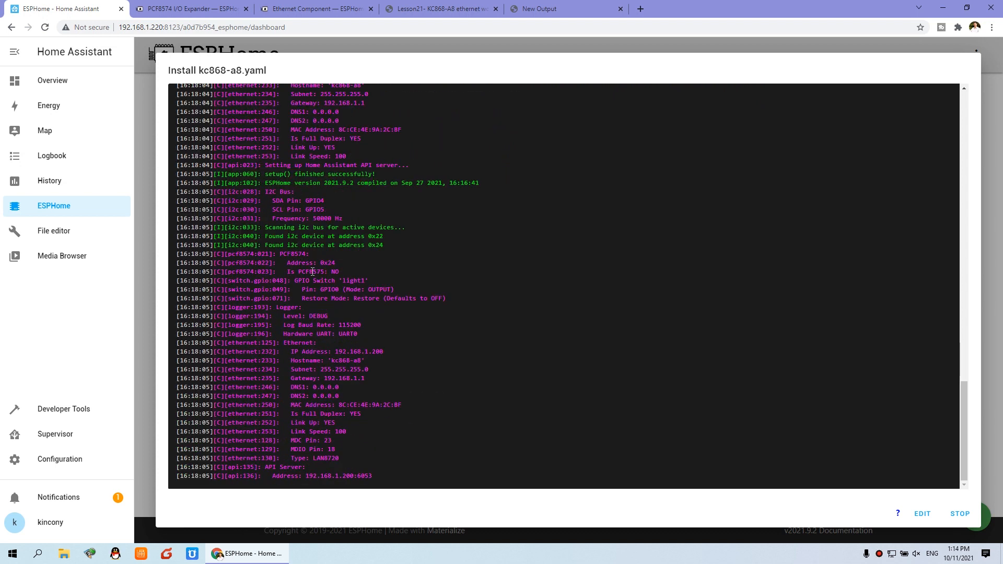
pyautogui.doubleClick(310, 477)
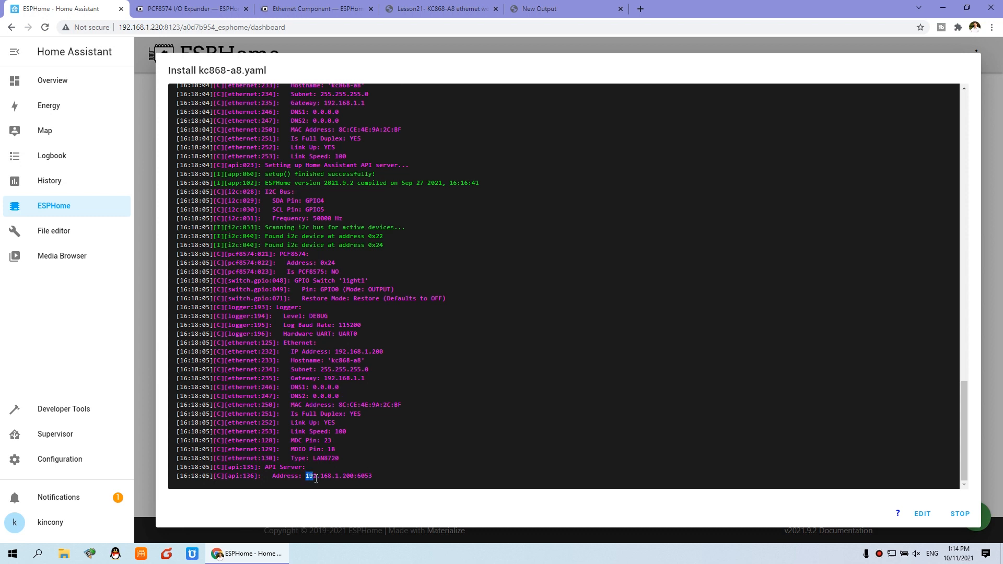
pyautogui.moveTo(306, 477); pyautogui.dragTo(350, 477)
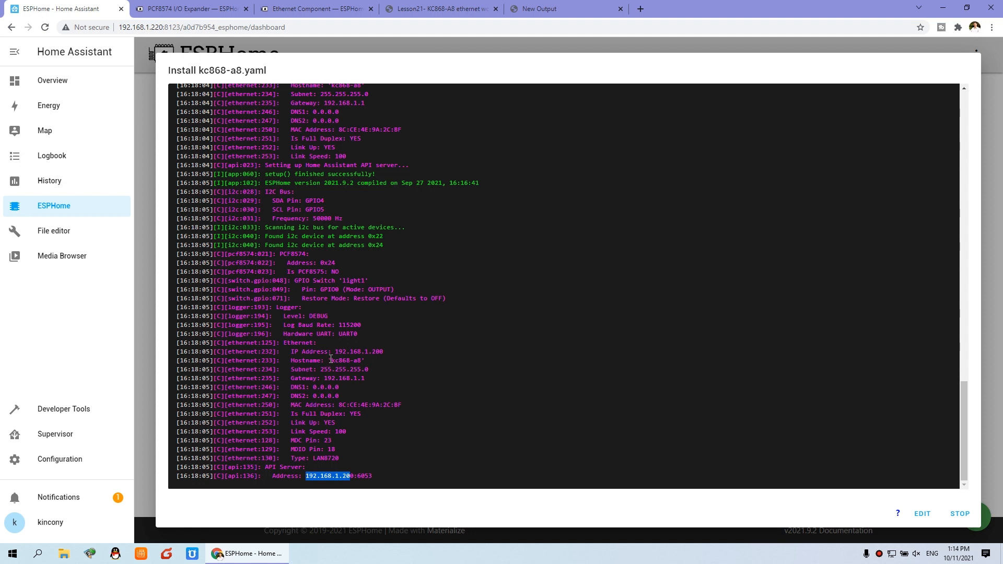
pyautogui.moveTo(349, 448)
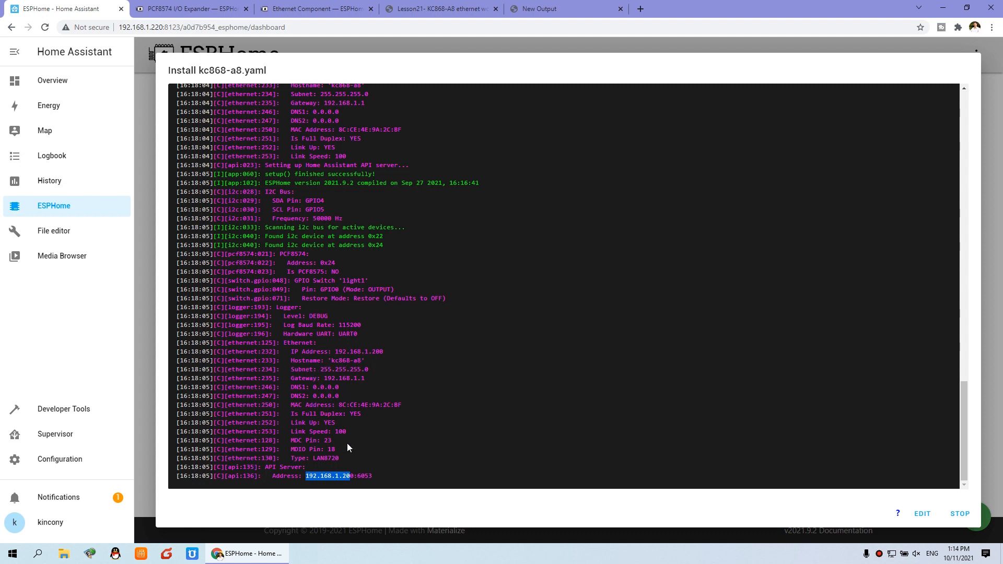
pyautogui.moveTo(338, 405)
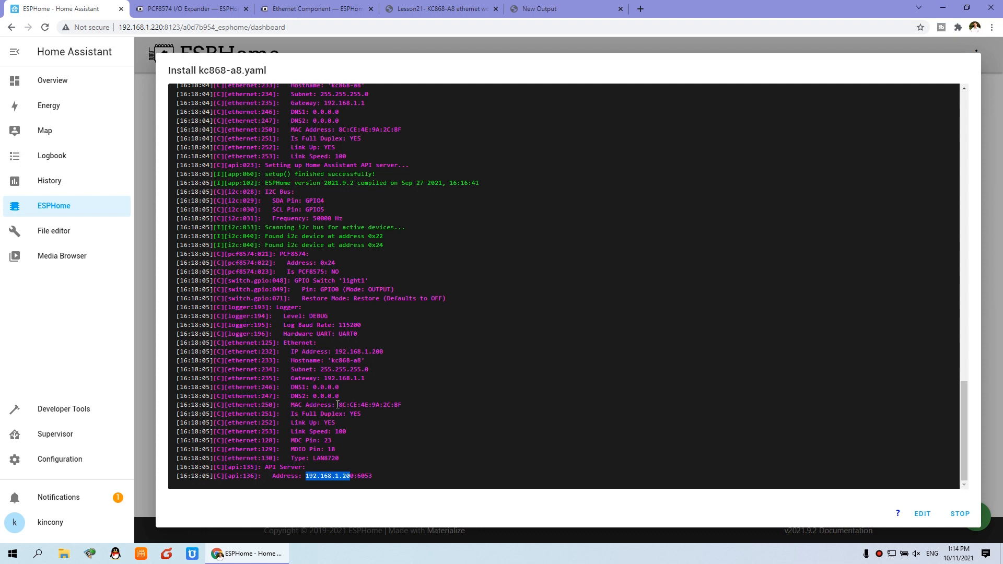
pyautogui.moveTo(352, 404)
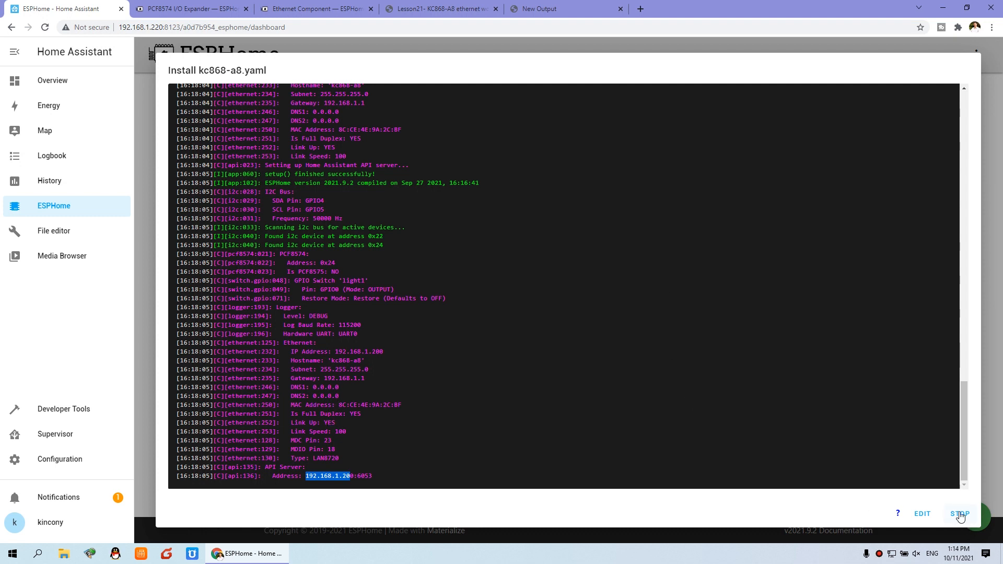
# Leave the install log and reach the kc868-a8 device page via Configuration > Integrations > Devices
pyautogui.click(959, 514)
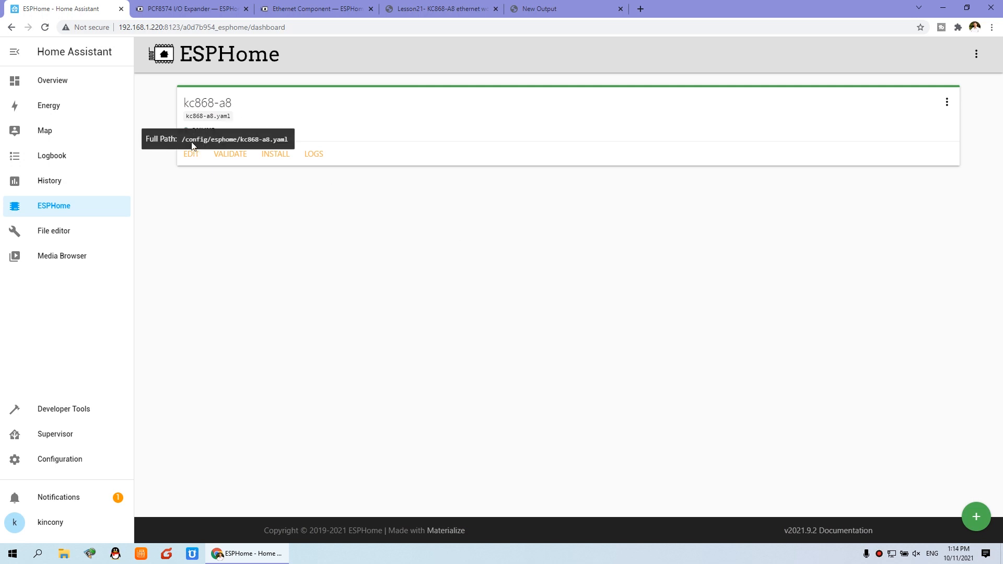
pyautogui.moveTo(301, 93)
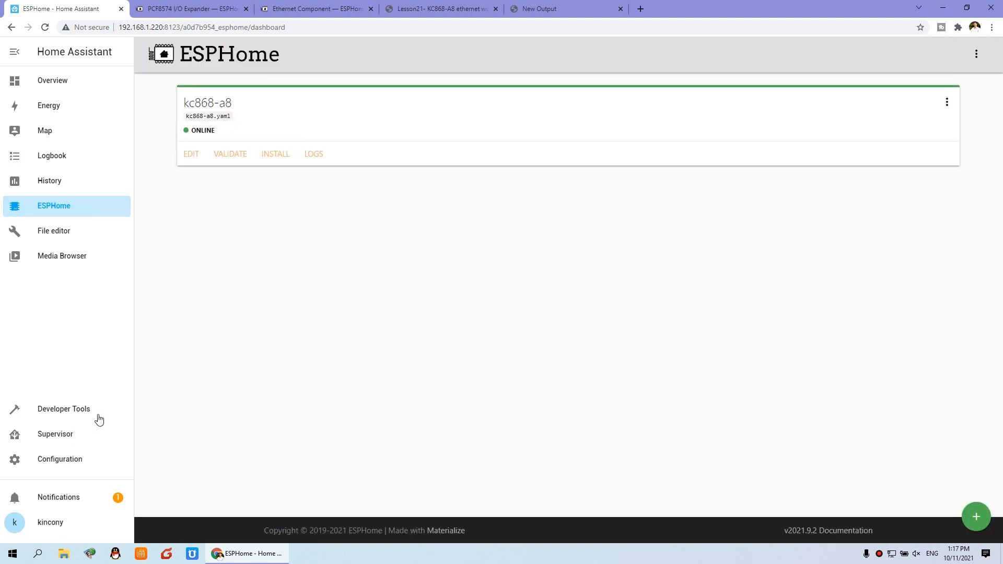
pyautogui.click(60, 459)
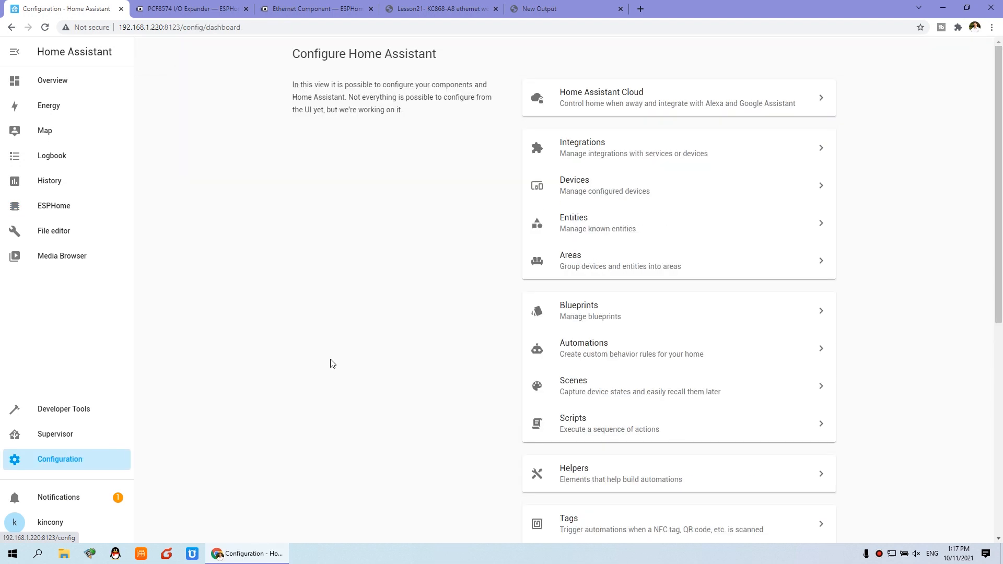
pyautogui.click(582, 147)
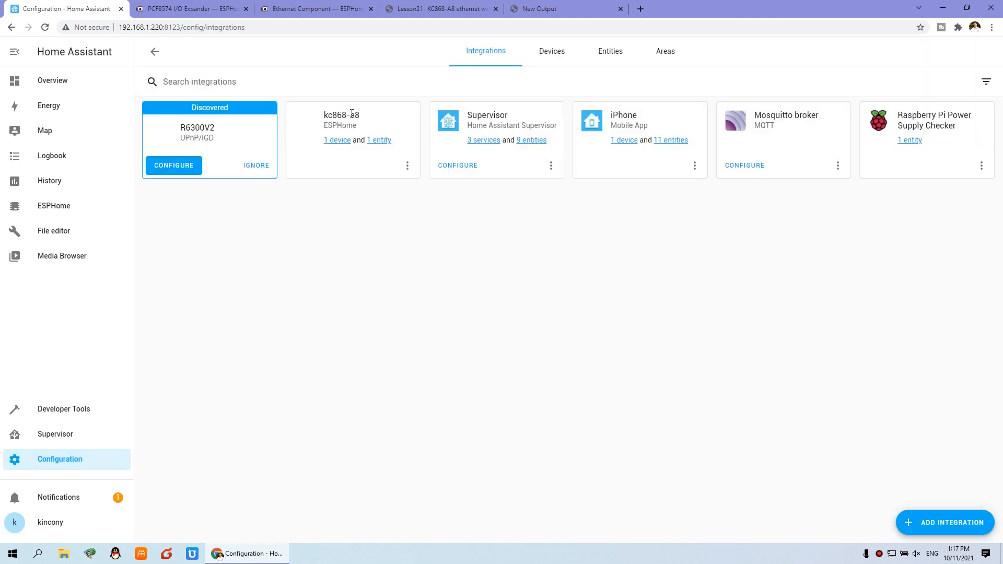
pyautogui.click(550, 51)
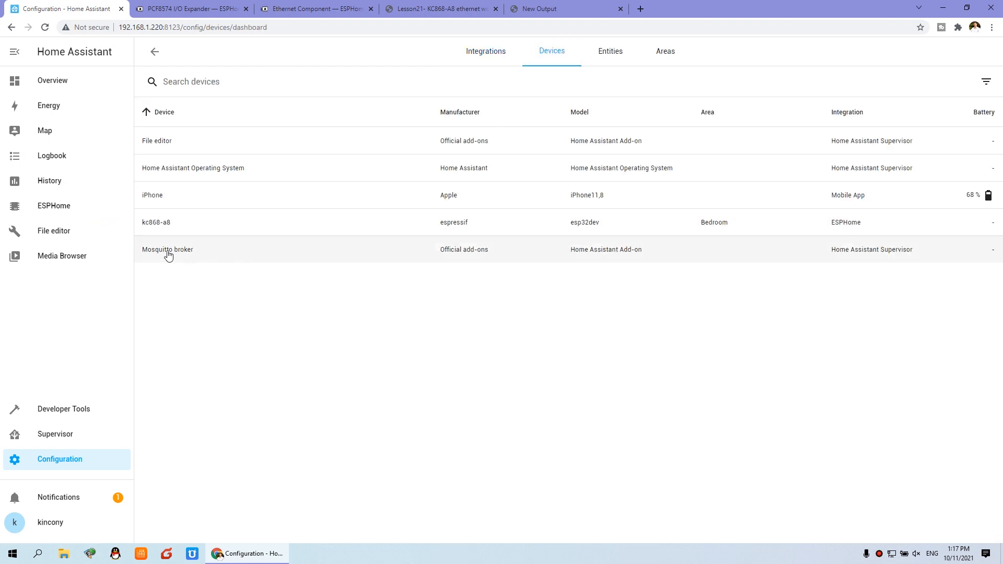
pyautogui.click(156, 221)
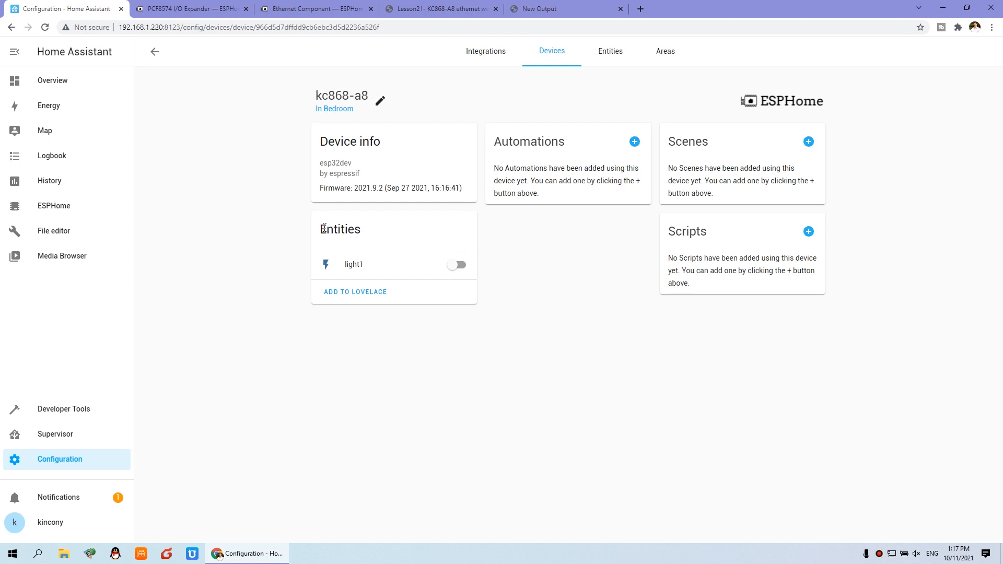
pyautogui.moveTo(354, 267)
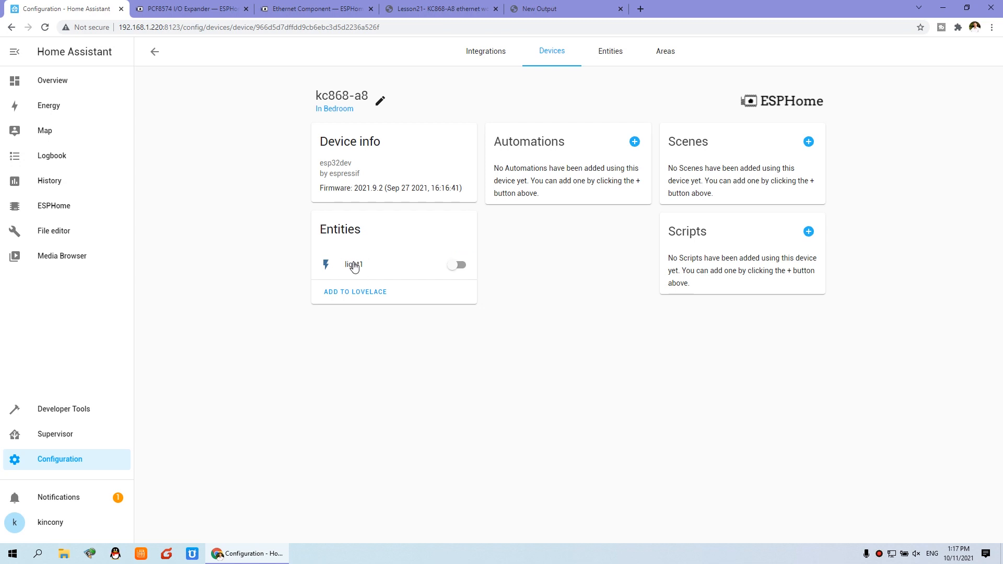
# Toggle the light1 relay on and off twice, then add its card to Lovelace and save
pyautogui.click(457, 264)
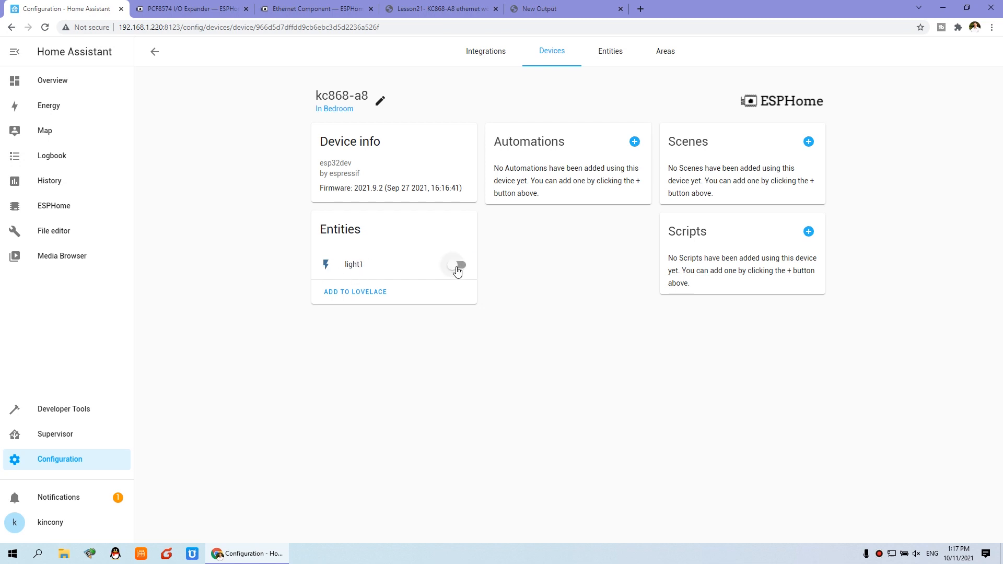
pyautogui.click(457, 264)
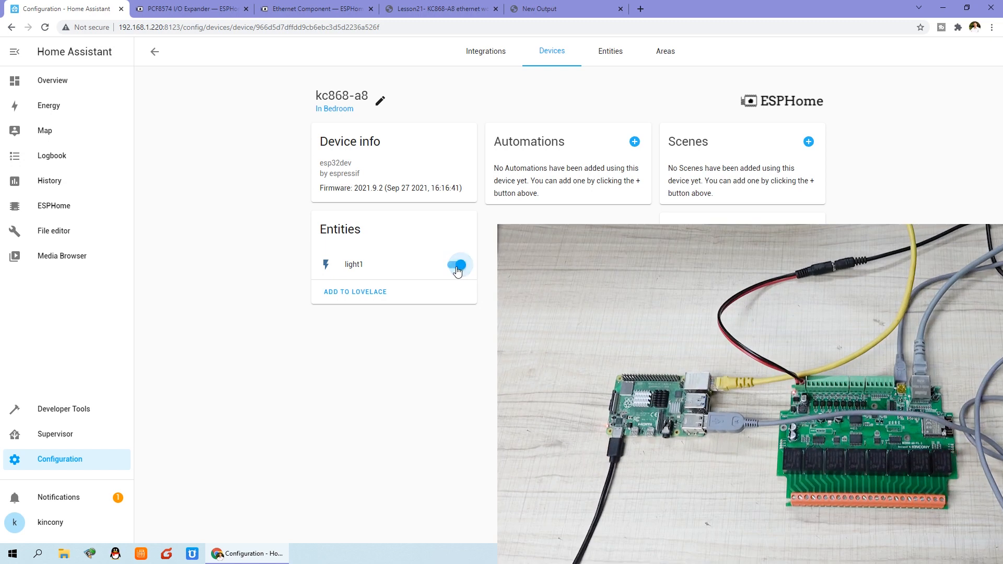
pyautogui.click(456, 265)
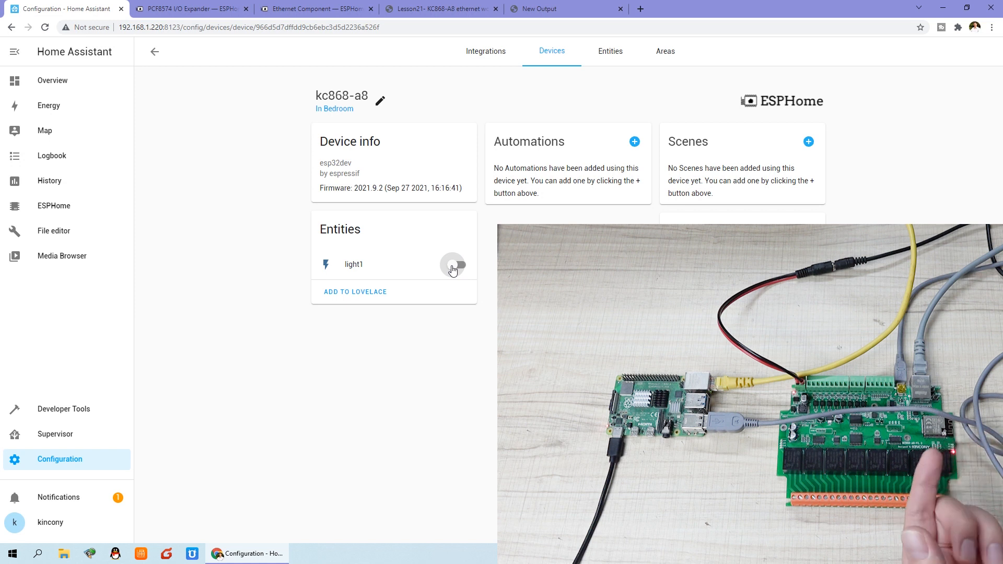
pyautogui.click(454, 264)
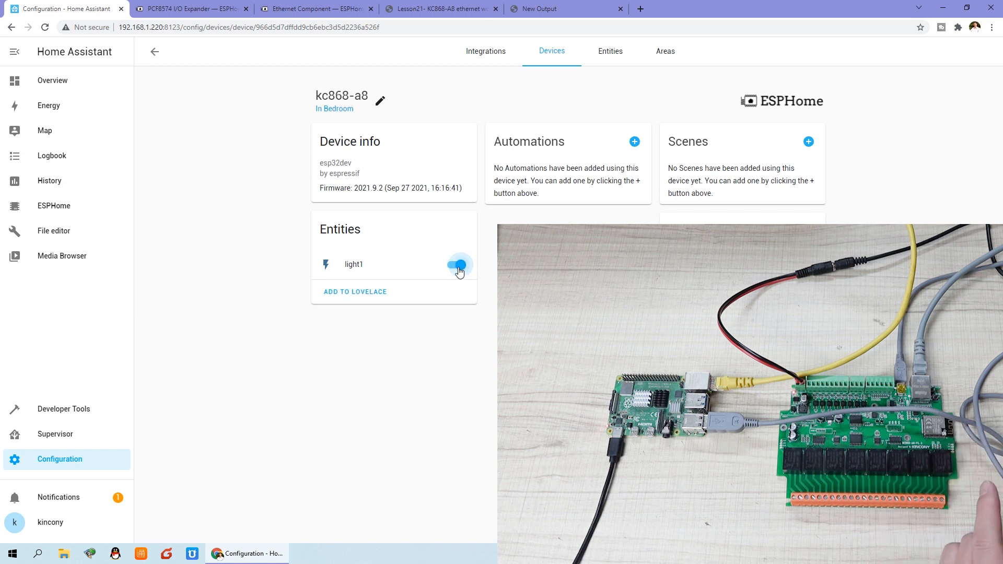
pyautogui.click(453, 264)
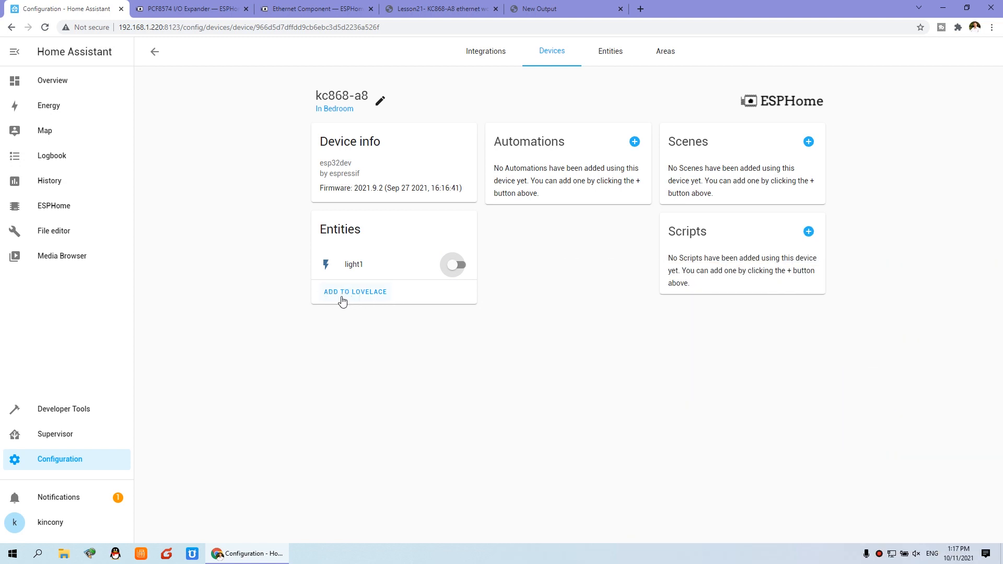
pyautogui.moveTo(355, 294)
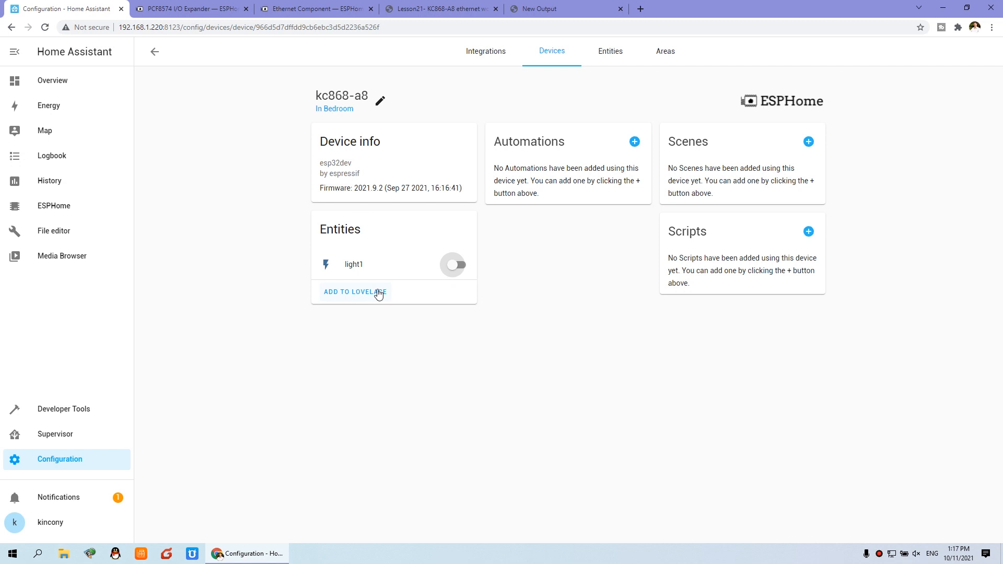
pyautogui.click(356, 291)
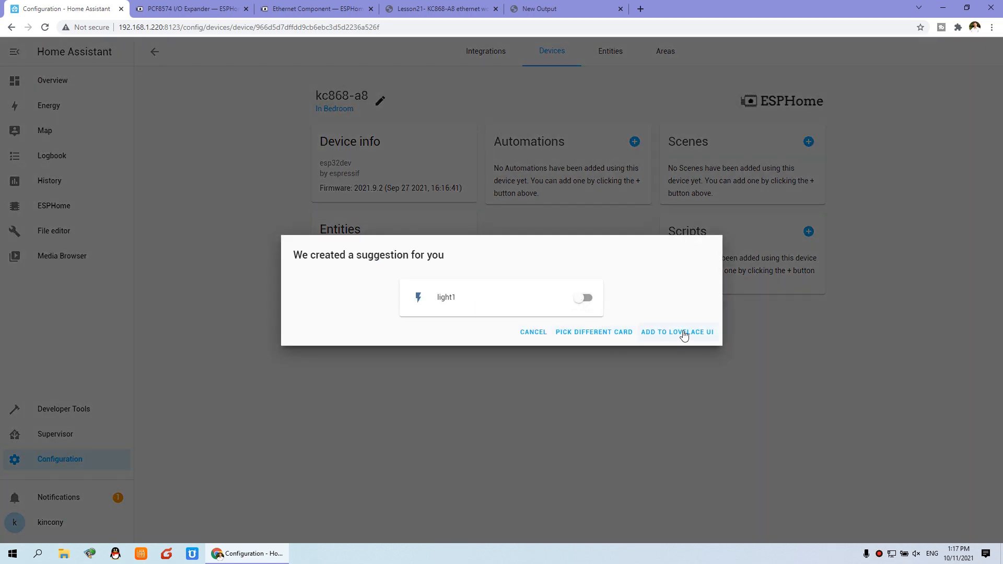
pyautogui.click(677, 332)
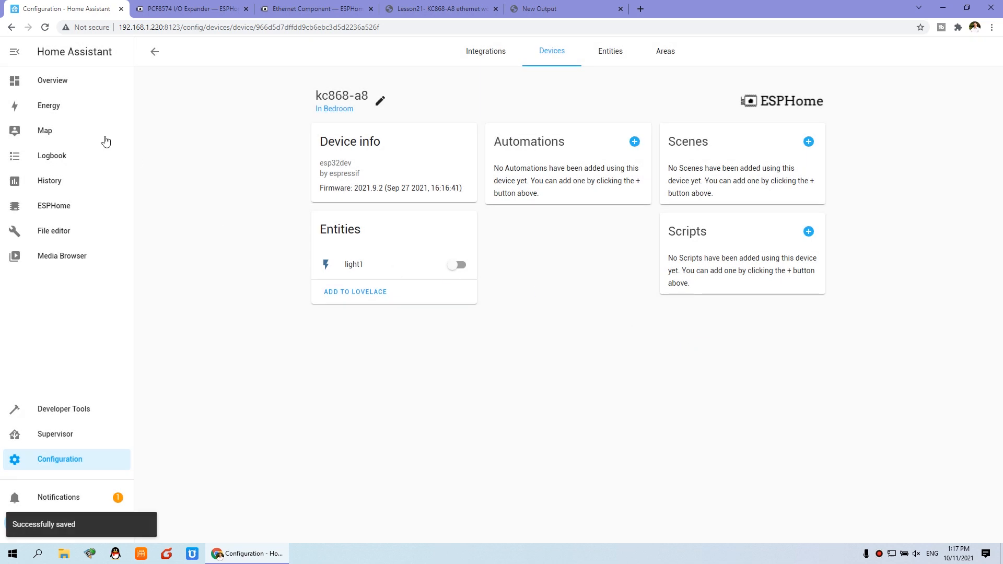
# Verify the 'inverted: true' example in the GPIO Switch docs, then return to the ESPHome dashboard
pyautogui.click(52, 80)
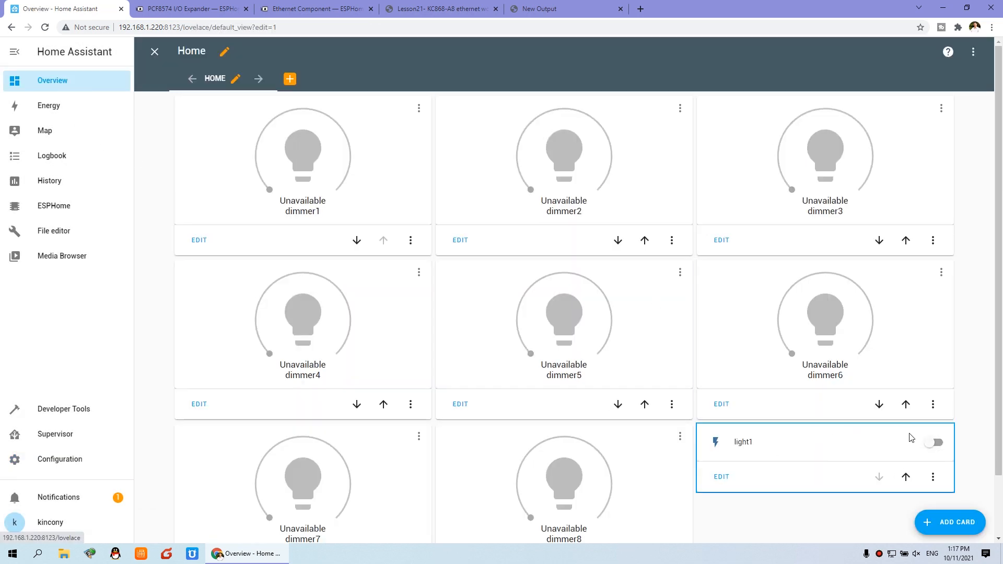
pyautogui.click(186, 8)
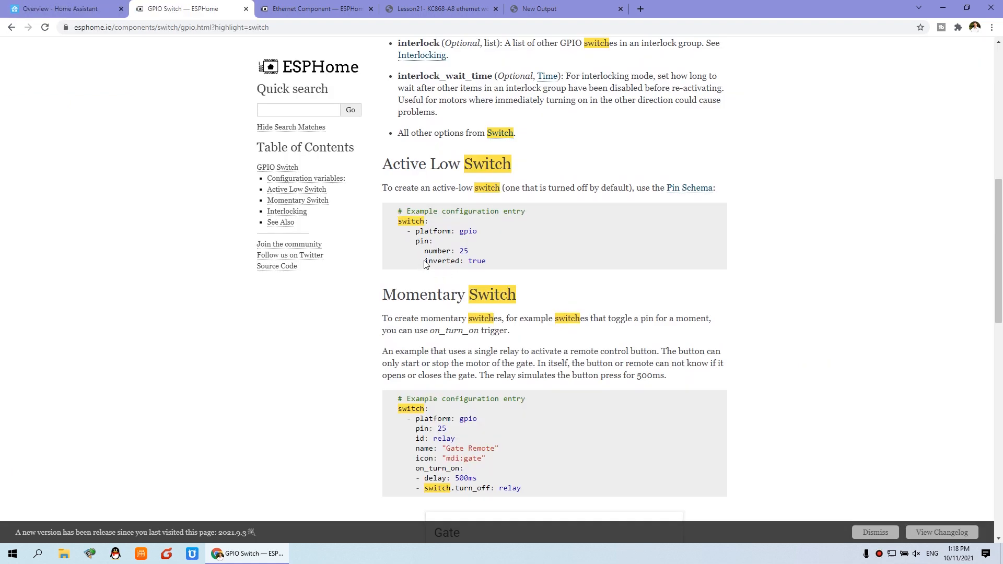
pyautogui.moveTo(424, 261); pyautogui.dragTo(486, 261)
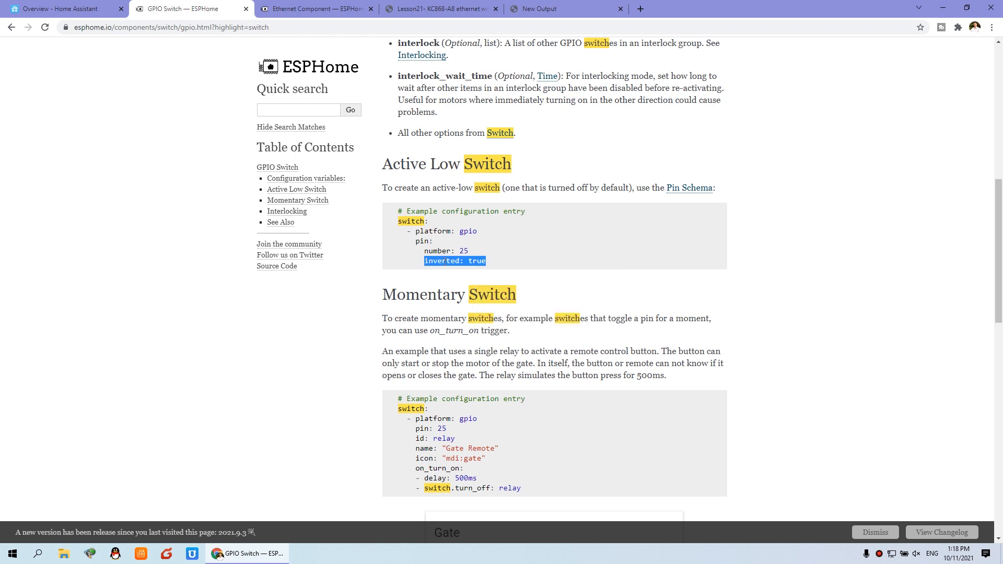
pyautogui.click(315, 8)
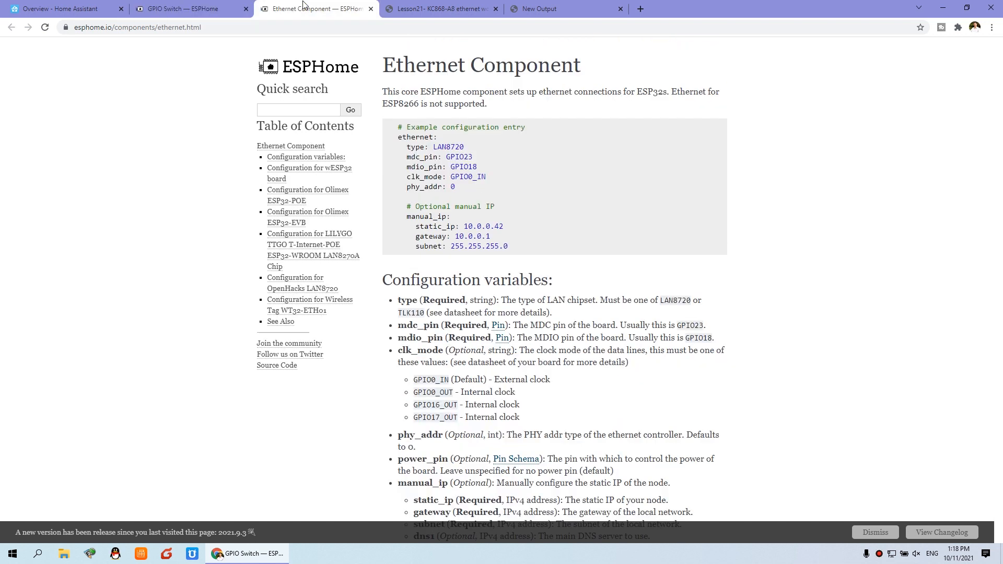
pyautogui.click(186, 9)
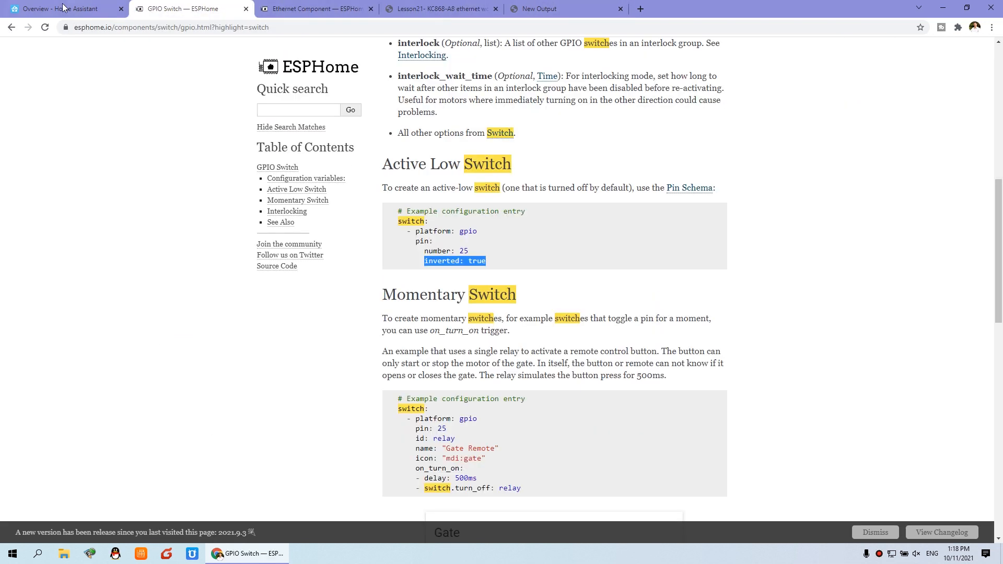
pyautogui.click(60, 8)
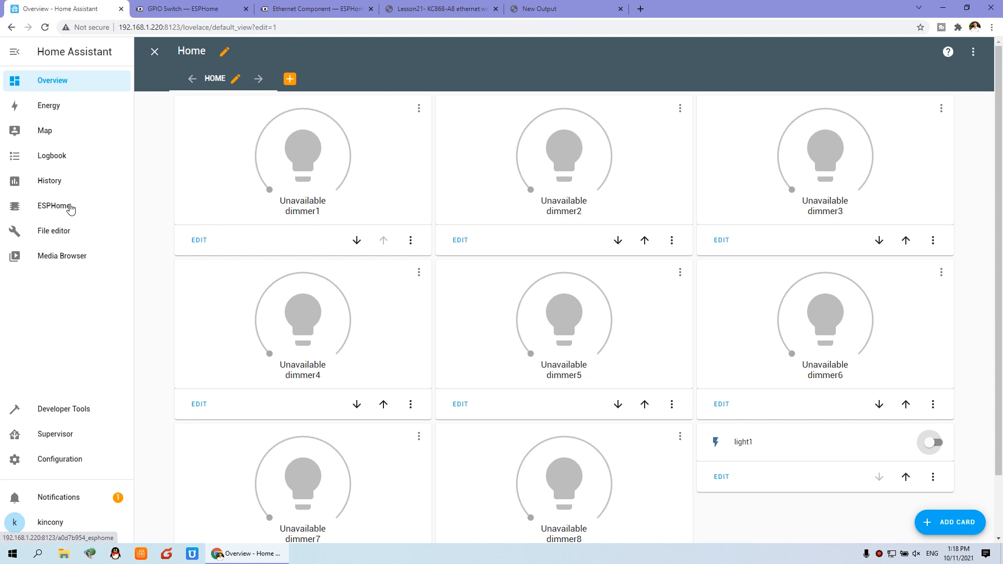
pyautogui.click(54, 206)
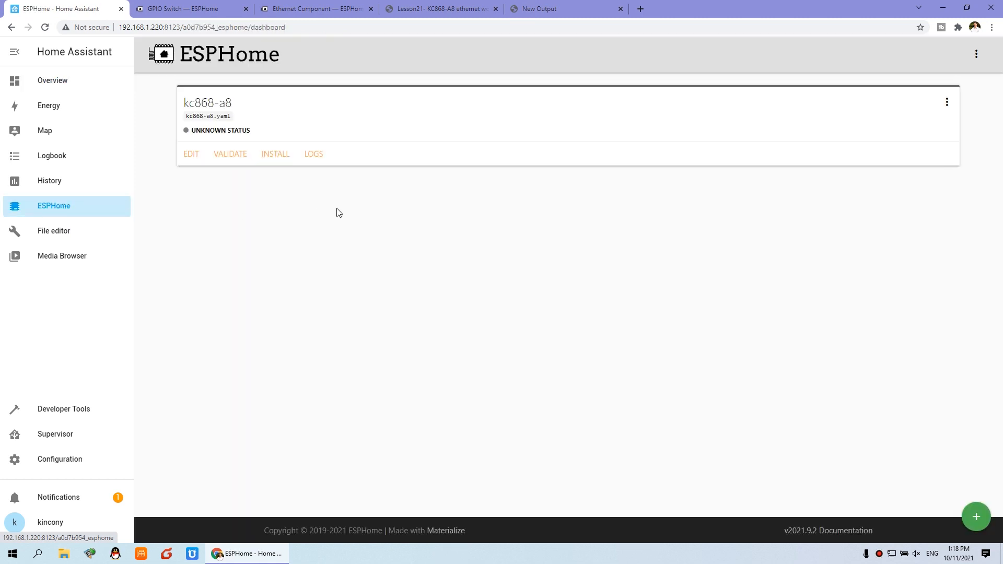
# Edit kc868-a8.yaml so the light1 switch pin reads inverted: true on line 46
pyautogui.click(190, 154)
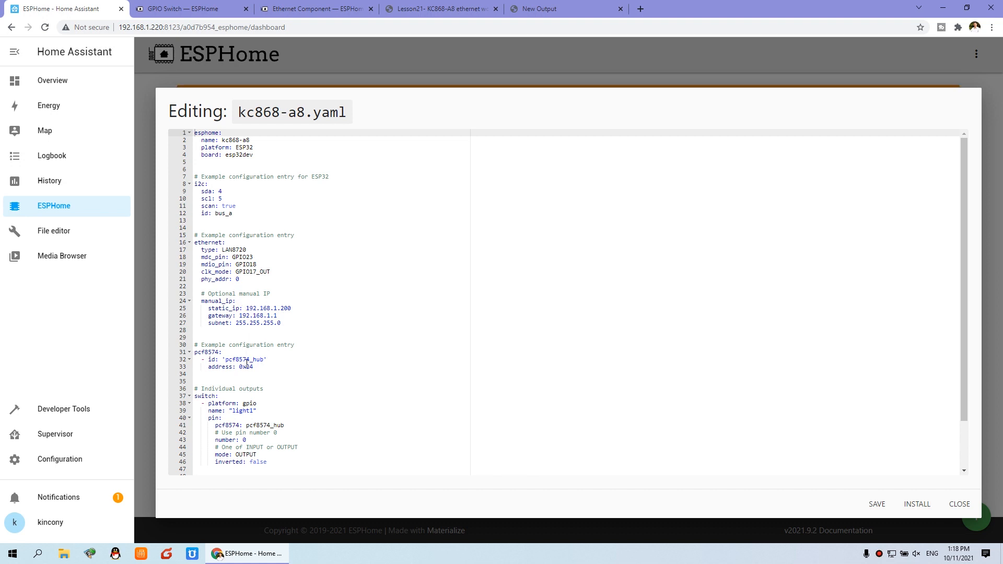
pyautogui.scroll(-3)
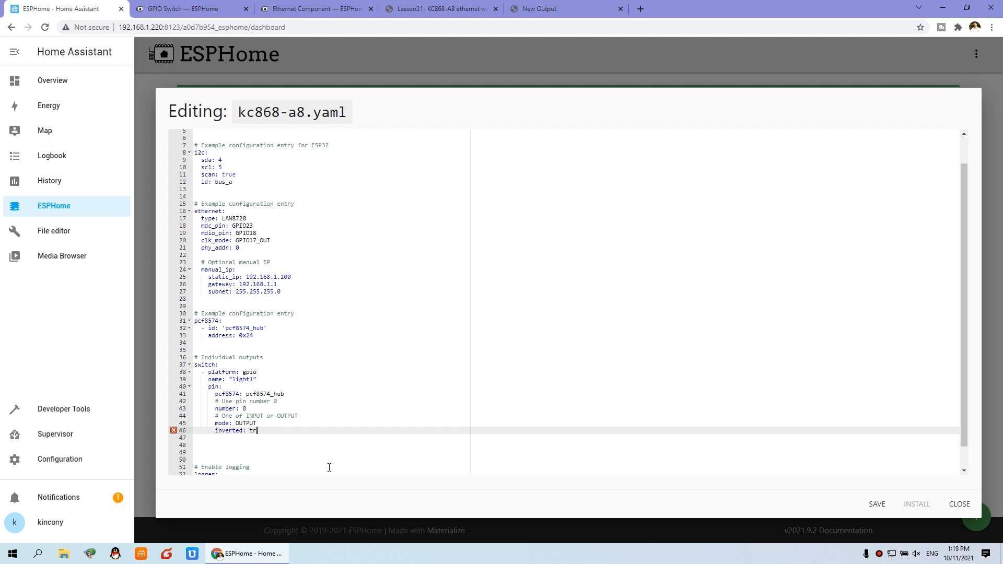
pyautogui.write('ue')
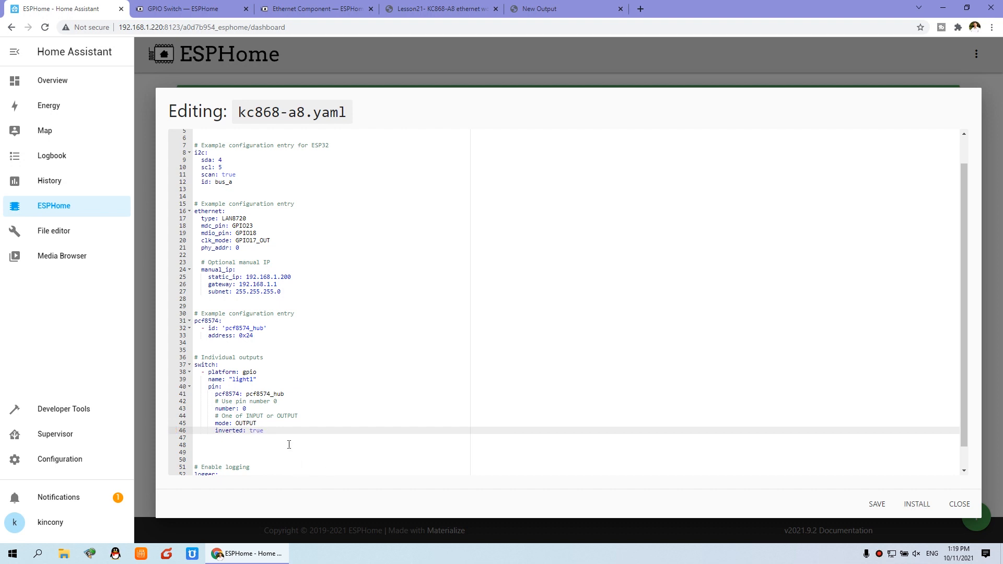
pyautogui.scroll(-3)
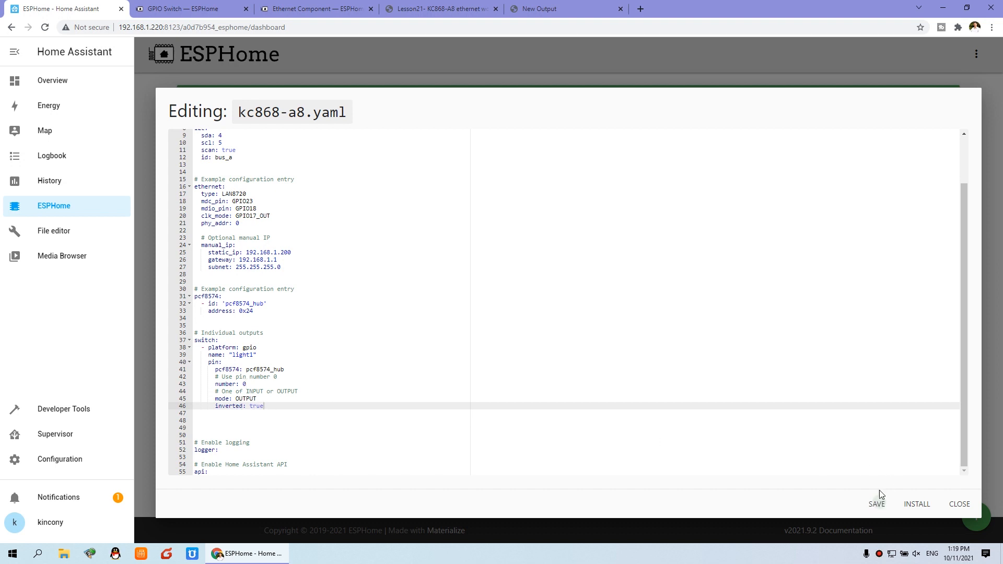
# Save and upload the inverted-pin configuration, closing the log after SUCCESS
pyautogui.click(877, 504)
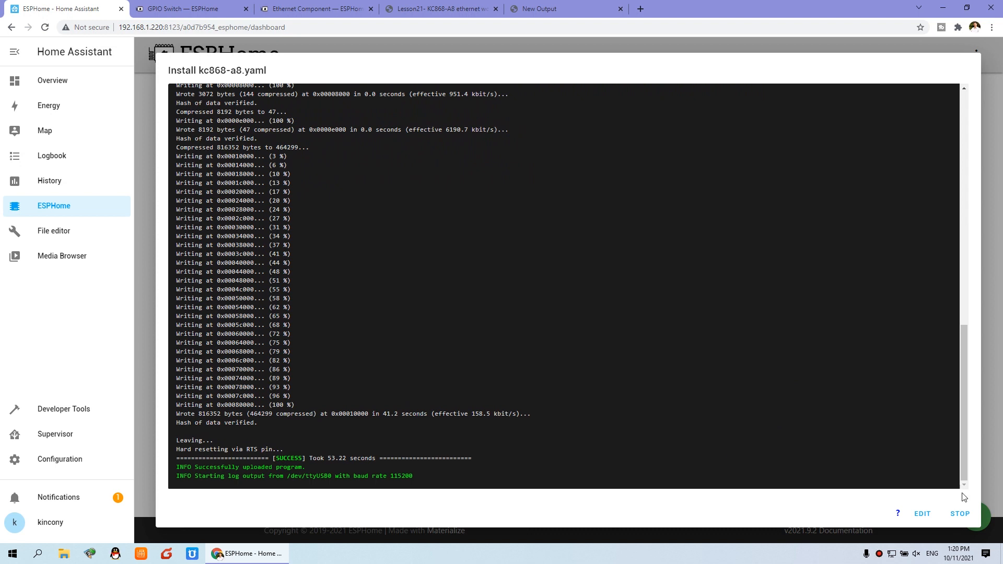
pyautogui.click(959, 514)
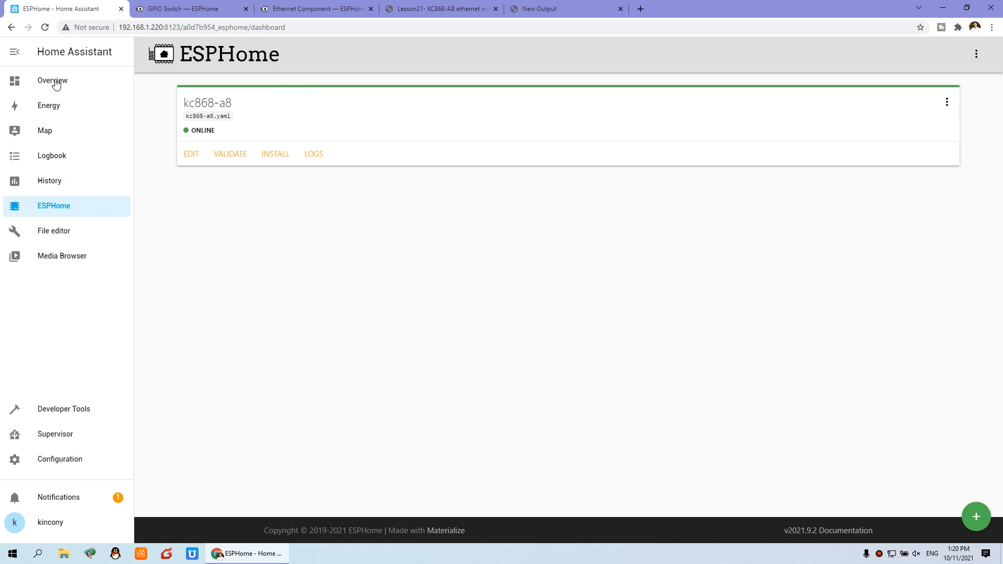
# Toggle light1 on and off nine times from the Overview, confirming the relay follows, then go to ESPHome
pyautogui.click(52, 80)
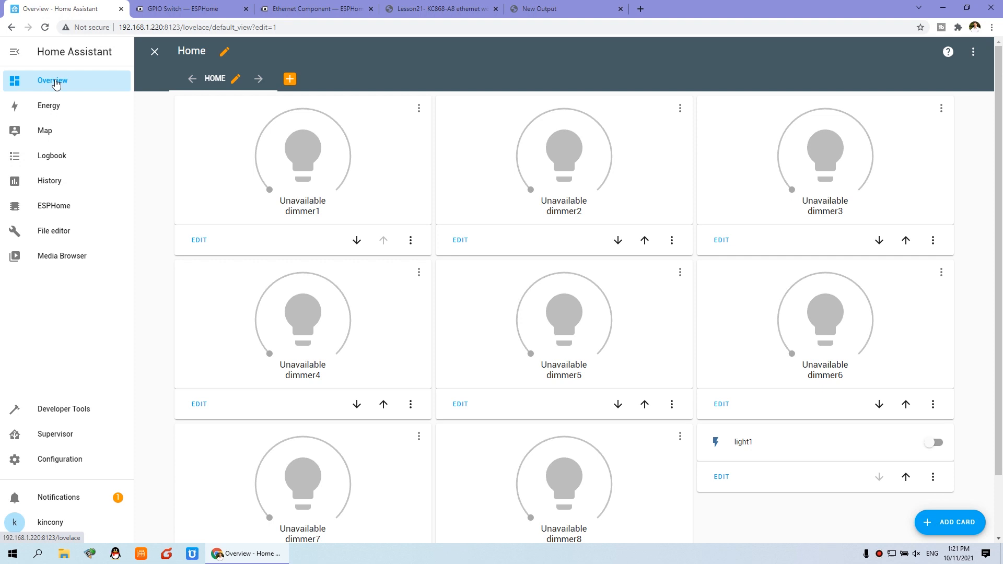
pyautogui.click(933, 443)
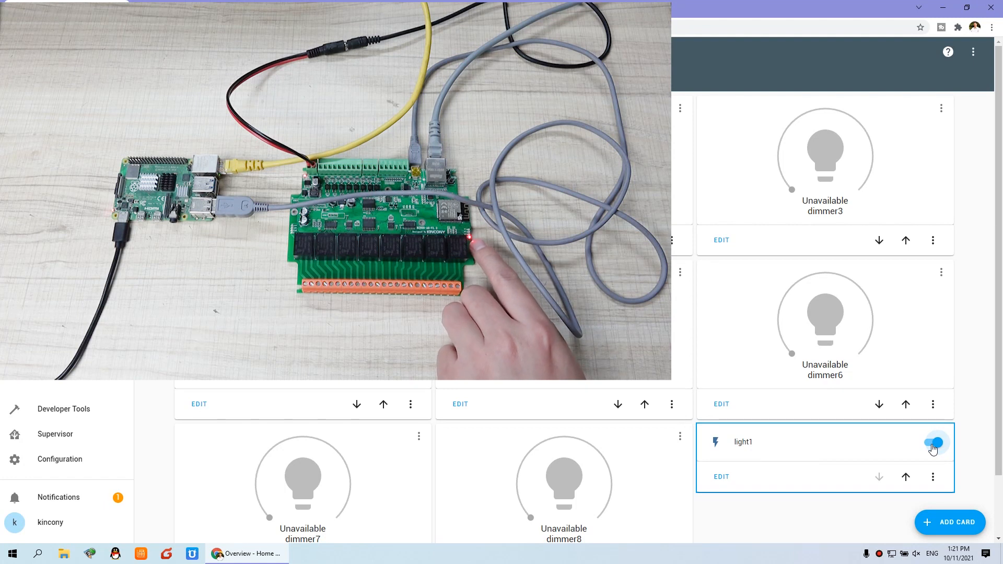
pyautogui.click(934, 443)
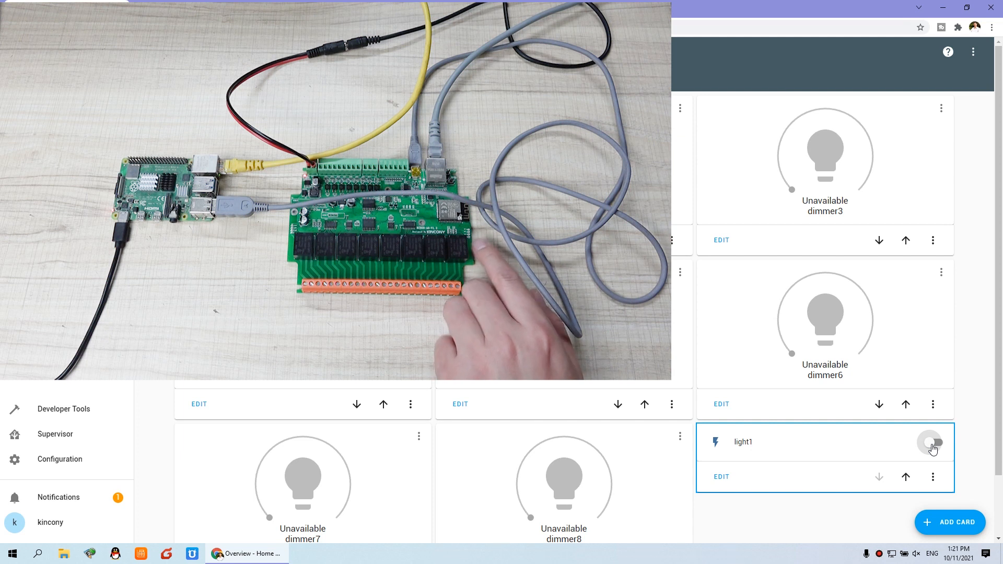
pyautogui.click(932, 442)
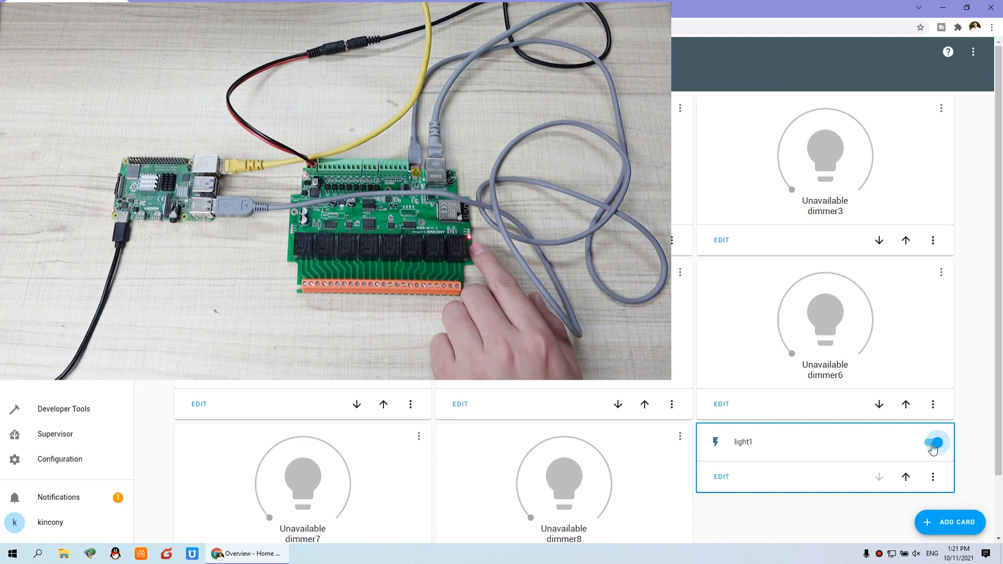
pyautogui.click(934, 442)
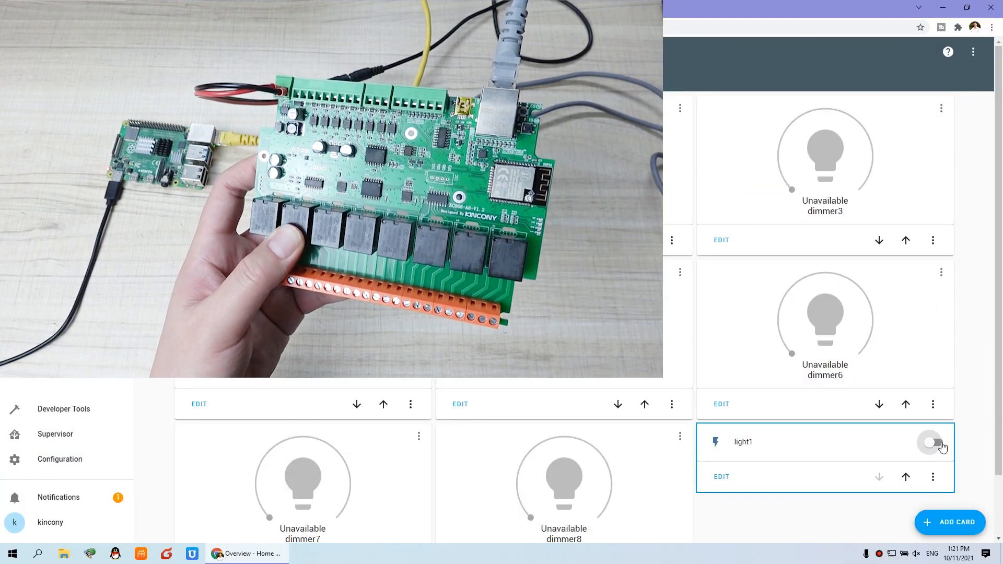
pyautogui.click(931, 443)
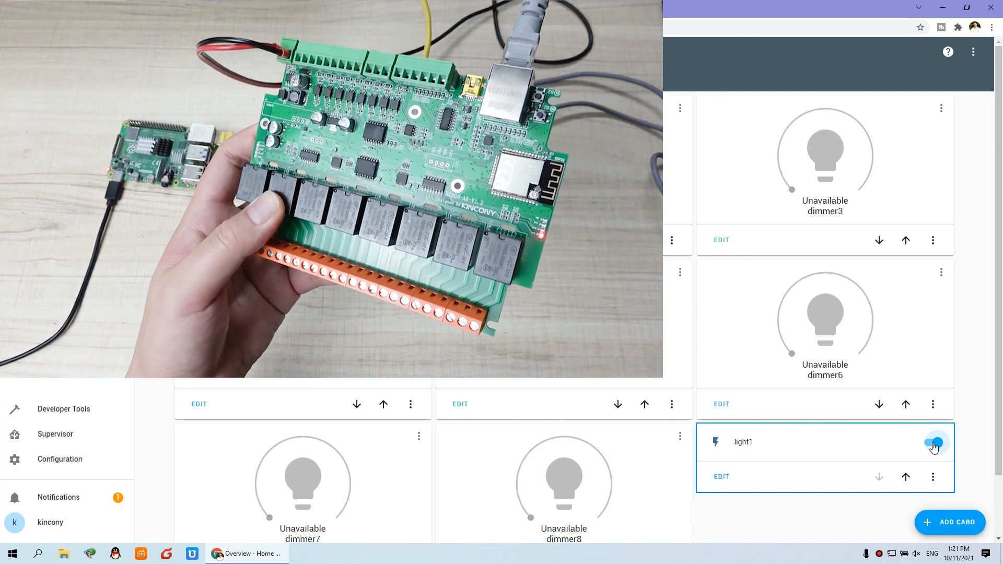
pyautogui.click(934, 446)
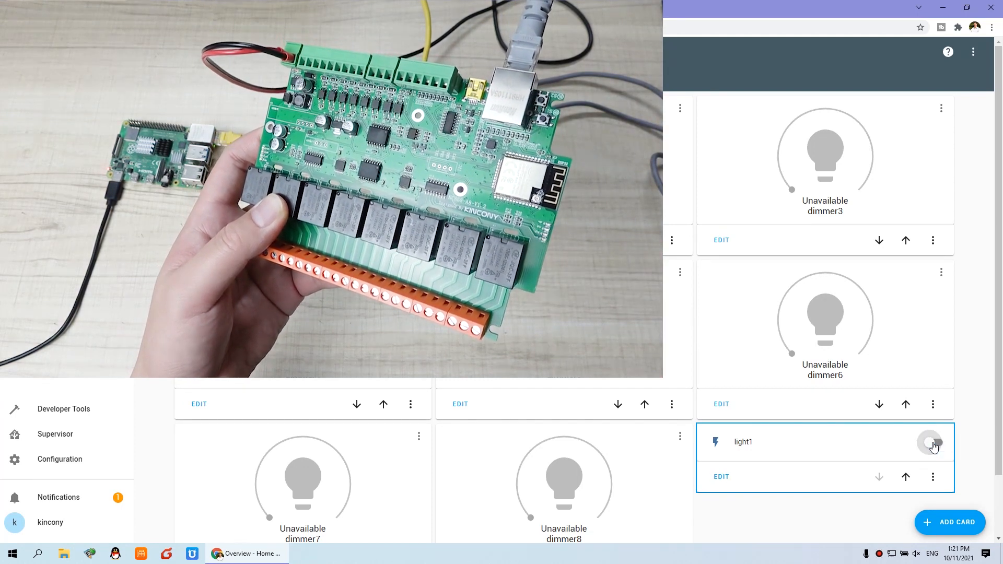
pyautogui.click(933, 442)
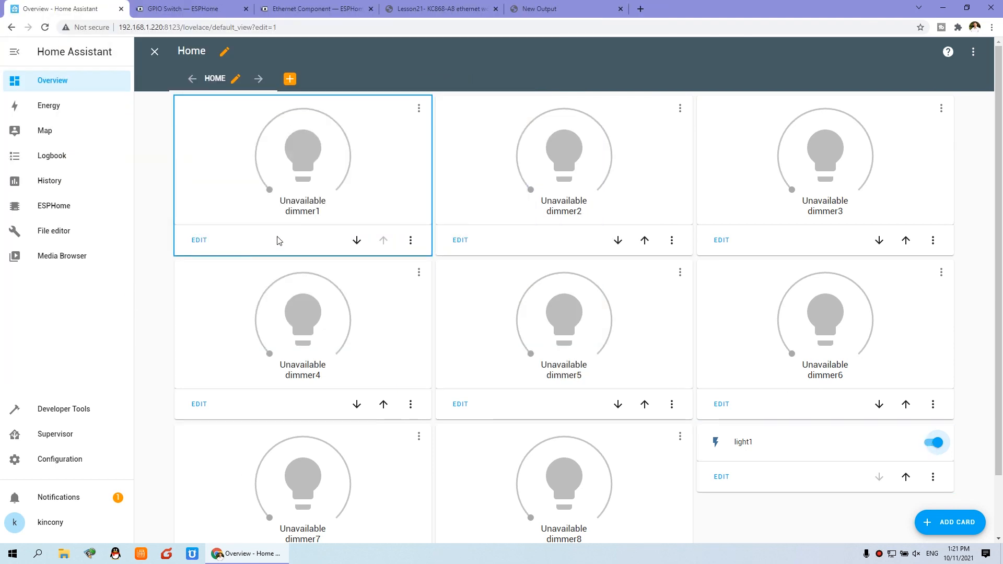
pyautogui.click(935, 442)
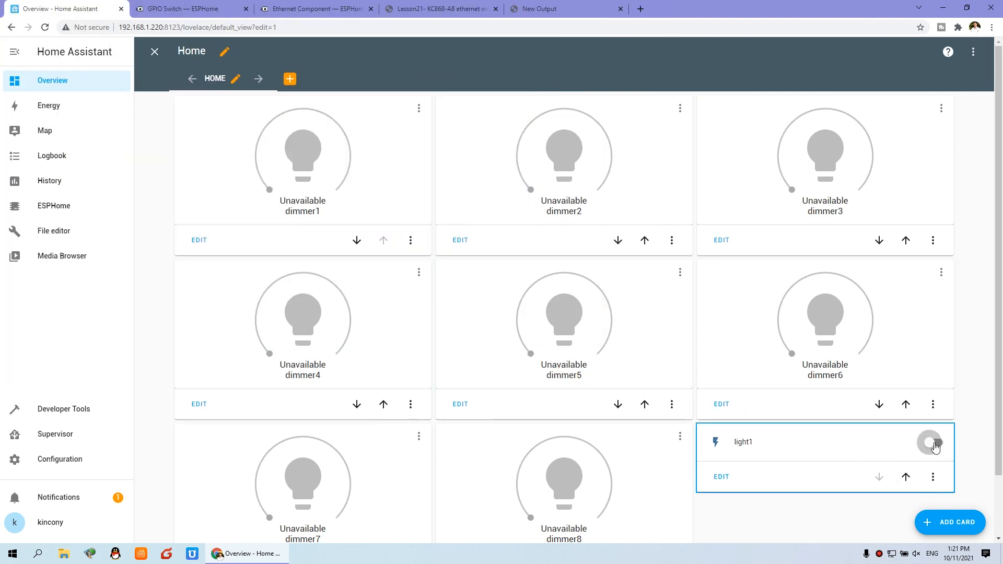
pyautogui.click(931, 442)
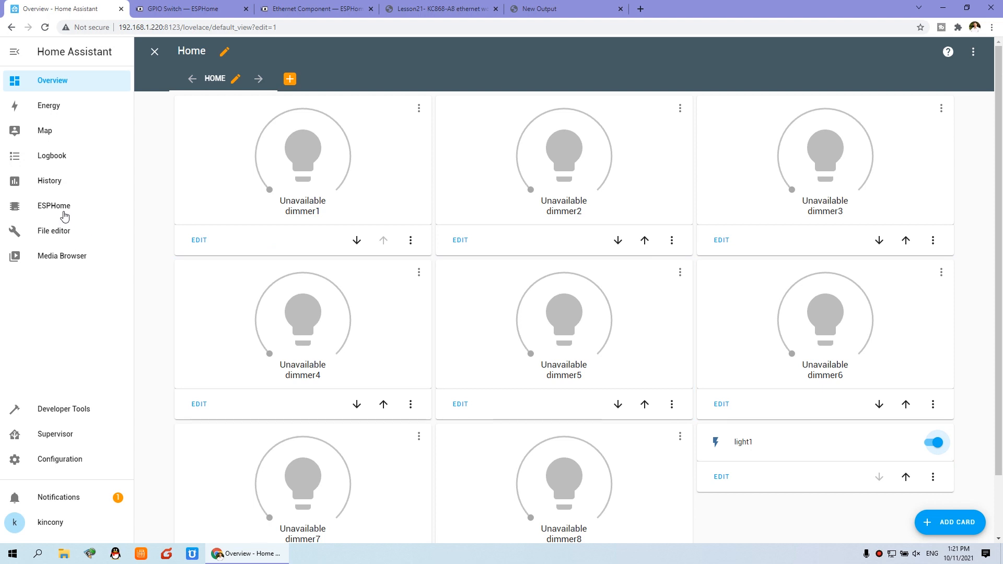
pyautogui.click(54, 206)
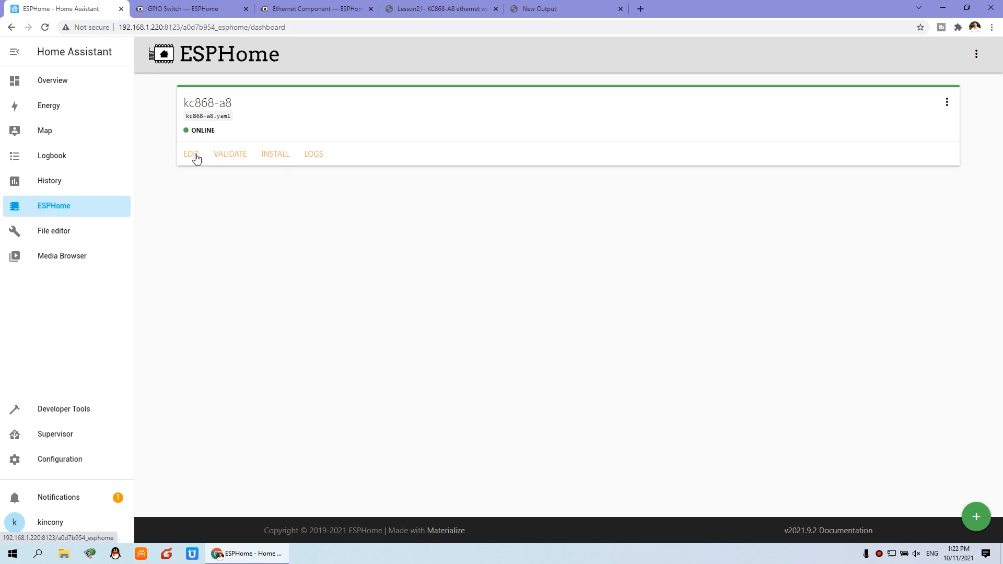
# Reopen kc868-a8.yaml in the editor at the inverted light1 switch section
pyautogui.click(191, 154)
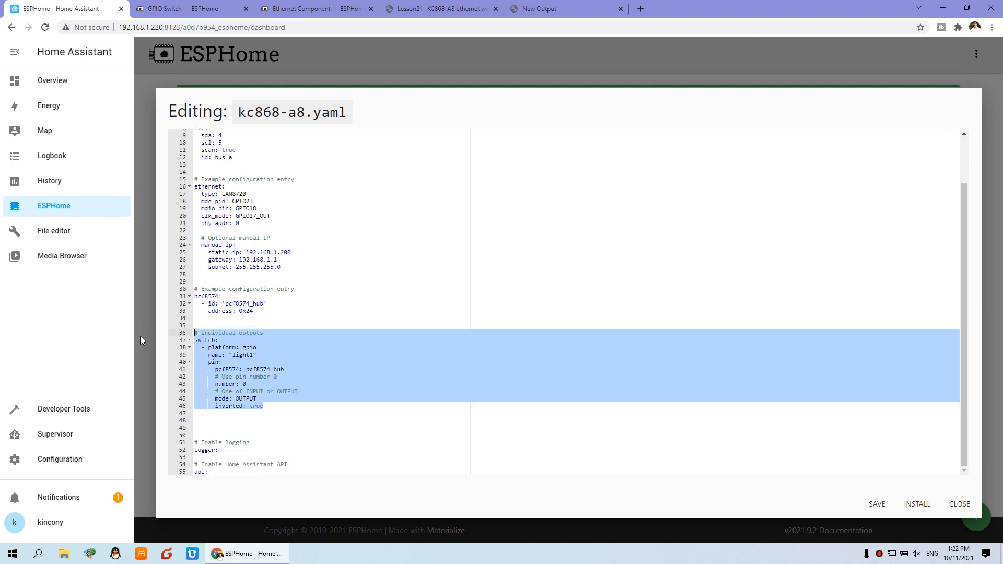
pyautogui.click(261, 412)
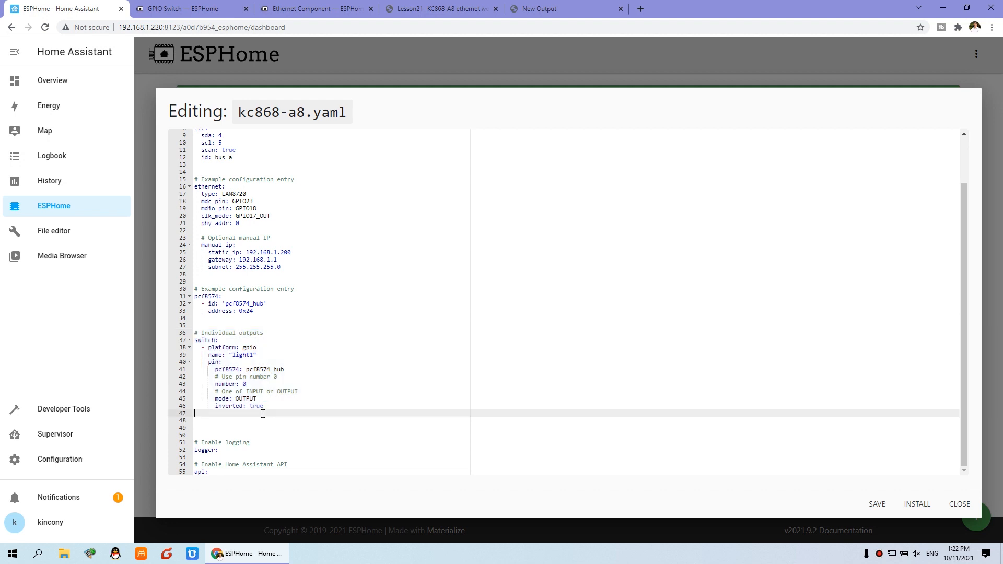
pyautogui.moveTo(274, 412)
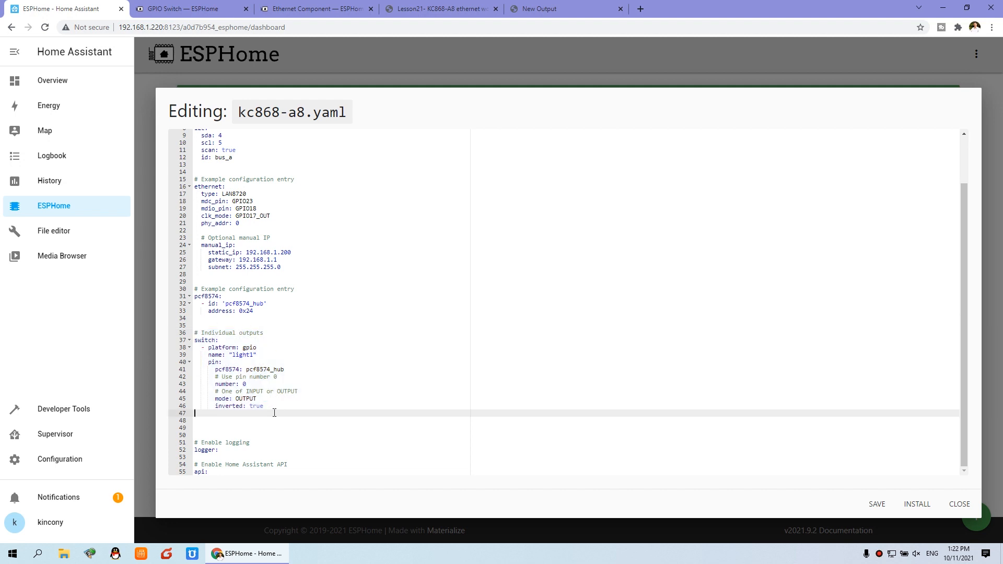